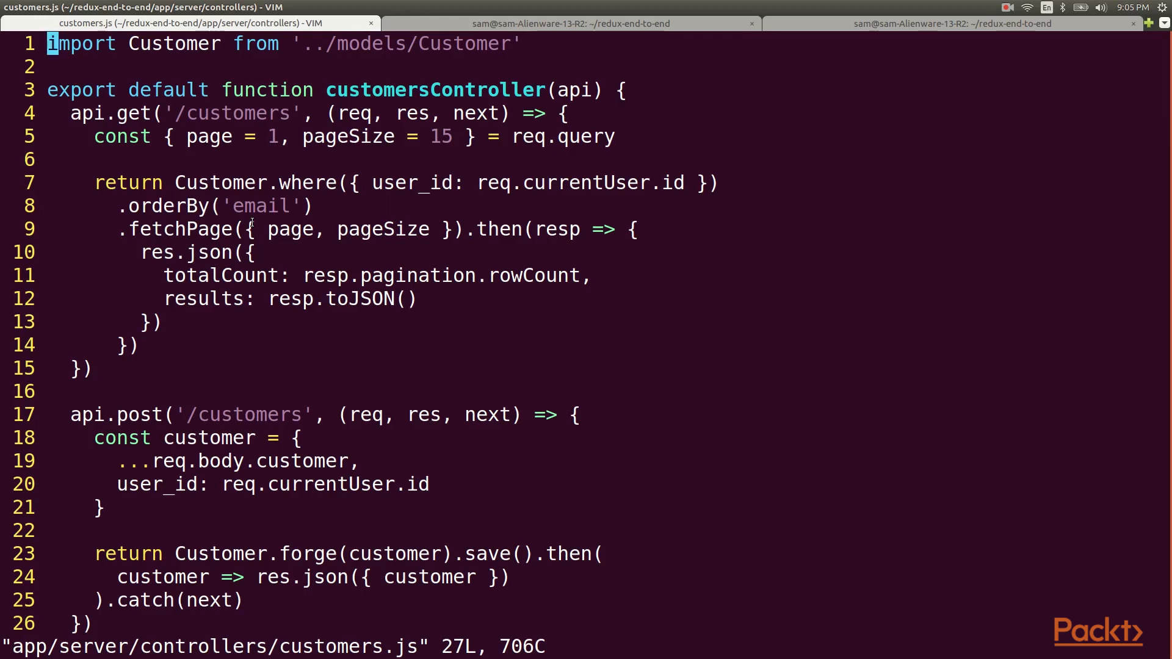
# - Copy the paginated customer query and add an app/server/services/ folder in NERDTree
pyautogui.press('V')
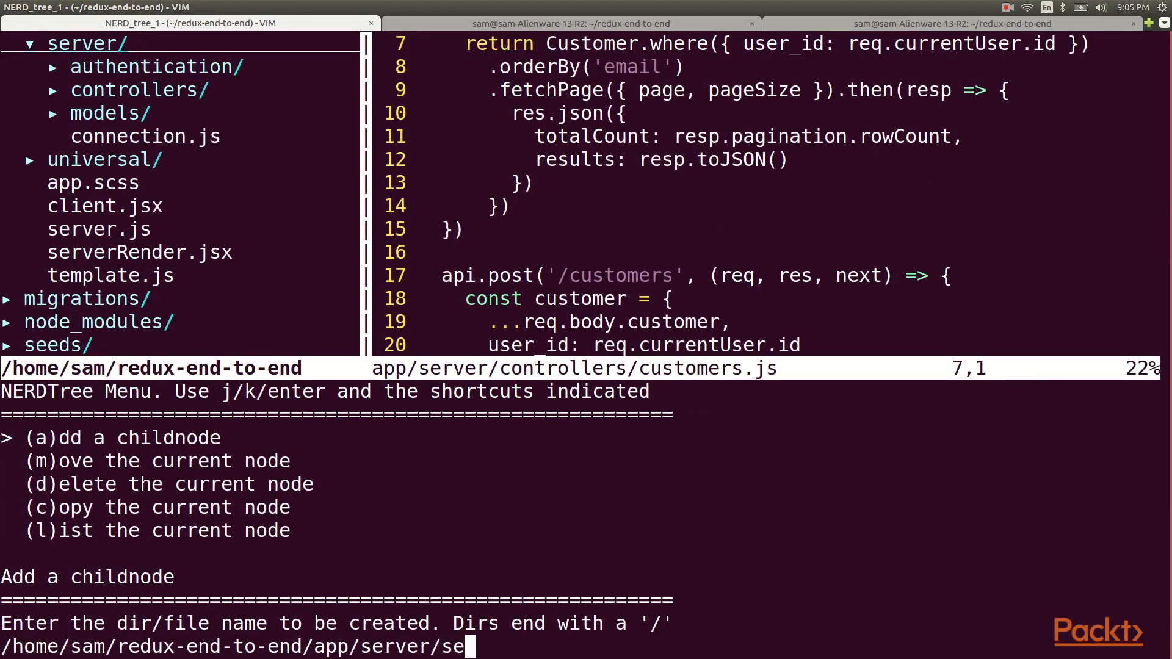
pyautogui.write('rvices/')
pyautogui.write('export fun')
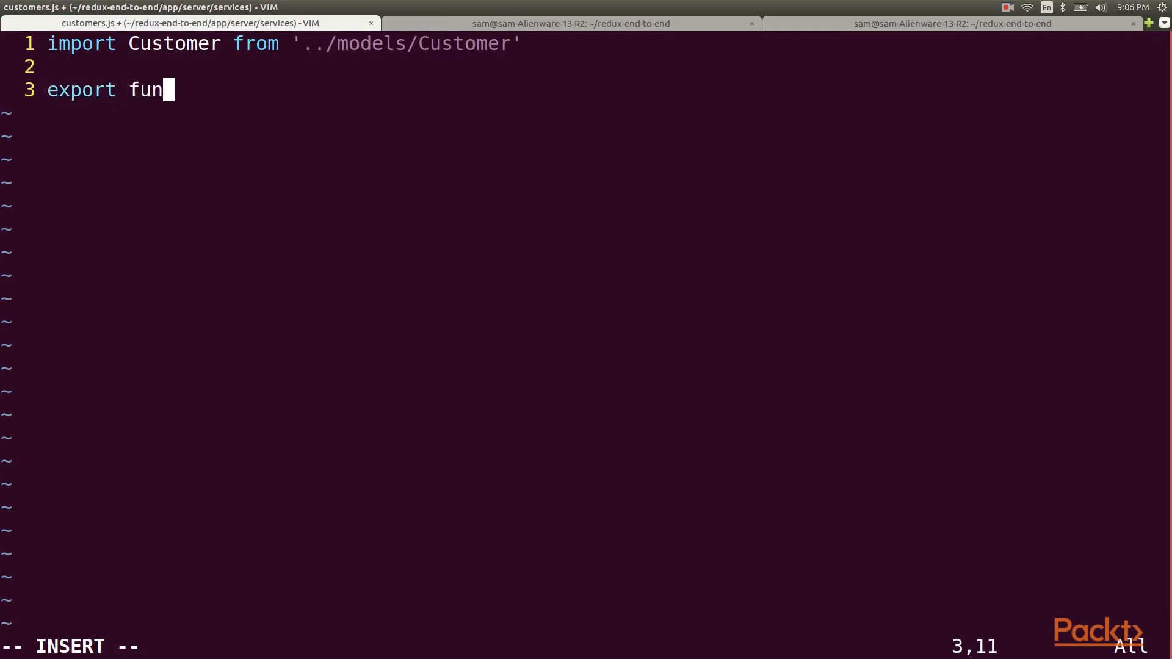
# - Write list({ page, pageSize }, user) with the pasted query, using user instead of the request user
pyautogui.write('ction list({ page, pag')
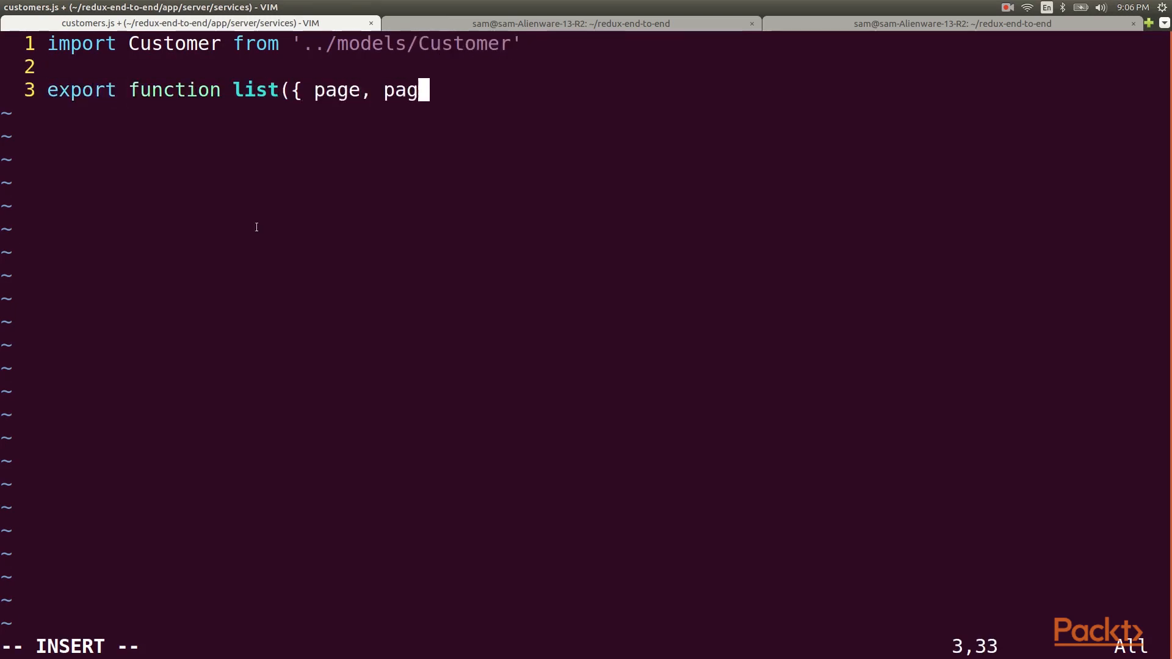
pyautogui.write('eSize }, user) {')
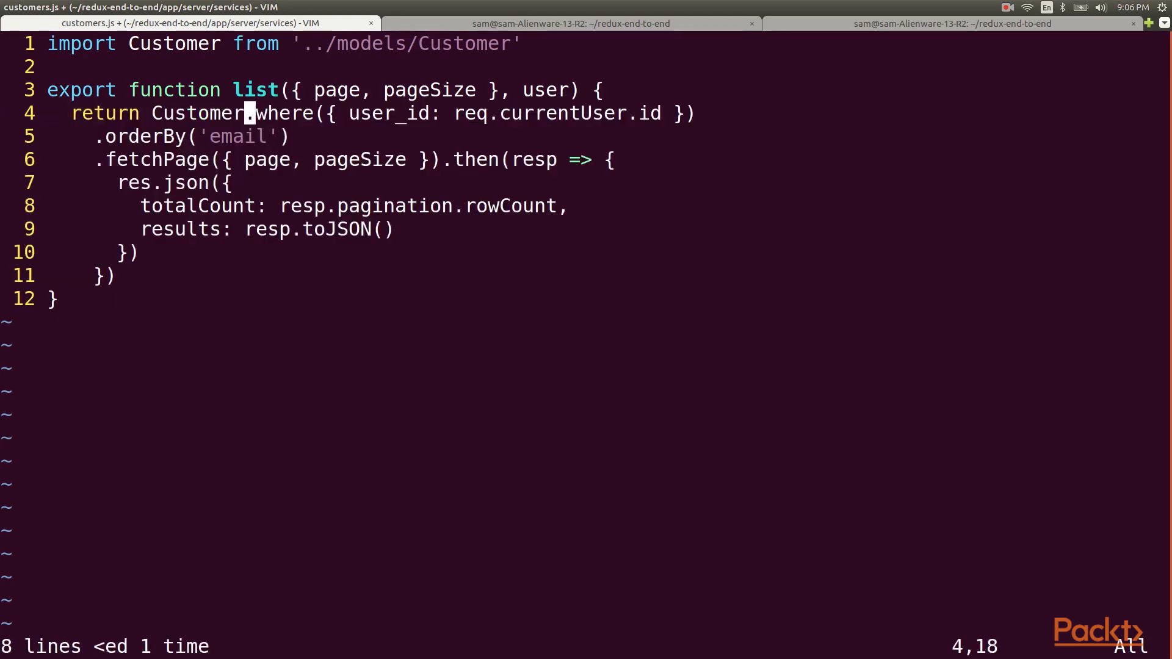
pyautogui.press('v')
pyautogui.write(')')
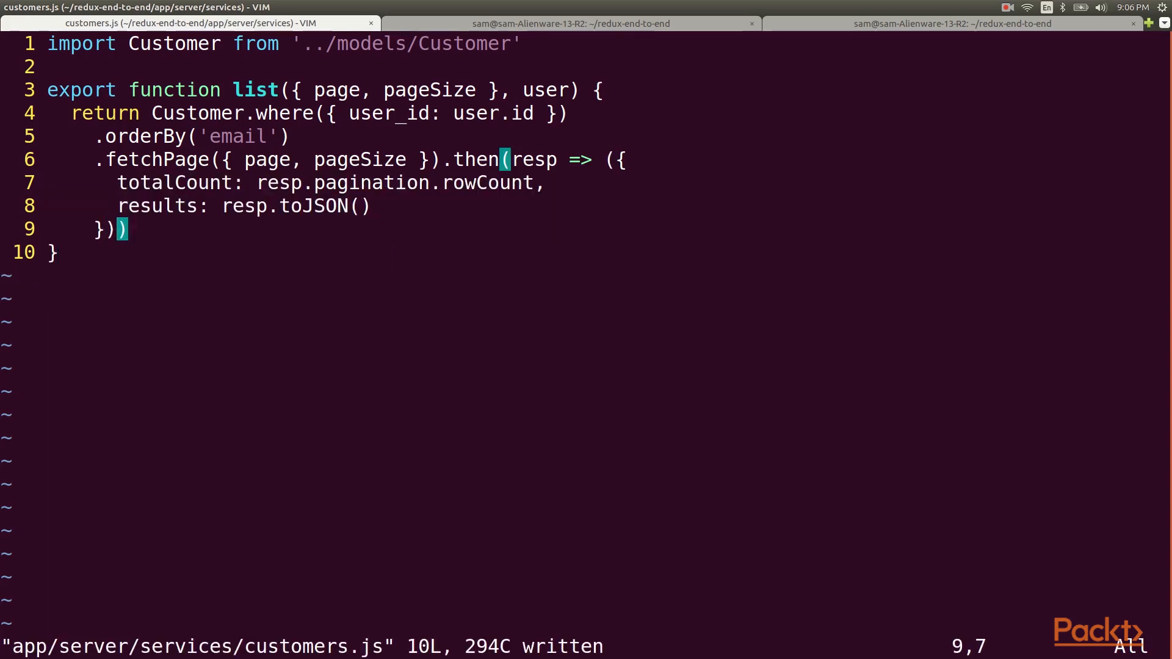
# - Import '../services/customers' in the controller and return service.list(req.query, req.currentUser) from GET
pyautogui.write(':e app/server/controllers/')
pyautogui.write('import * as service from')
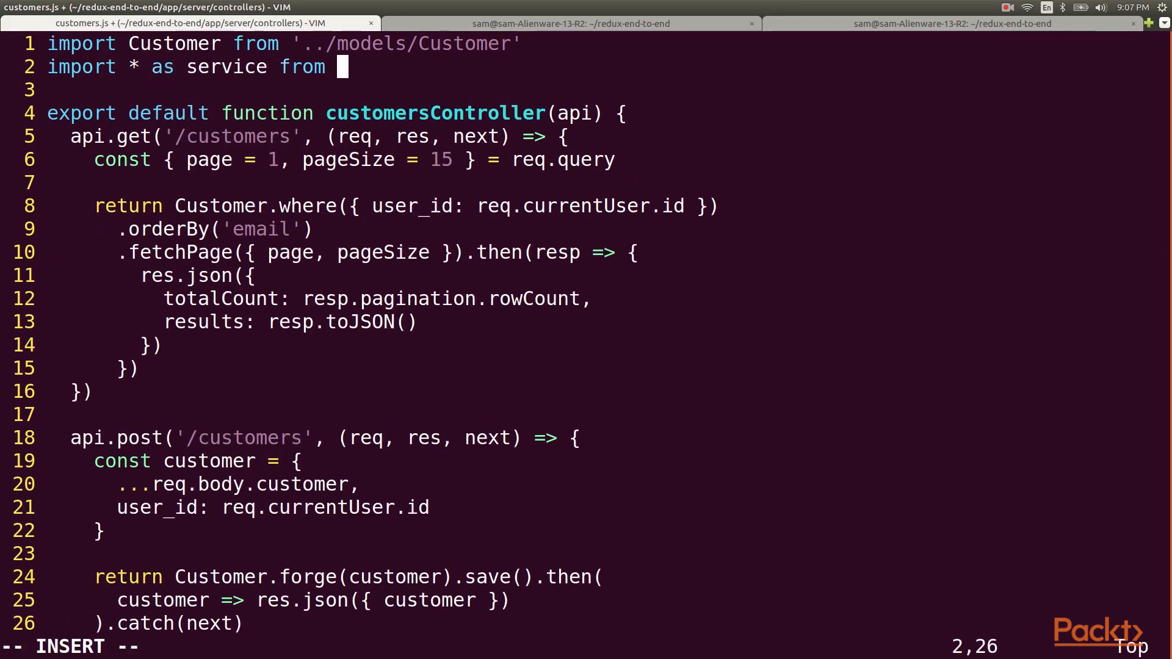
pyautogui.write("'../services/customers")
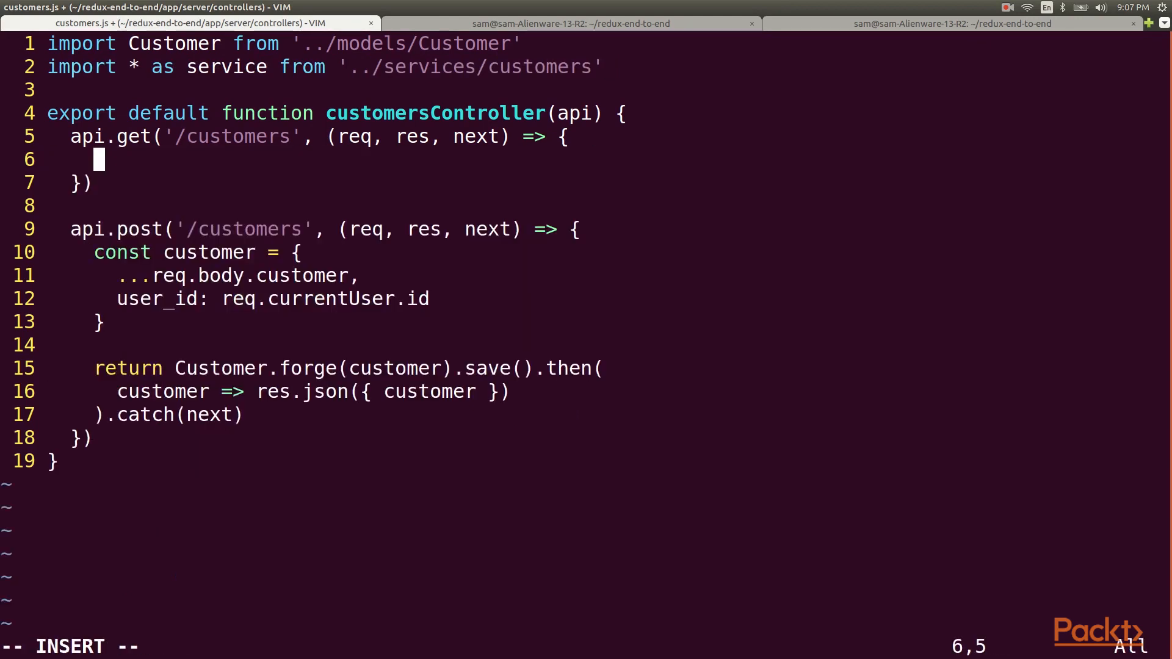
pyautogui.write('return serv')
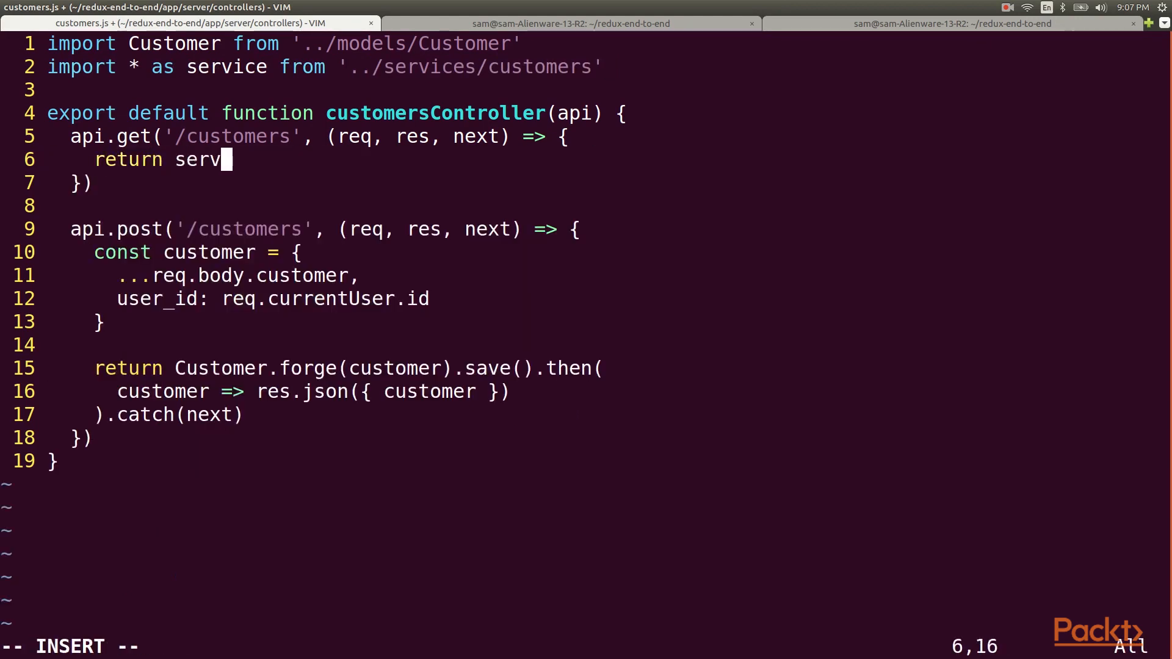
pyautogui.write('ice.list')
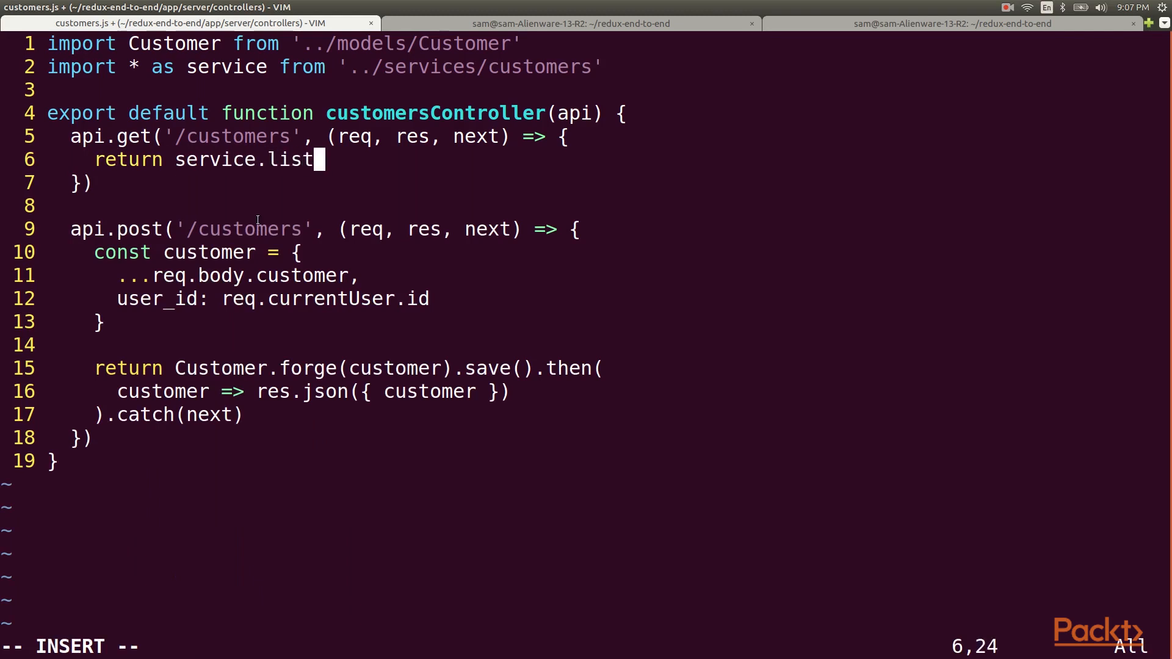
pyautogui.write('(req.query,')
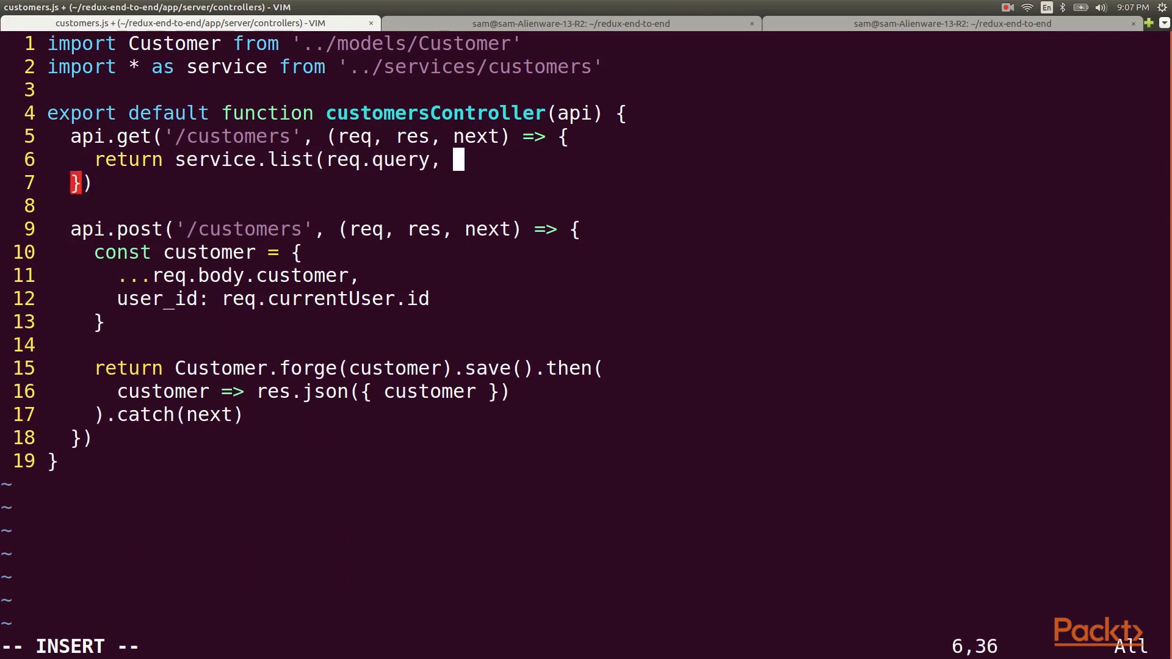
pyautogui.write('req.currentUser')
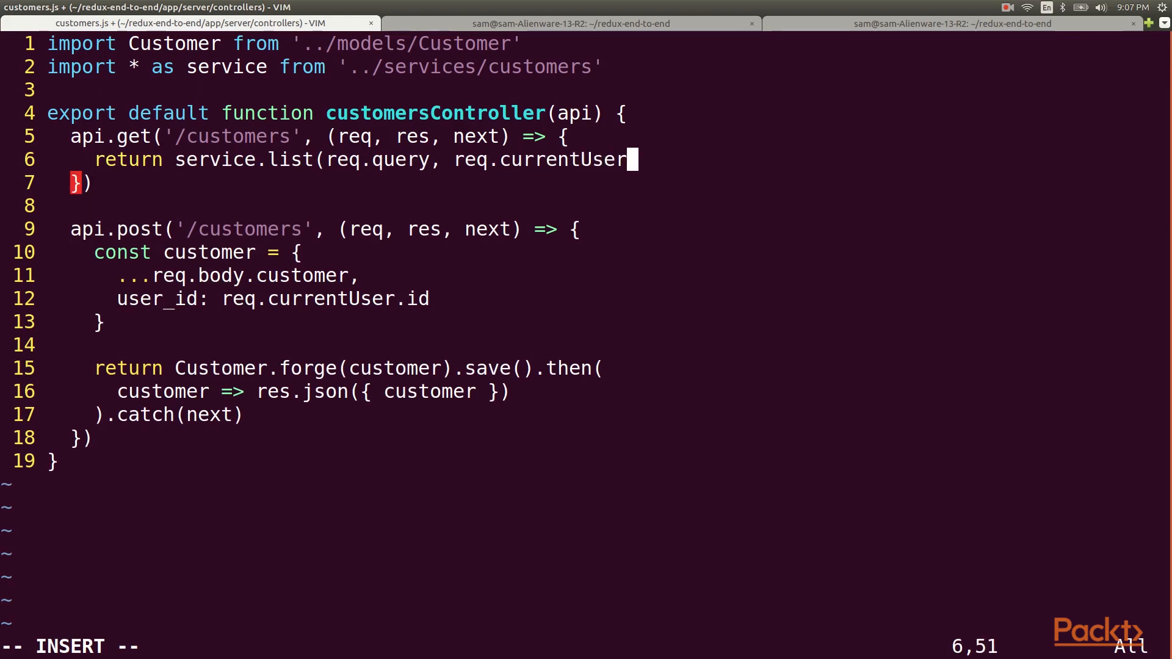
pyautogui.write('.then(page => res.json(page')
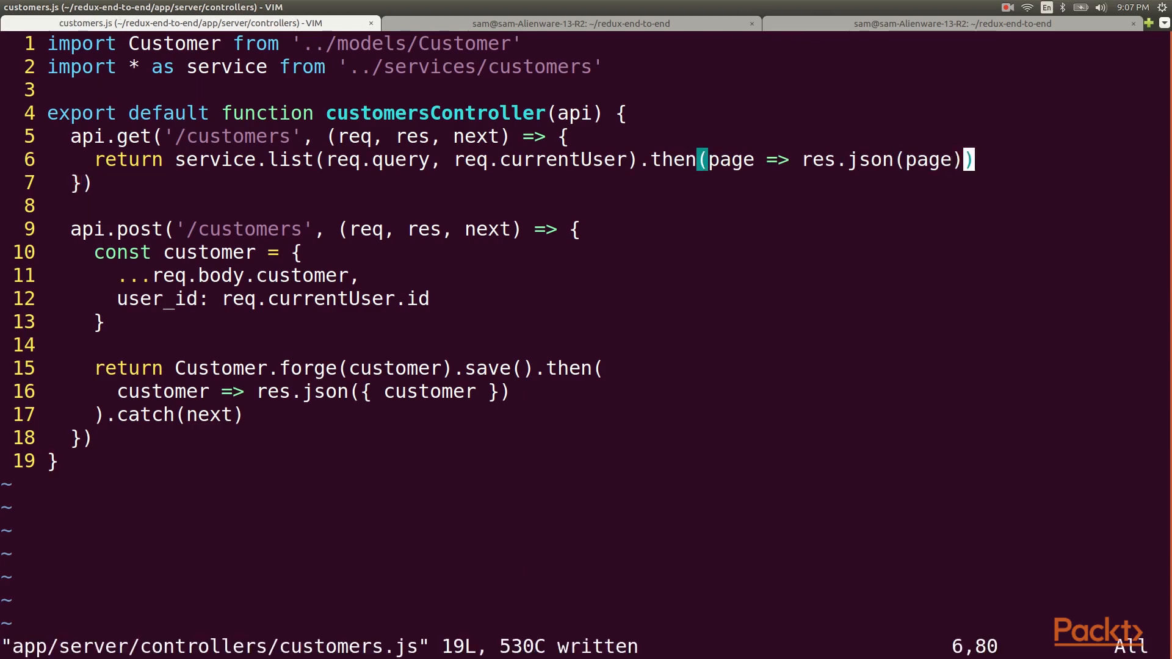
pyautogui.write(':e app/se')
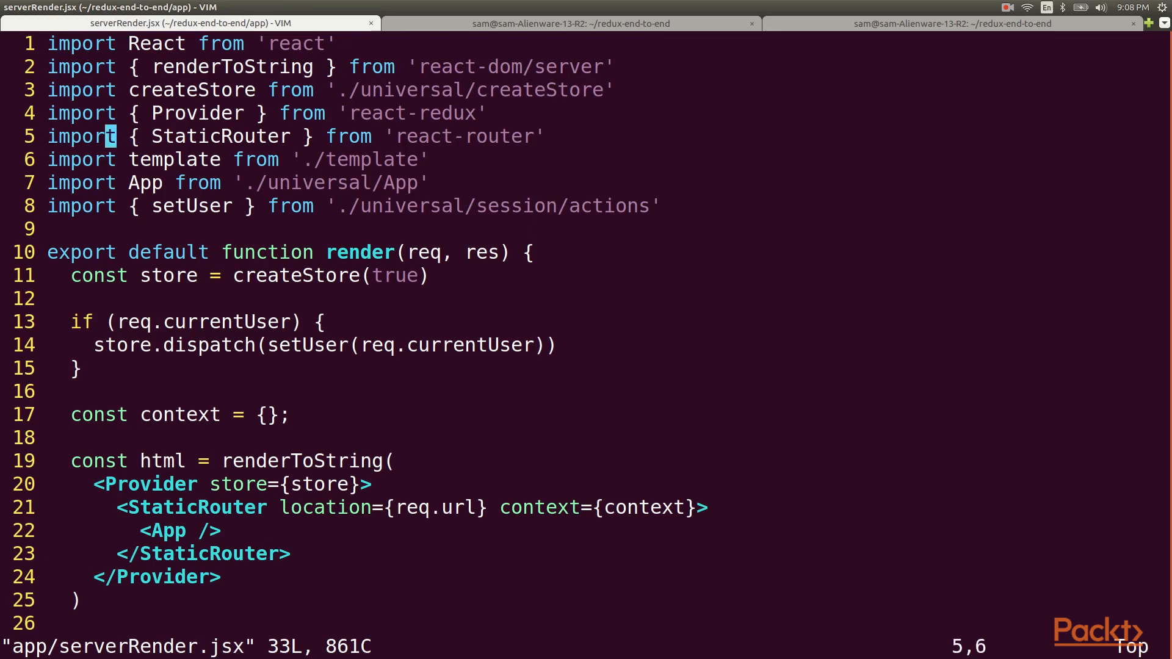
# - Add matchPath to the react-router import and import customerActions and customersService modules
pyautogui.write(', matchPath')
pyautogui.write('import')
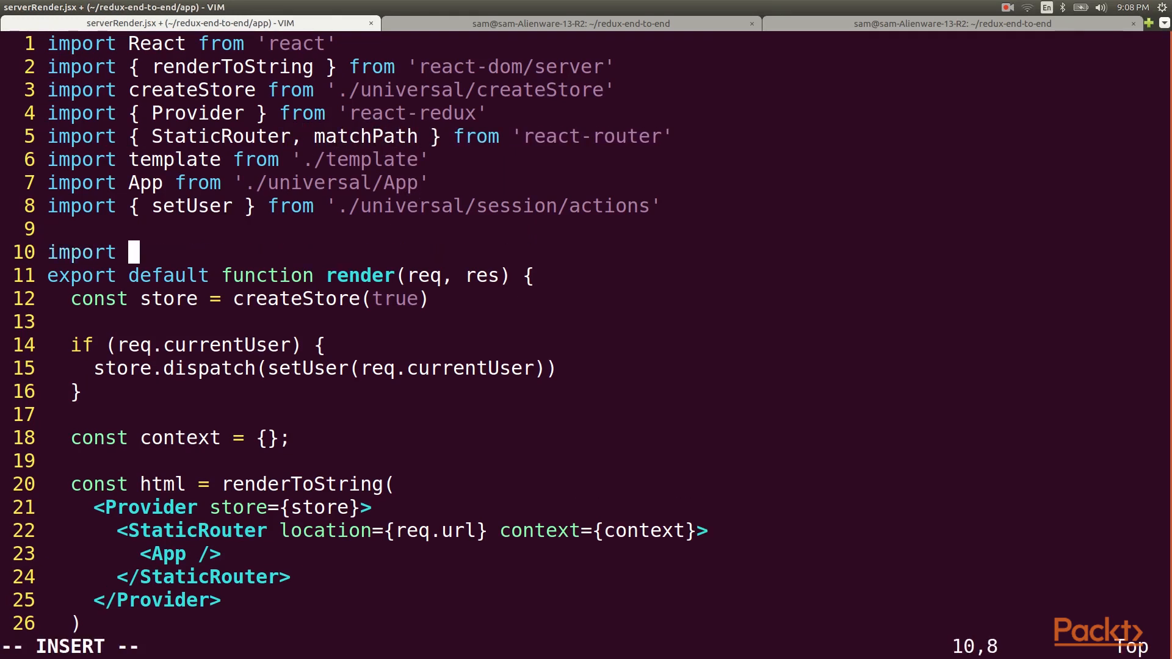
pyautogui.write('* as customerActions')
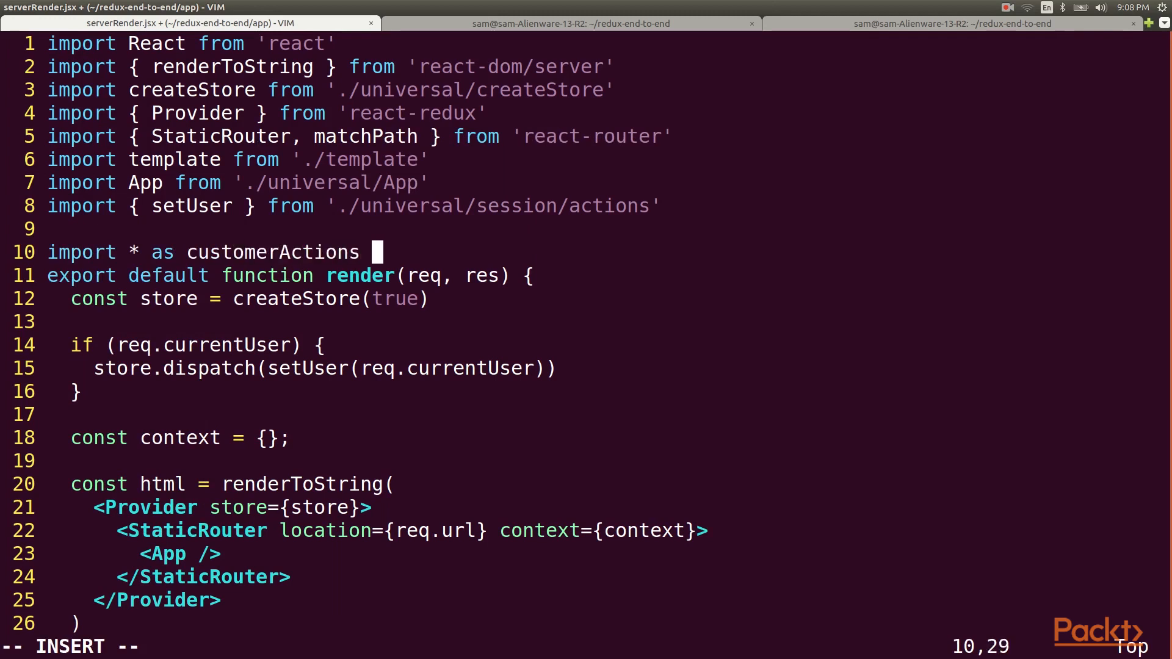
pyautogui.write("from './universal")
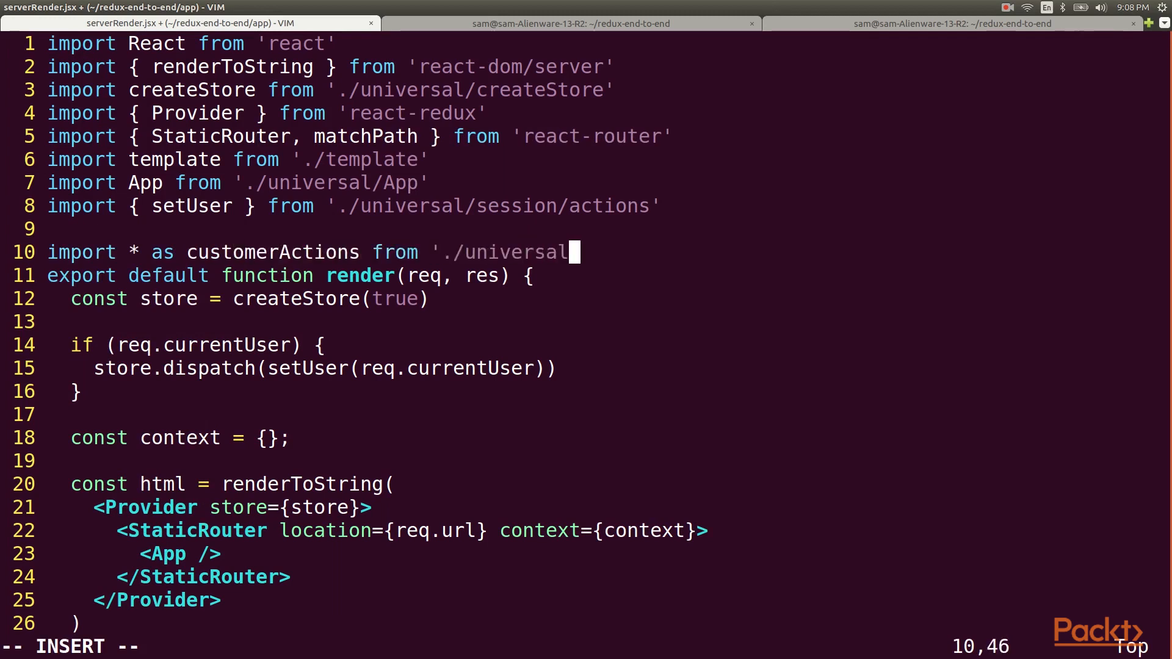
pyautogui.write('customers/actions')
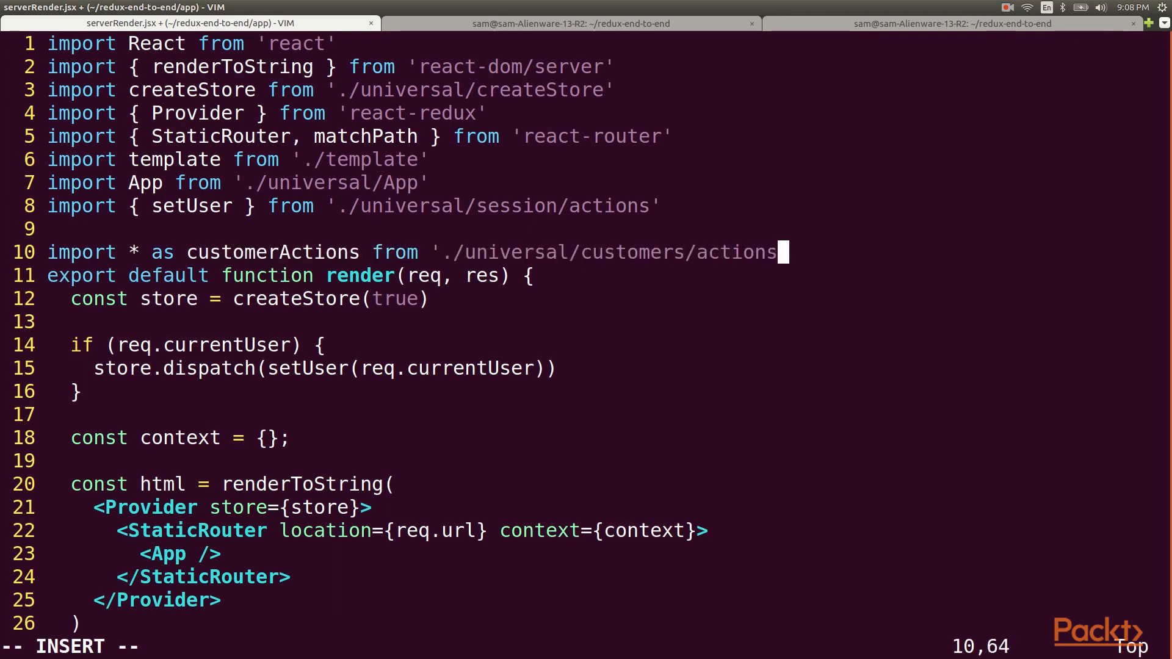
pyautogui.write('import *')
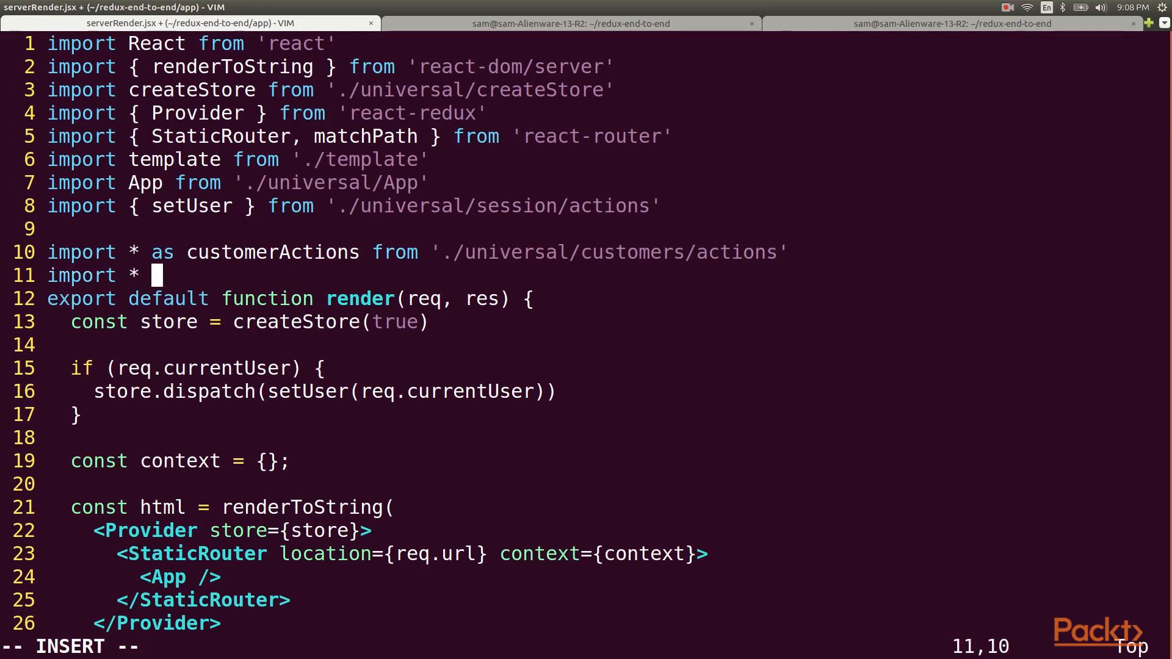
pyautogui.write('as customersService')
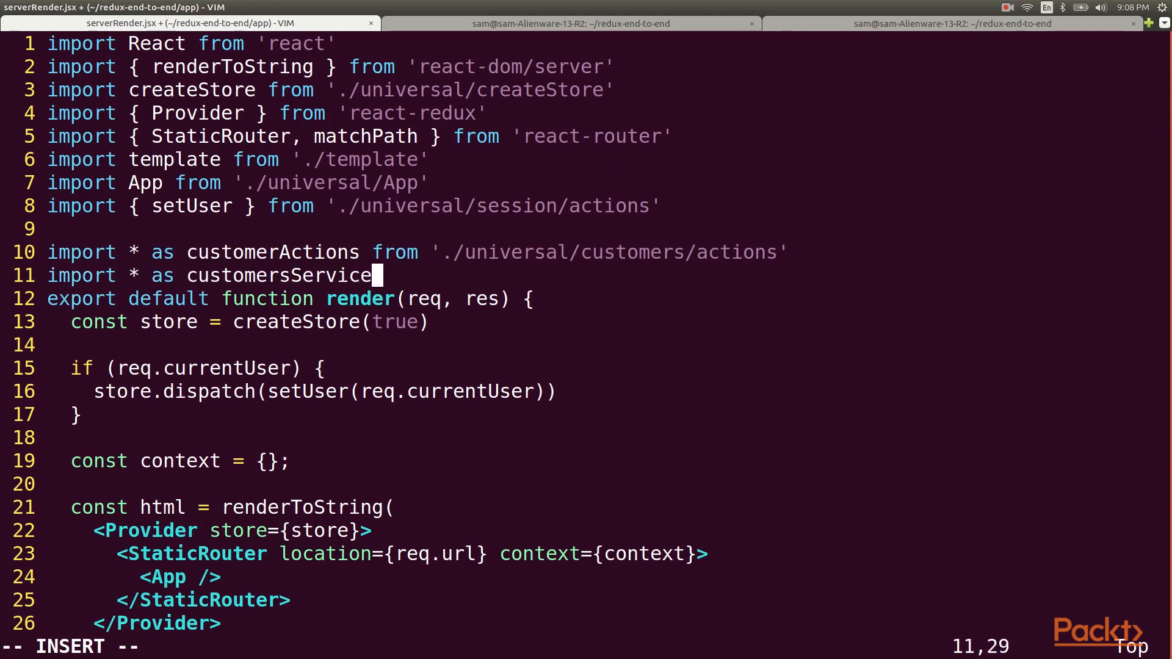
pyautogui.write("from './server/service")
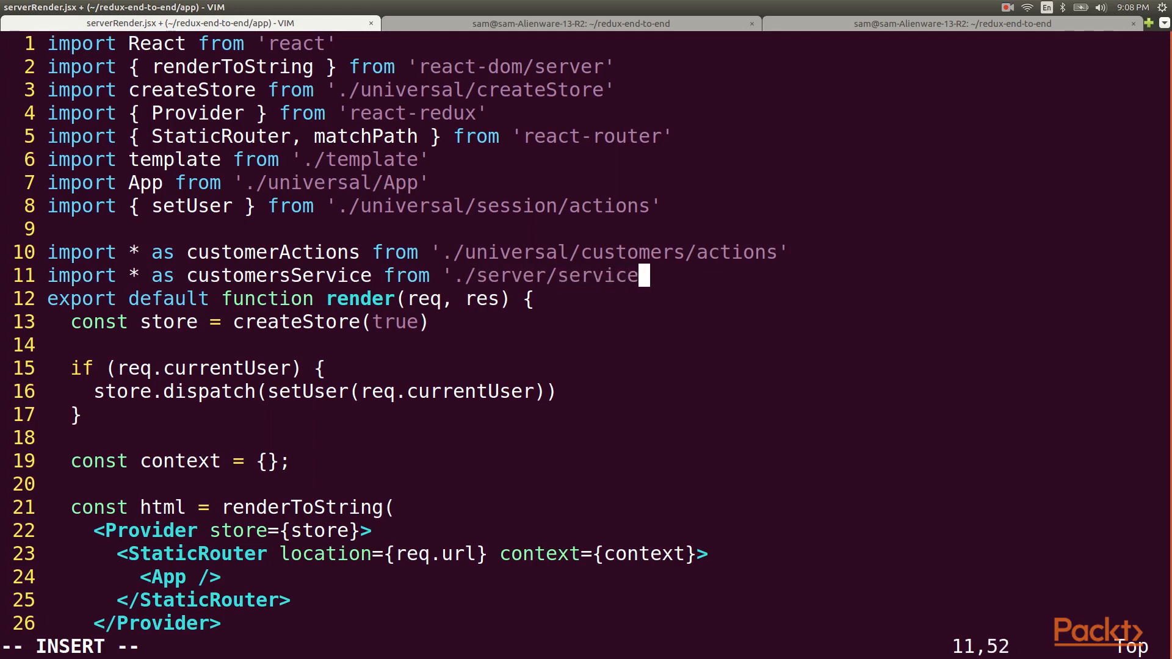
pyautogui.write("s/customers'")
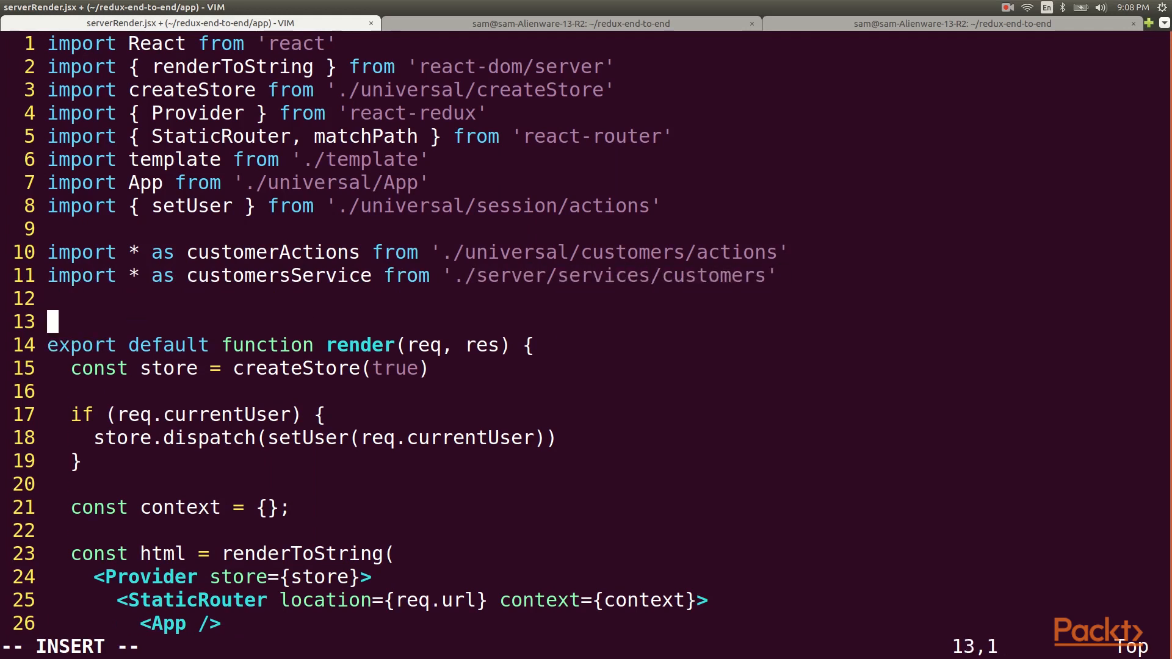
# - Write preloadedRoutes(store, req) returning '/customers' and '/invoices' entries, the latter with a load
pyautogui.write('func')
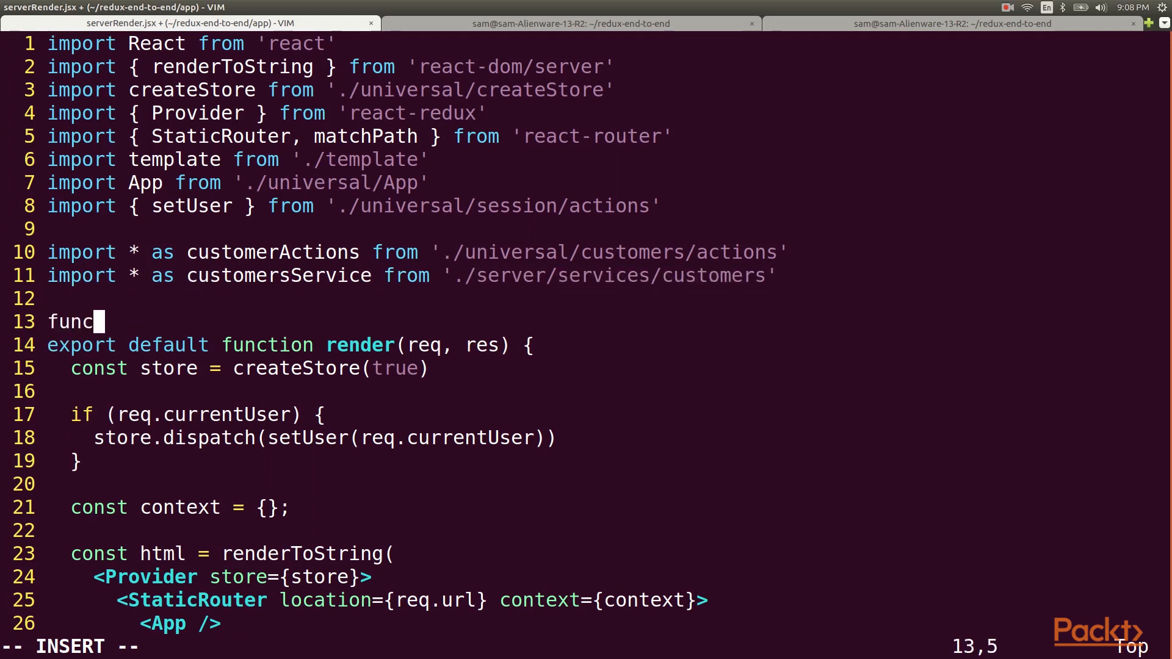
pyautogui.write('tion preloadedRout')
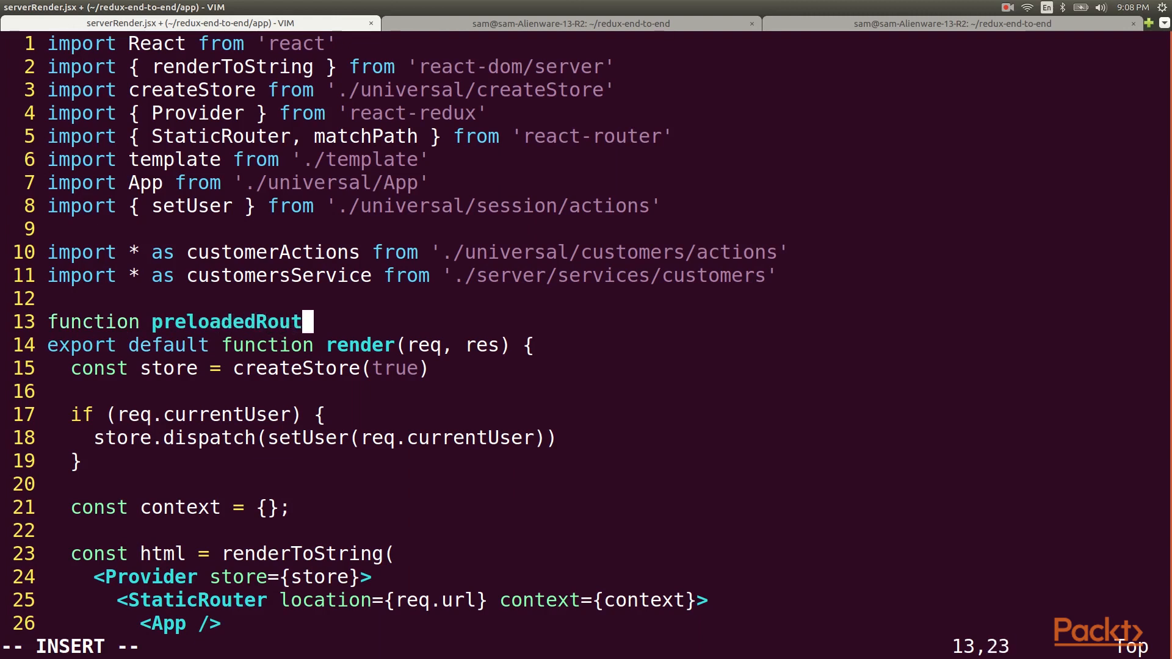
pyautogui.write('es(store, req) {')
pyautogui.write('}')
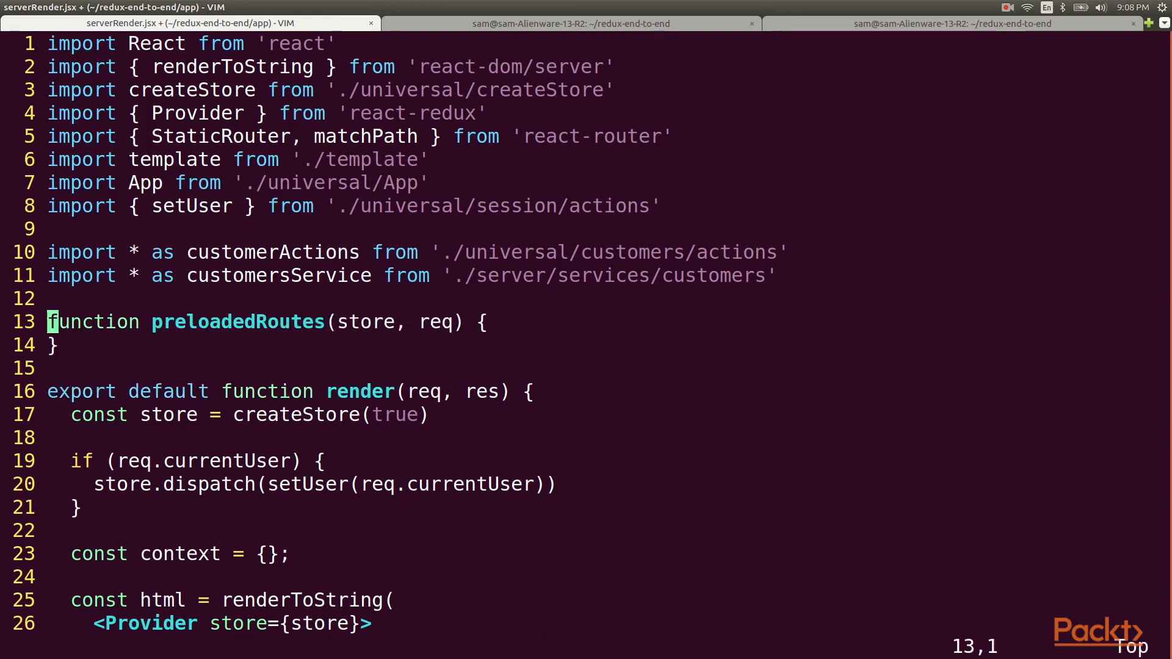
pyautogui.write('return [{')
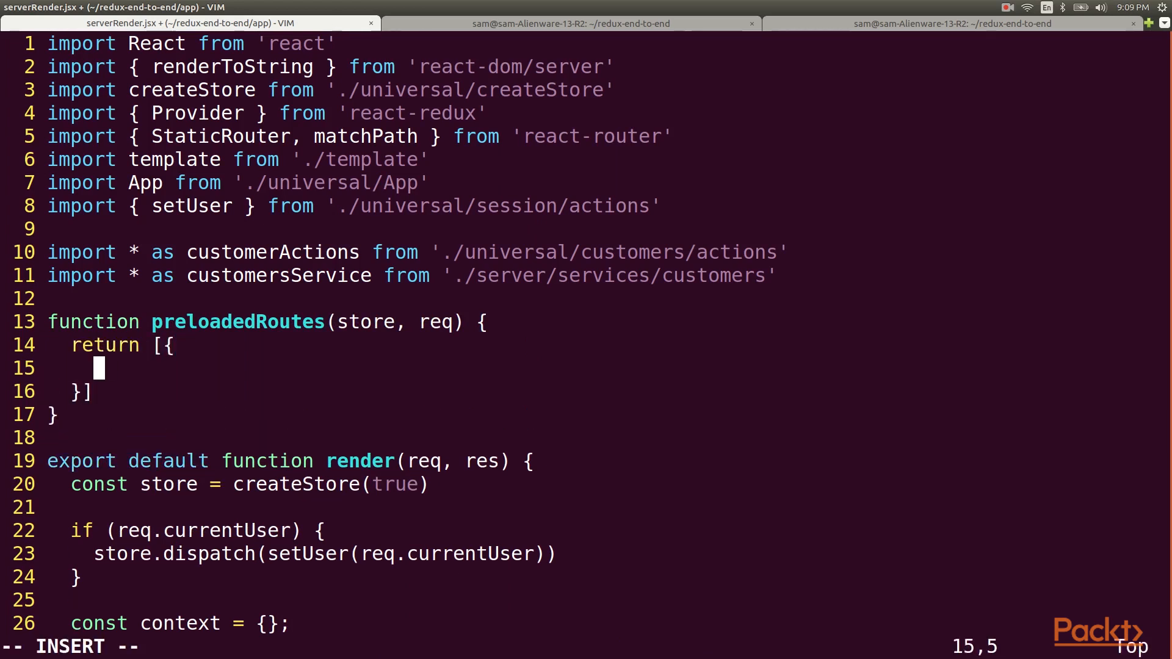
pyautogui.write("path: '/customers")
pyautogui.write("path: '/invoic")
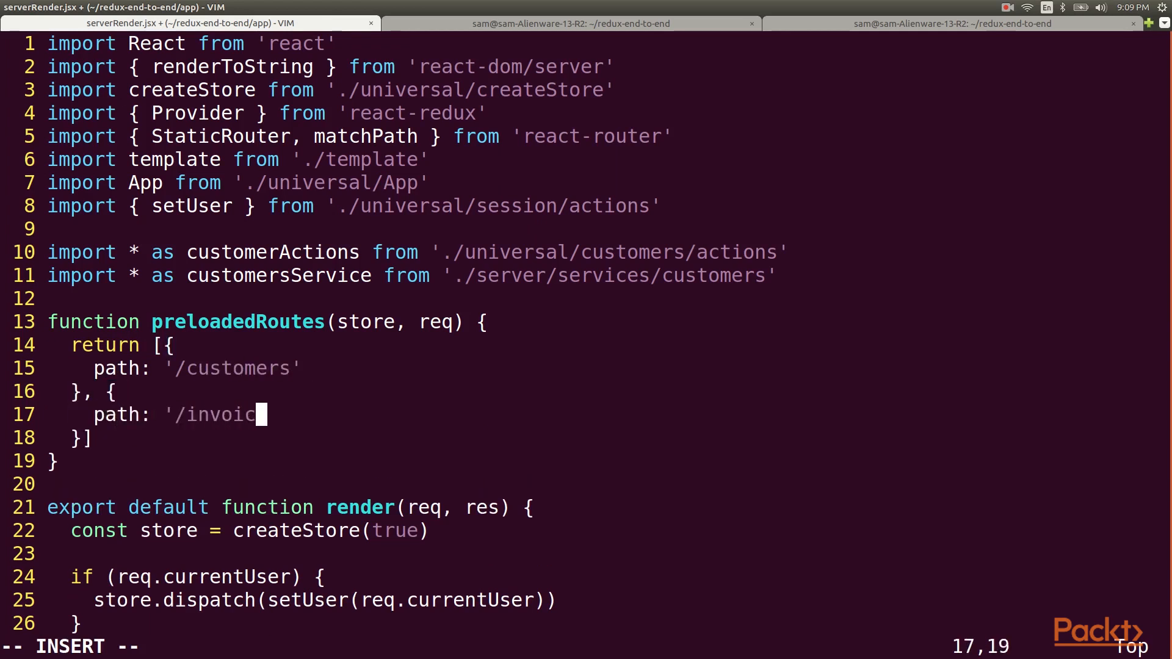
pyautogui.write("es',")
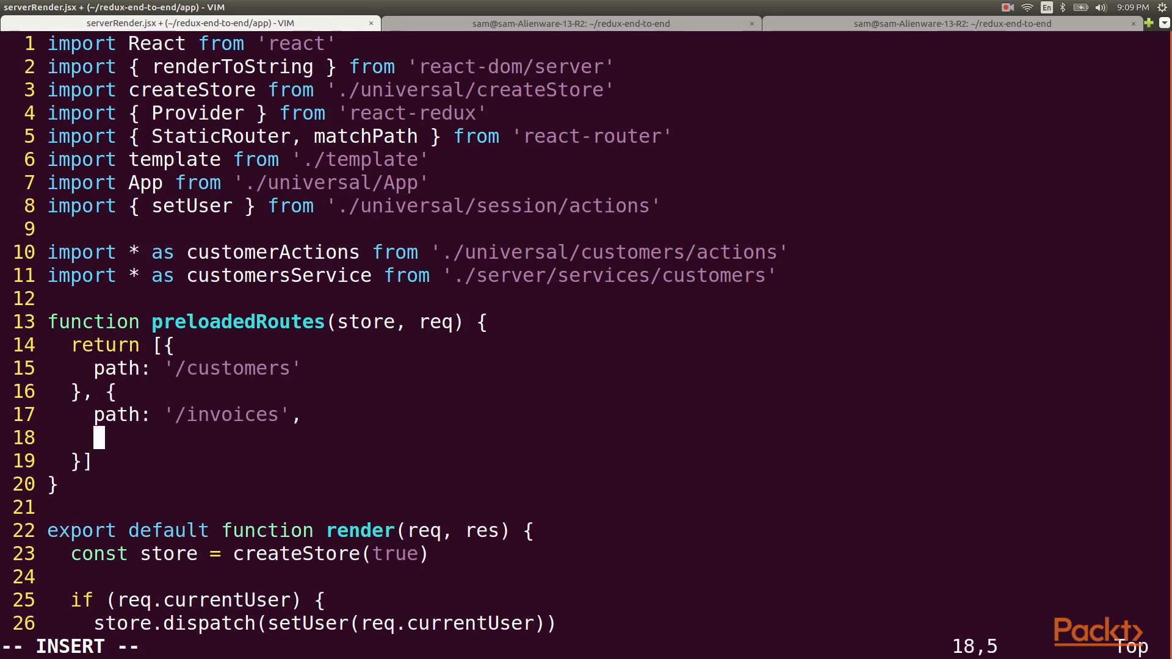
pyautogui.write('load: () => Promise.resolve(')
pyautogui.click(196, 368)
pyautogui.write(',')
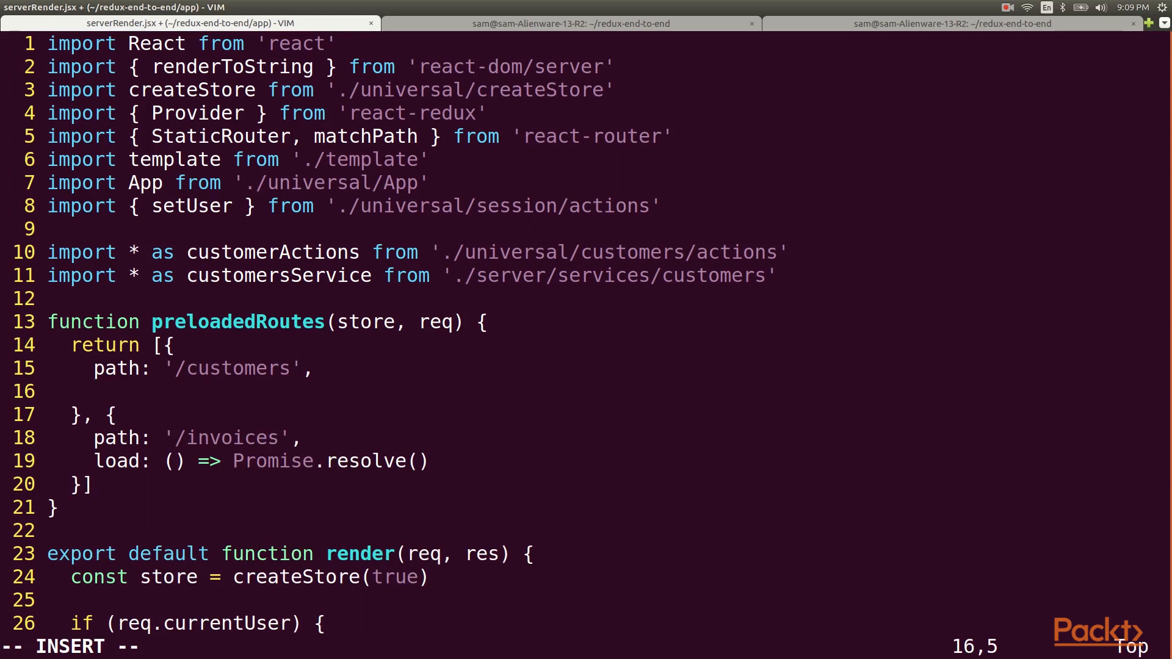
# - Make the '/customers' load fetch page 1, pageSize 2 and dispatch resultsUpdated(page)
pyautogui.write('load: () => {')
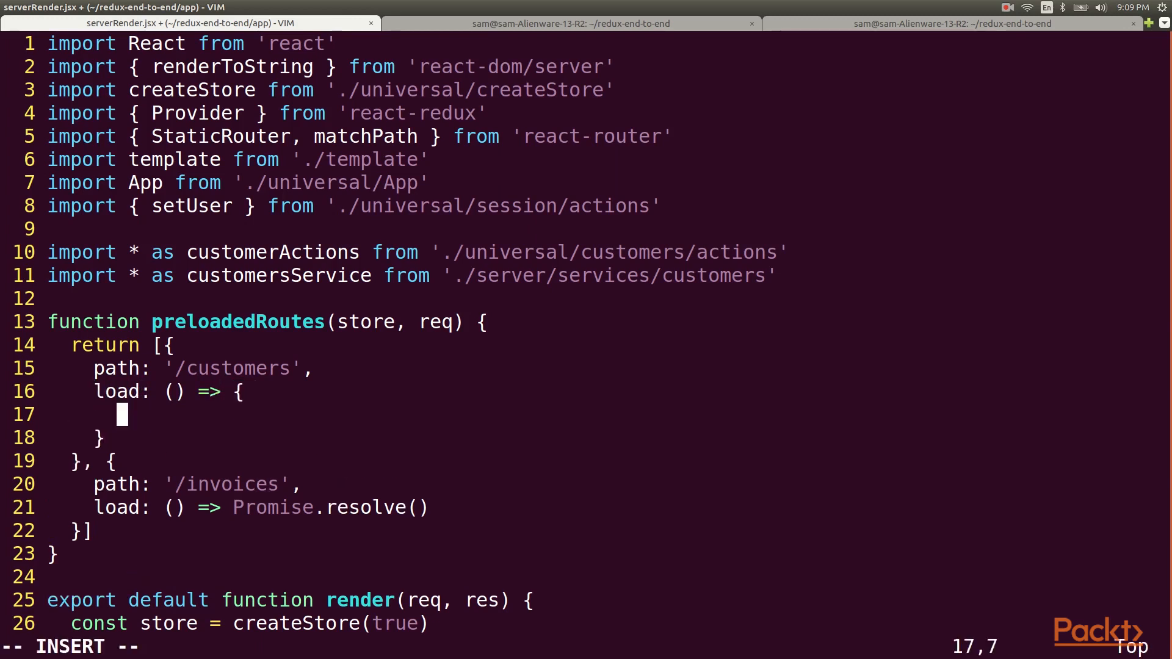
pyautogui.write('const { resultsUpdat')
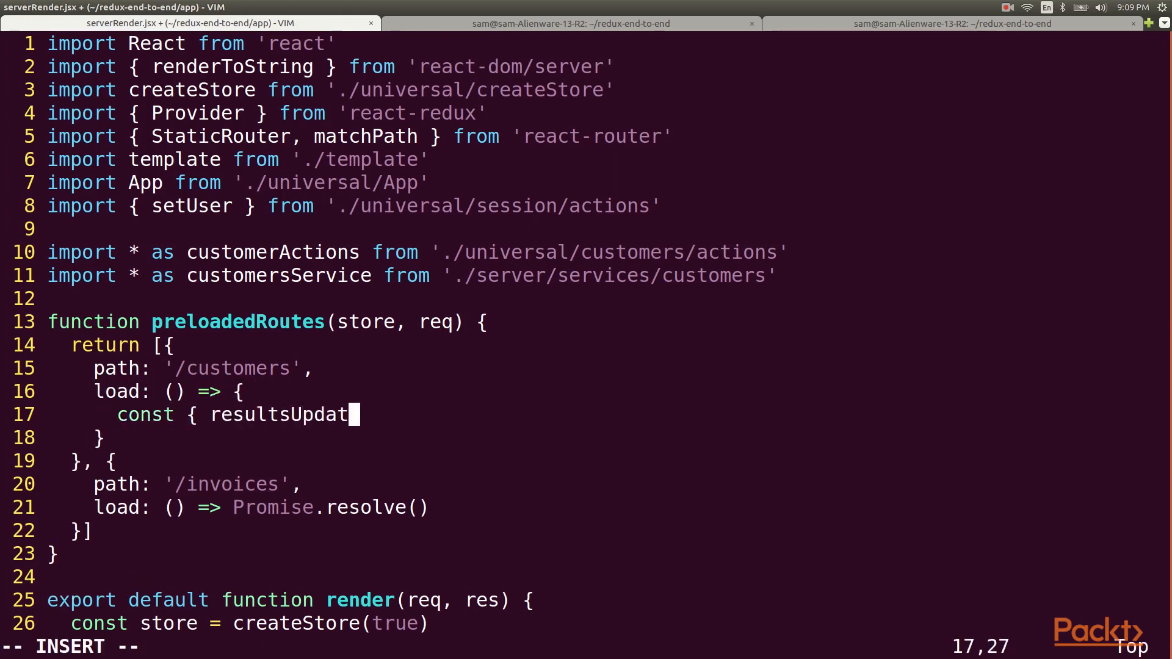
pyautogui.write('ed } = customerActions')
pyautogui.write('return custom')
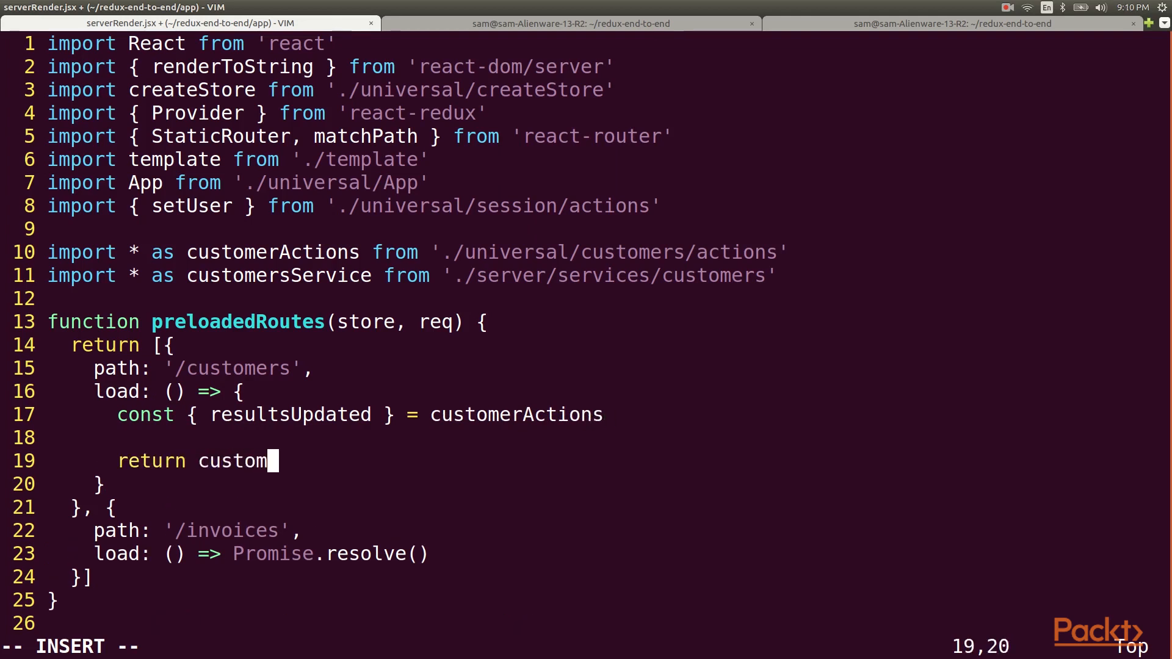
pyautogui.write('ersService')
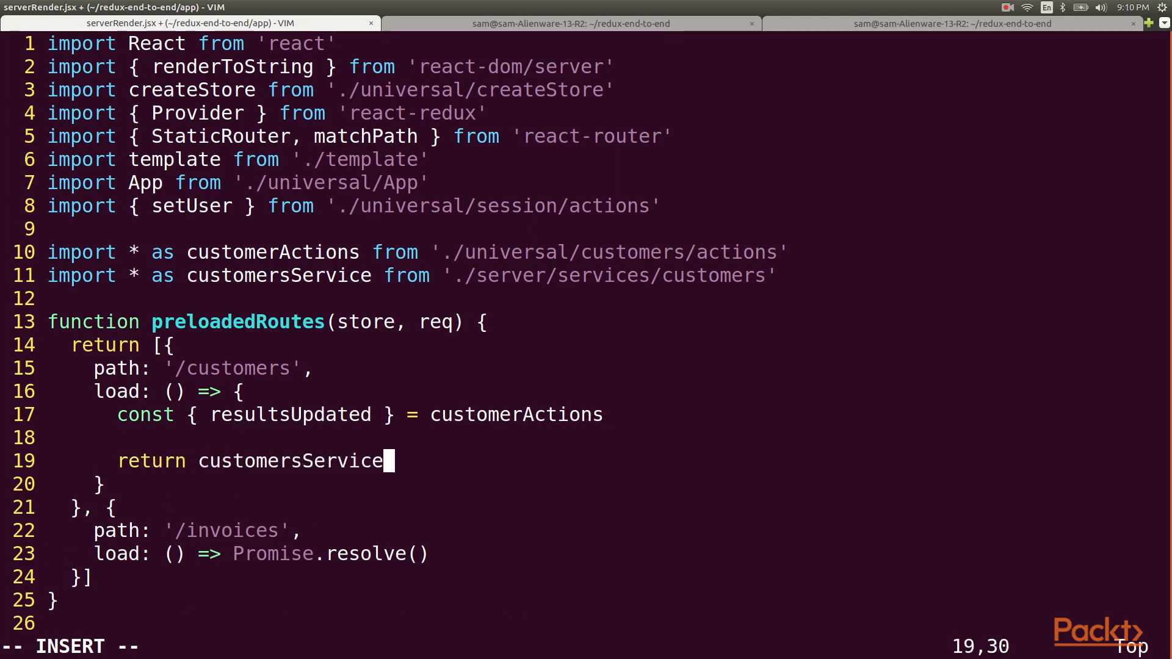
pyautogui.write('.list({ page:')
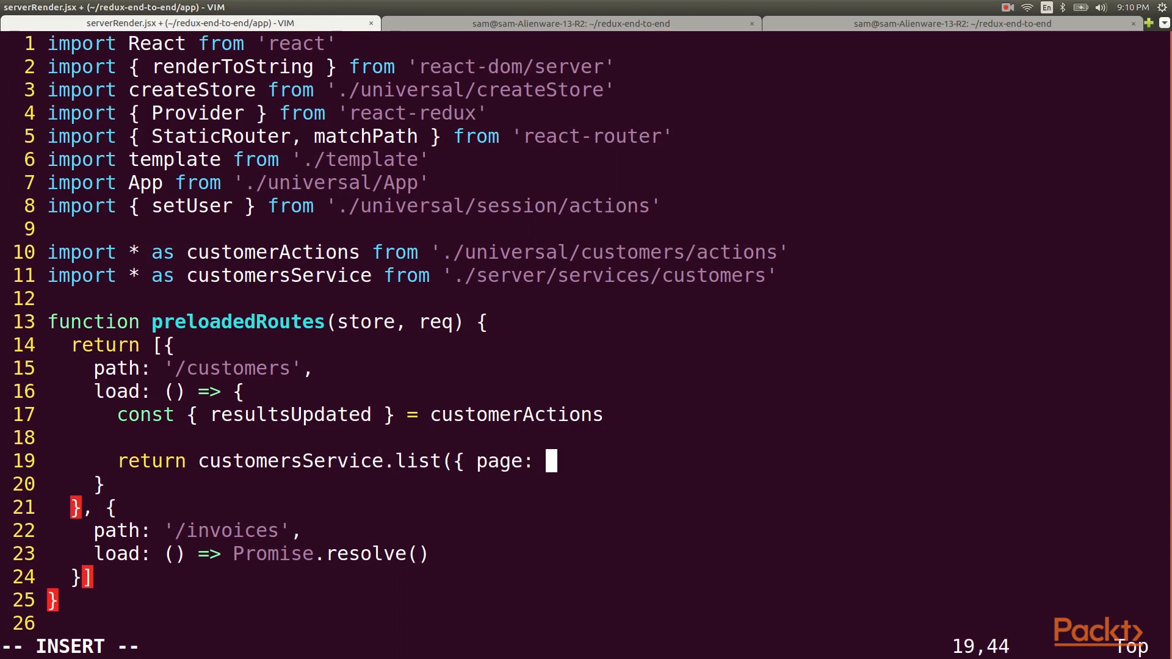
pyautogui.write('1, pageSize:')
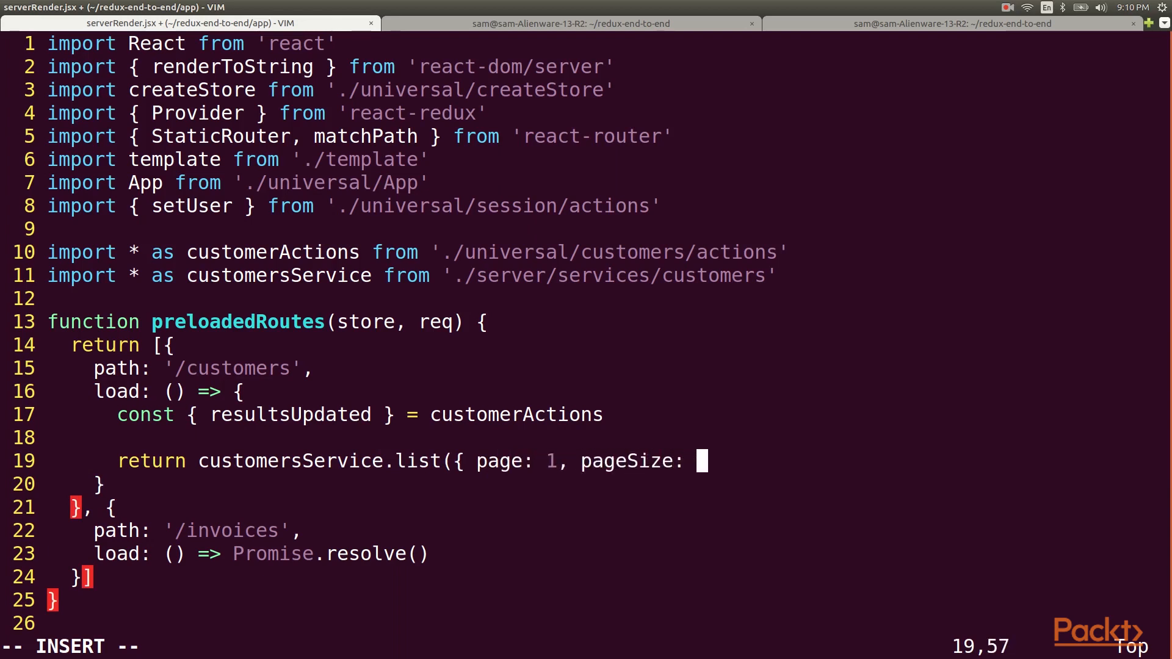
pyautogui.write('2 }, re')
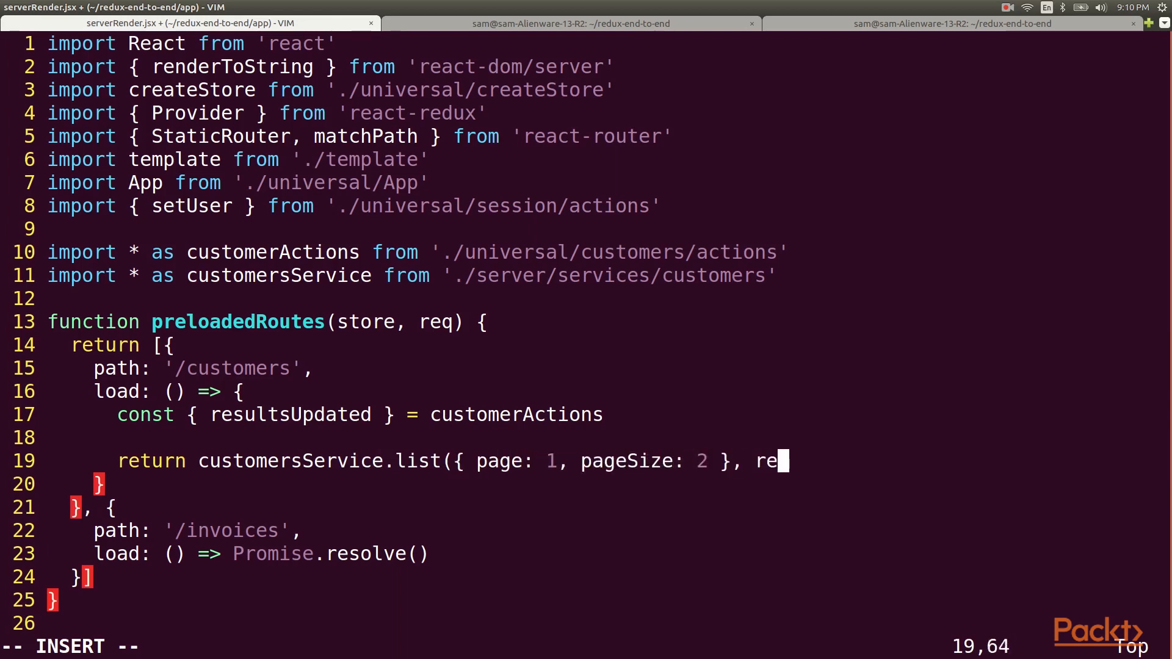
pyautogui.write('q.currentUser).')
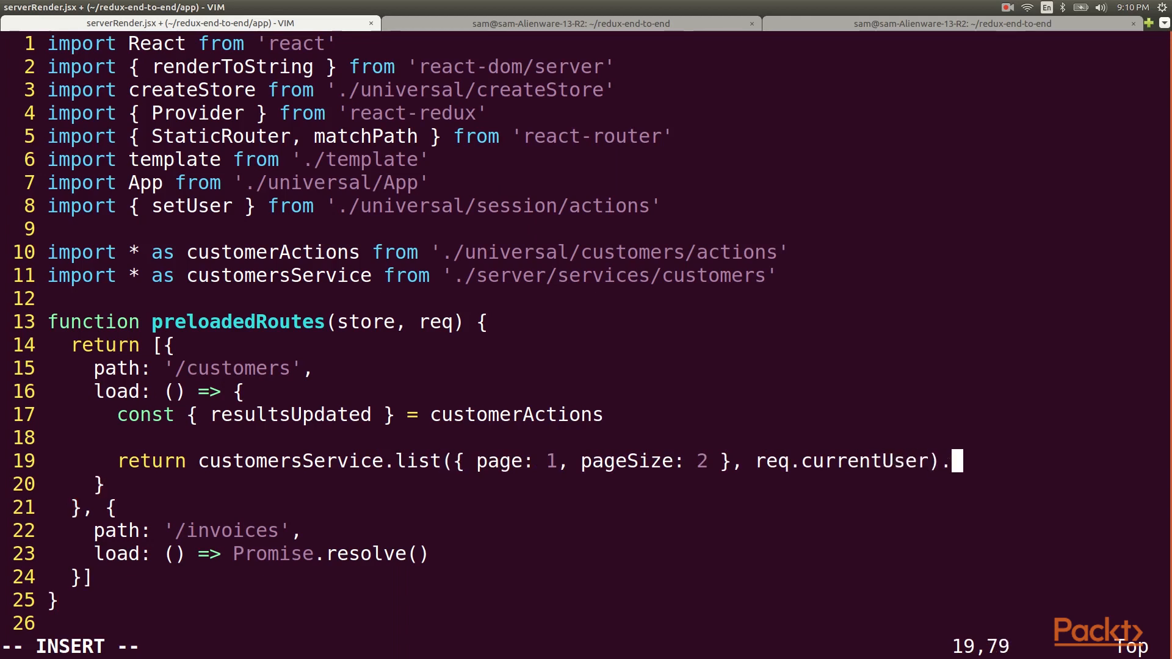
pyautogui.write('then(page => {')
pyautogui.write('store.dispatch(resu')
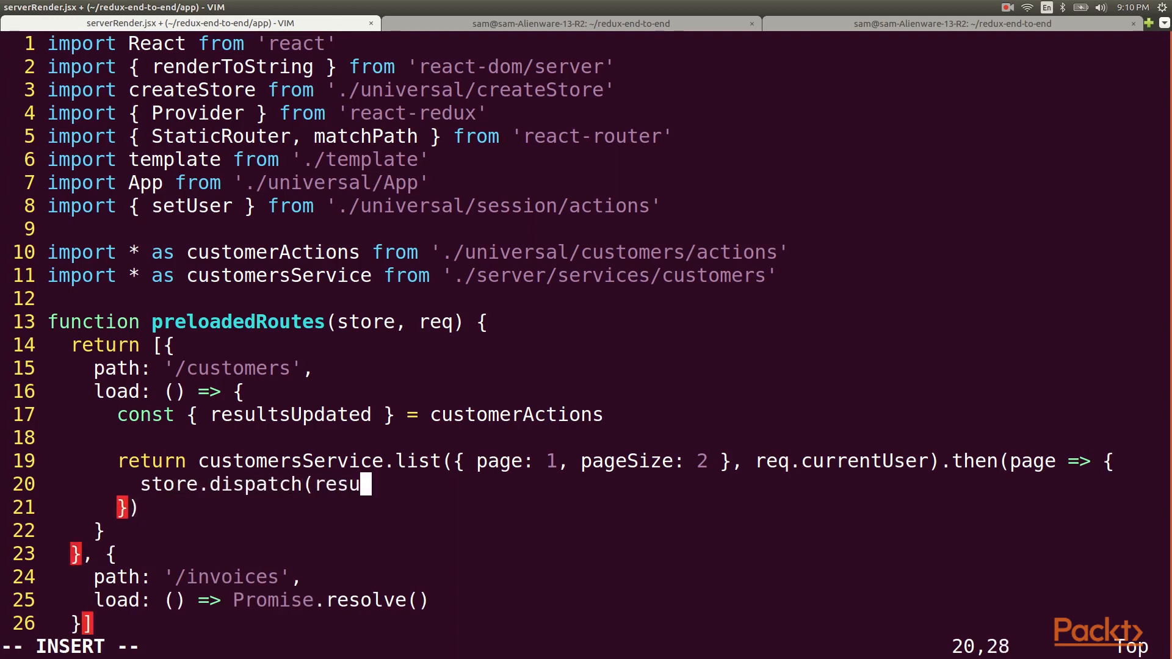
pyautogui.write('ltsUpdated(page')
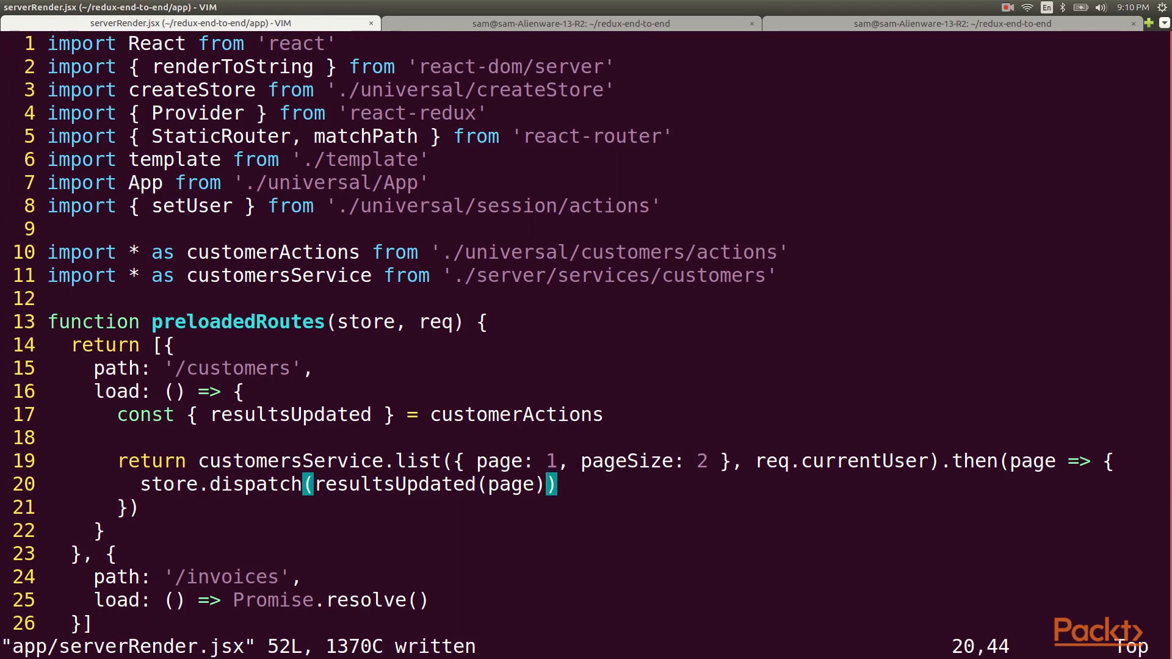
# - Start loader(req, store), finding the preloaded route whose path matches req.path via matchPath
pyautogui.scroll(-3)
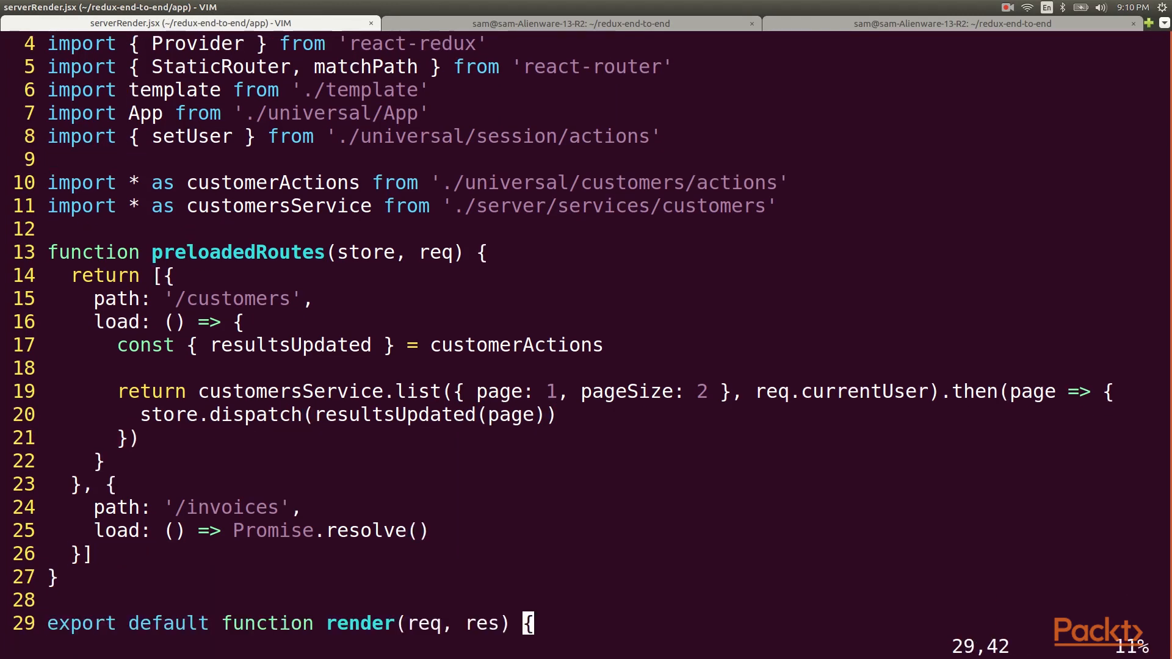
pyautogui.write('func')
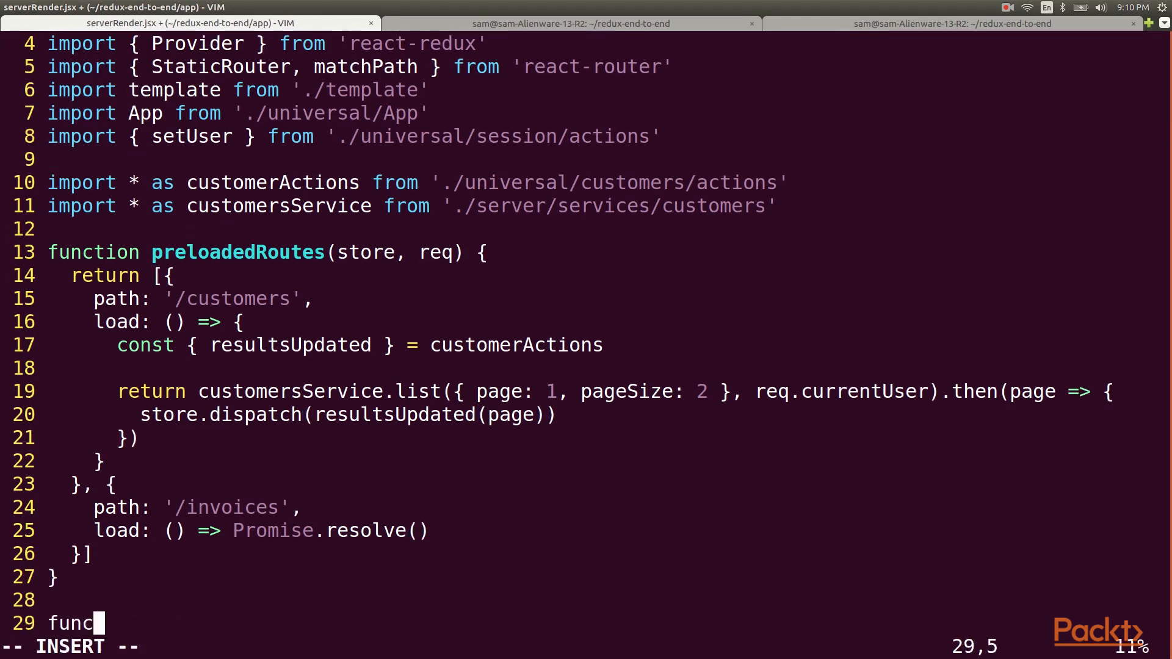
pyautogui.write('tion loader(req, store) {')
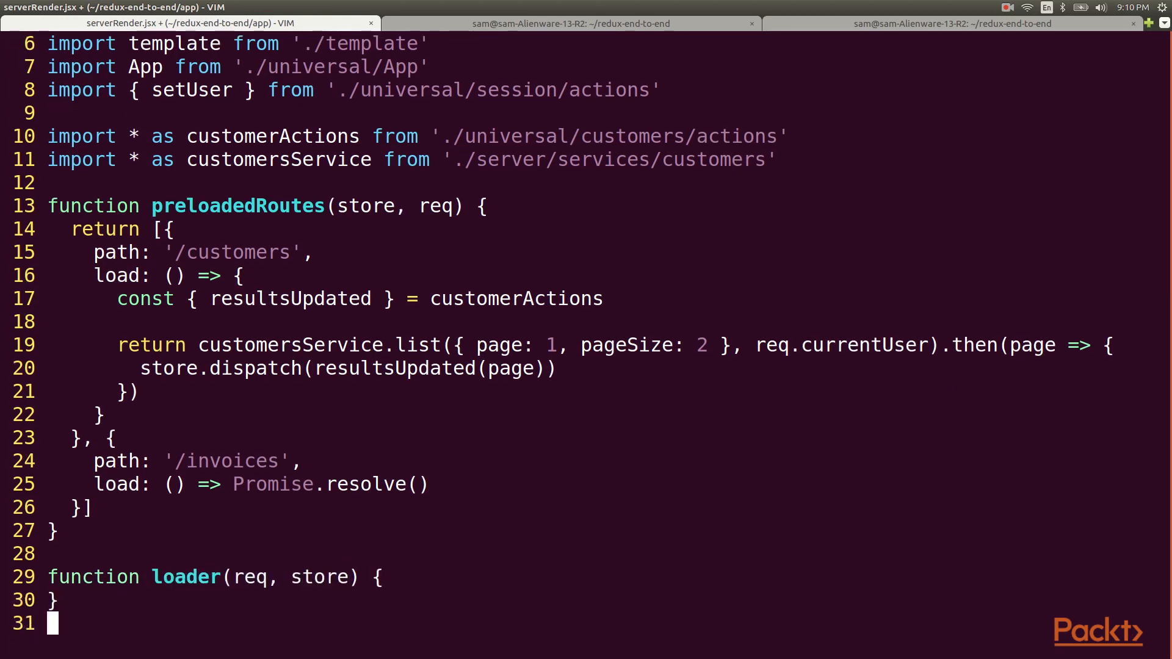
pyautogui.write('const route')
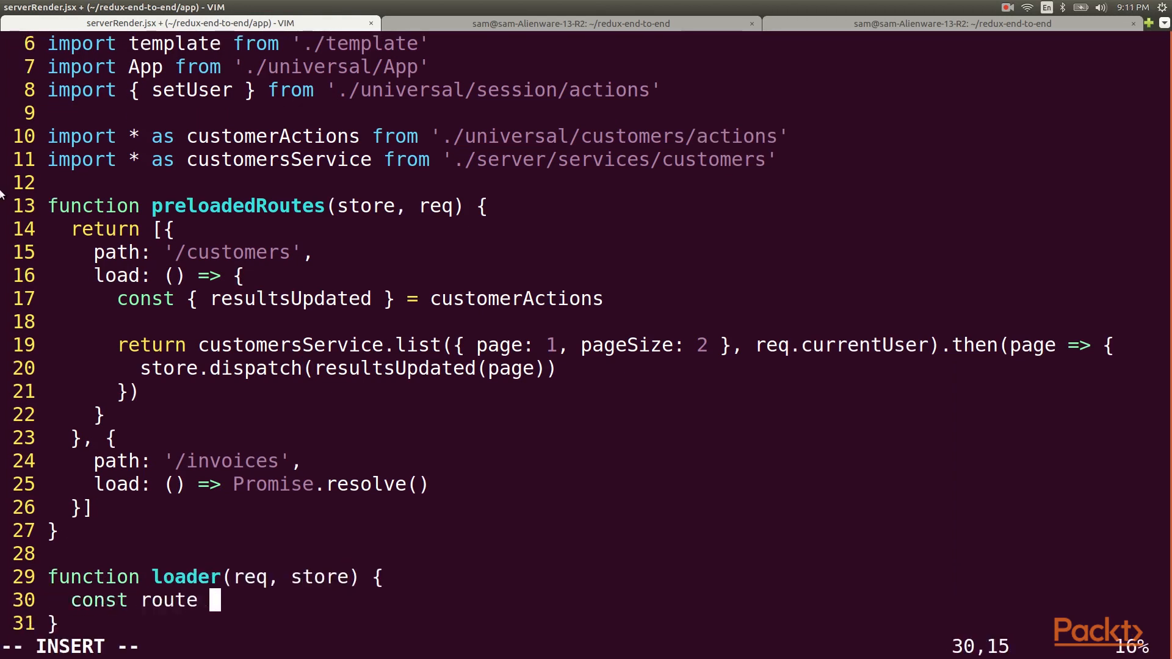
pyautogui.write('= preloaded')
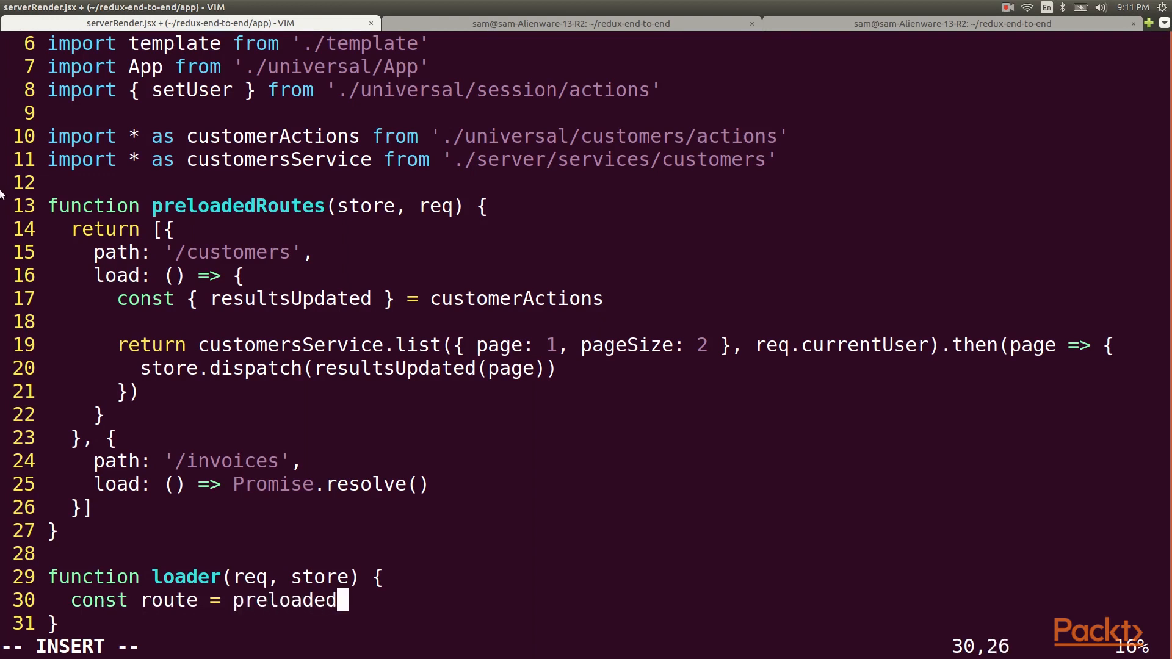
pyautogui.write('Routes(store,')
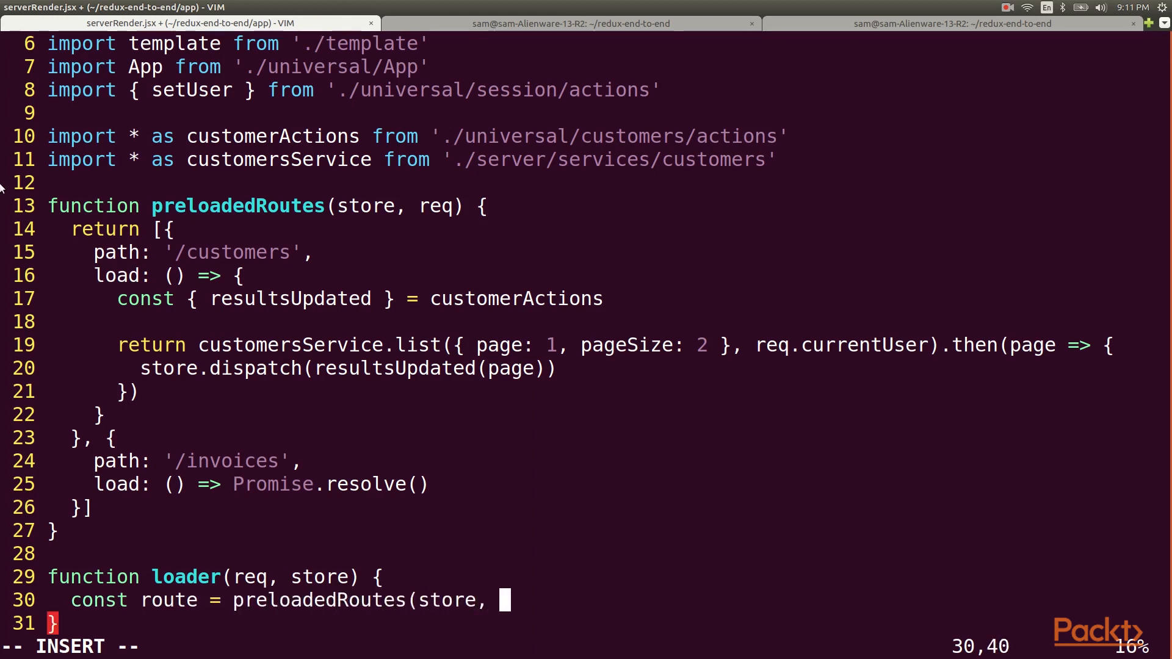
pyautogui.write('req)')
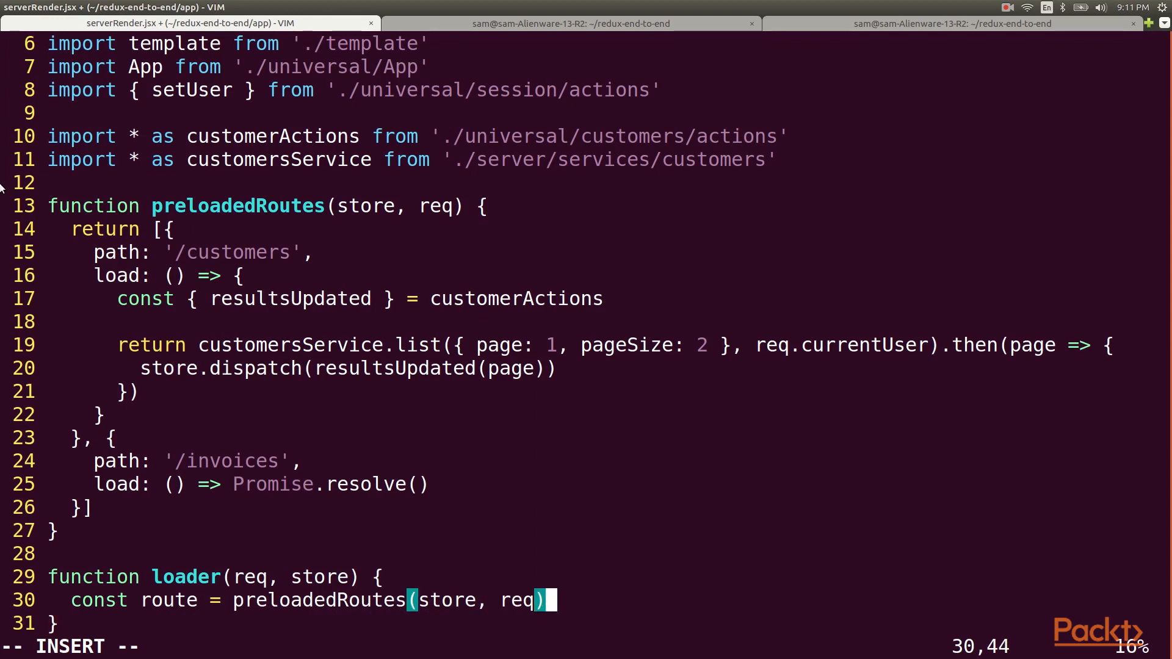
pyautogui.write('.find(r =>')
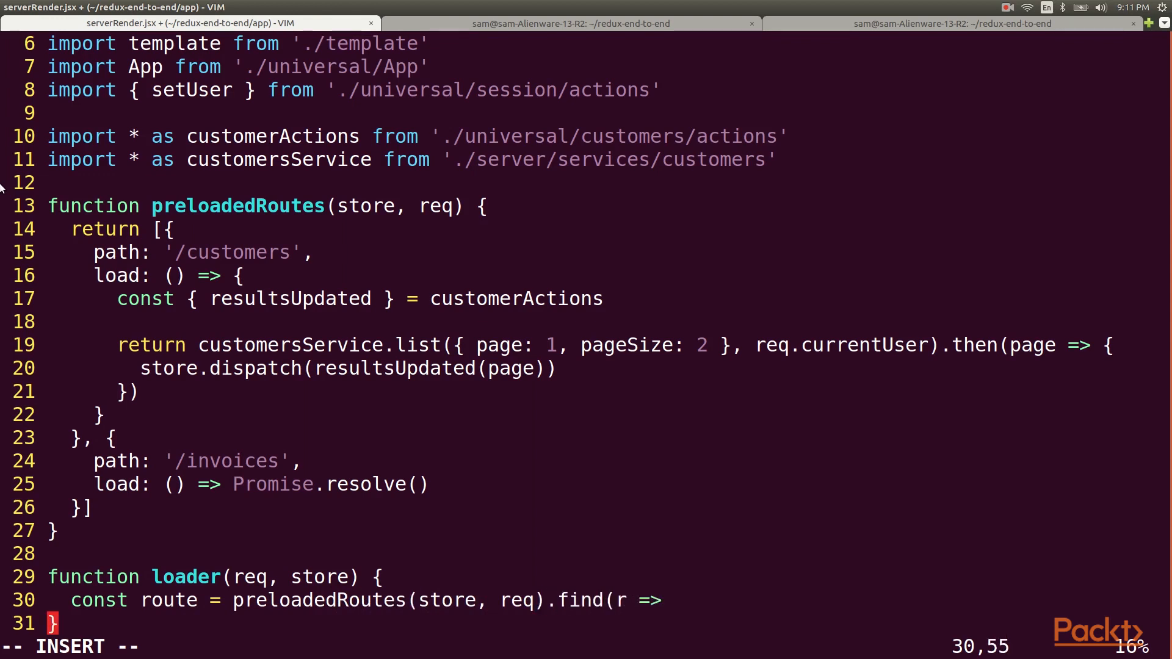
pyautogui.write('matchPath(req.pa')
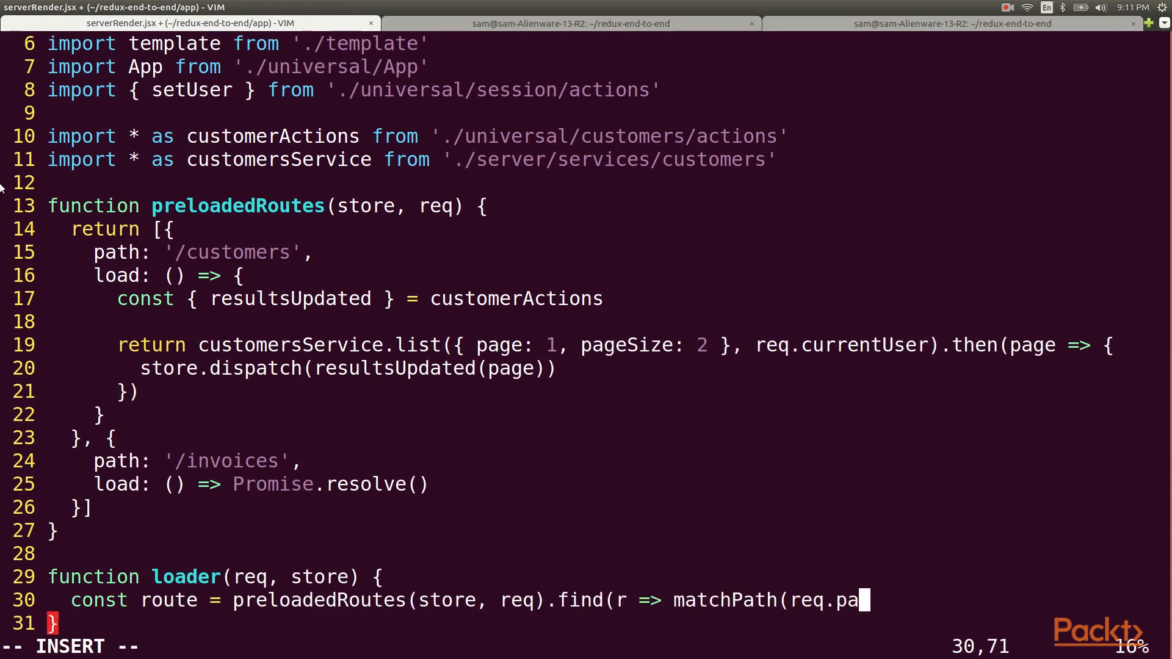
pyautogui.write('th, r))')
pyautogui.write('if (!route ||')
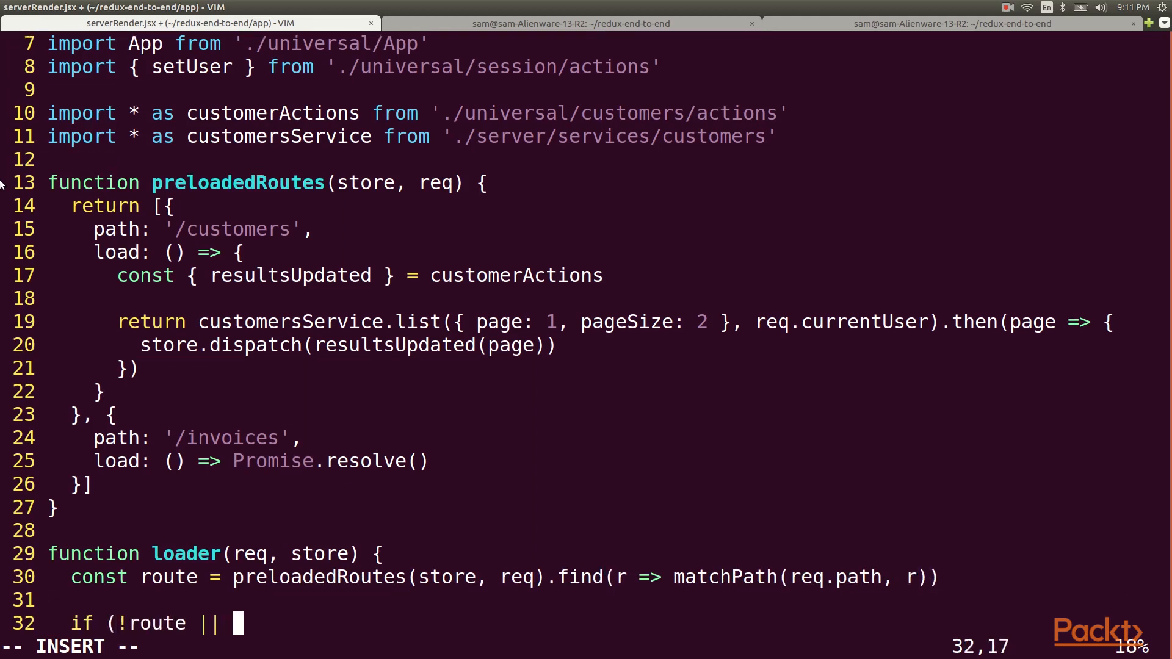
# - Add a guard resolving immediately without a route or currentUser, otherwise return route.load
pyautogui.write('!req.currentUser) {')
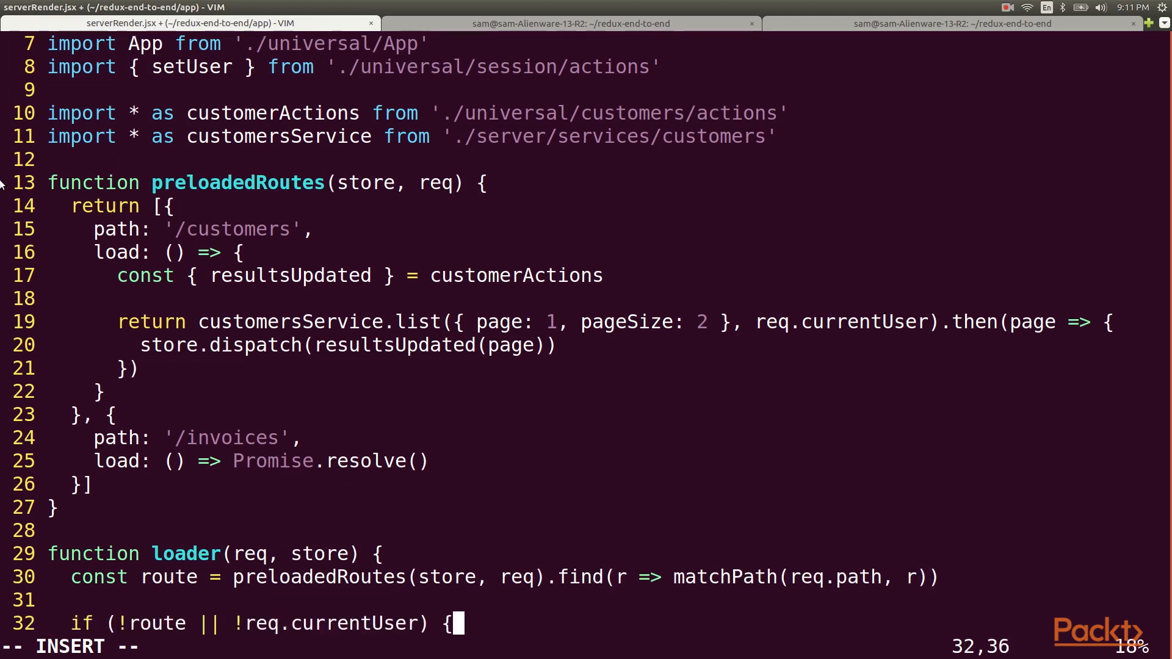
pyautogui.write('return ()')
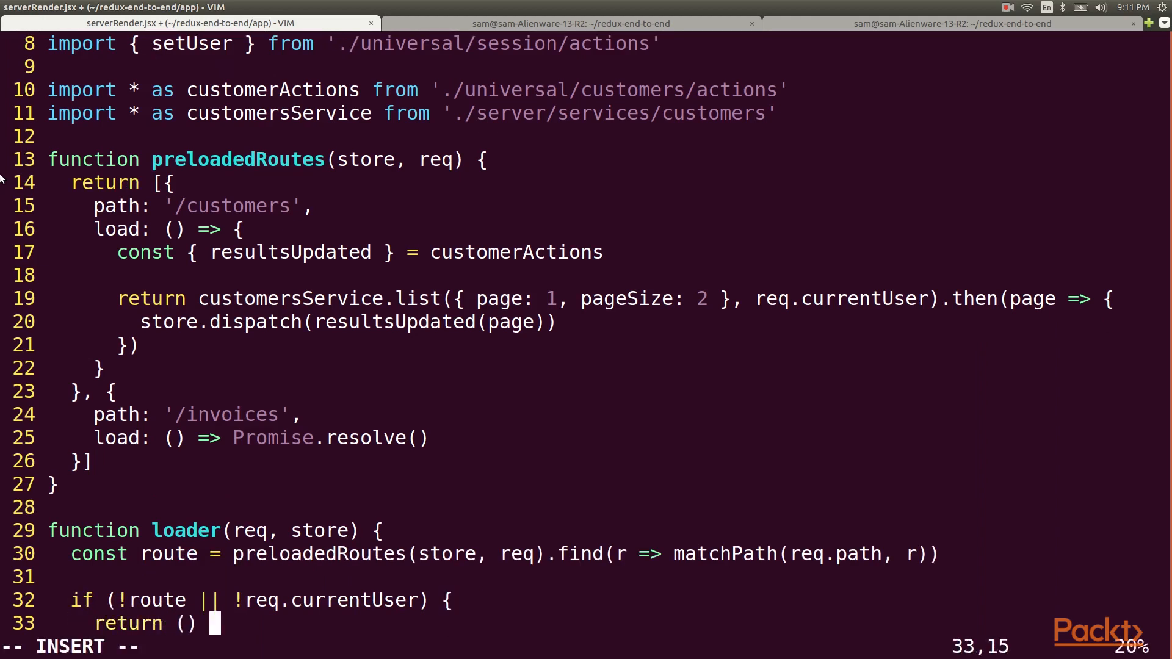
pyautogui.write('=> Promise.resolve(')
pyautogui.write('return')
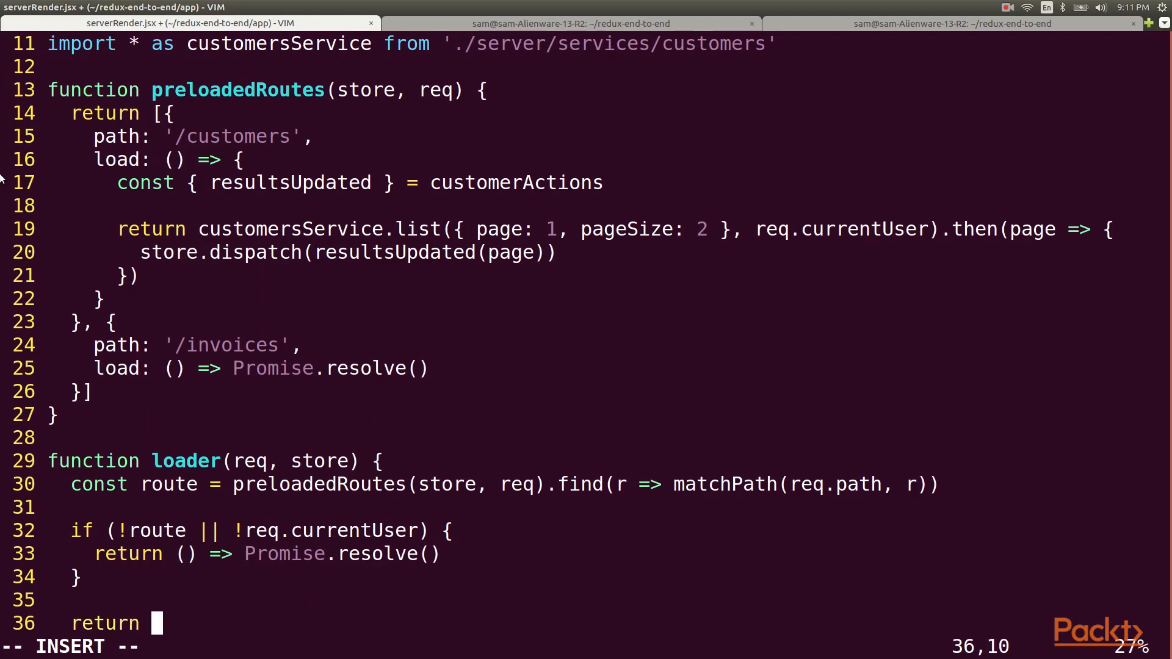
pyautogui.write('route.load')
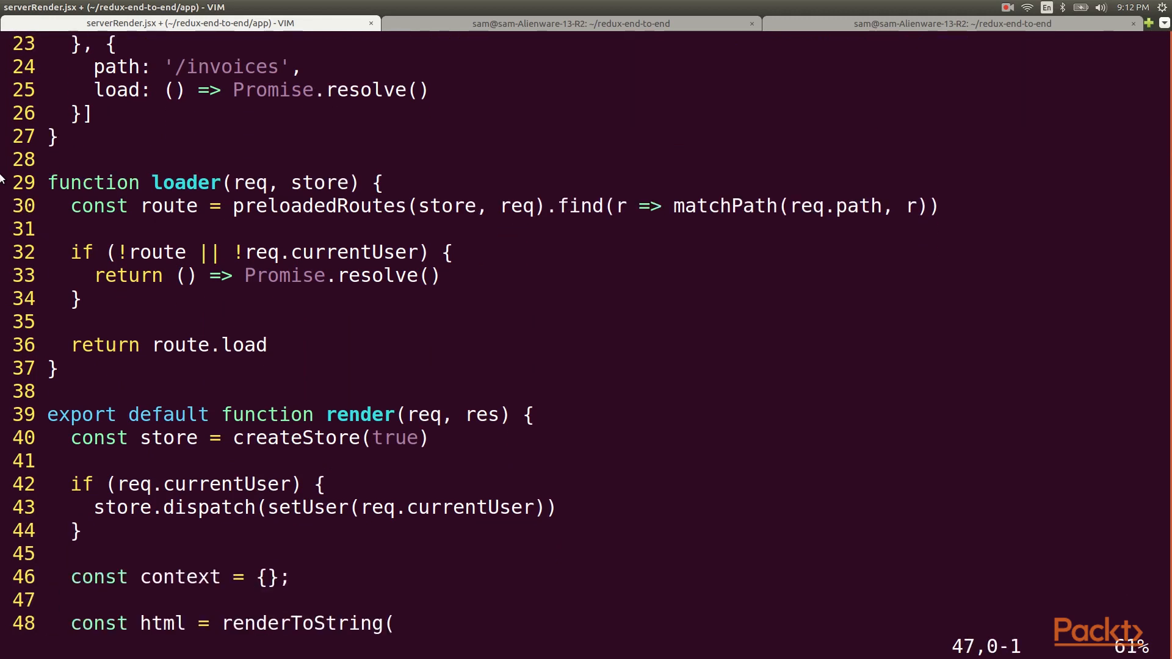
# - In render, assign dataLoader = loader(req, store) and begin a dataLoader().then(() call
pyautogui.write('dataL')
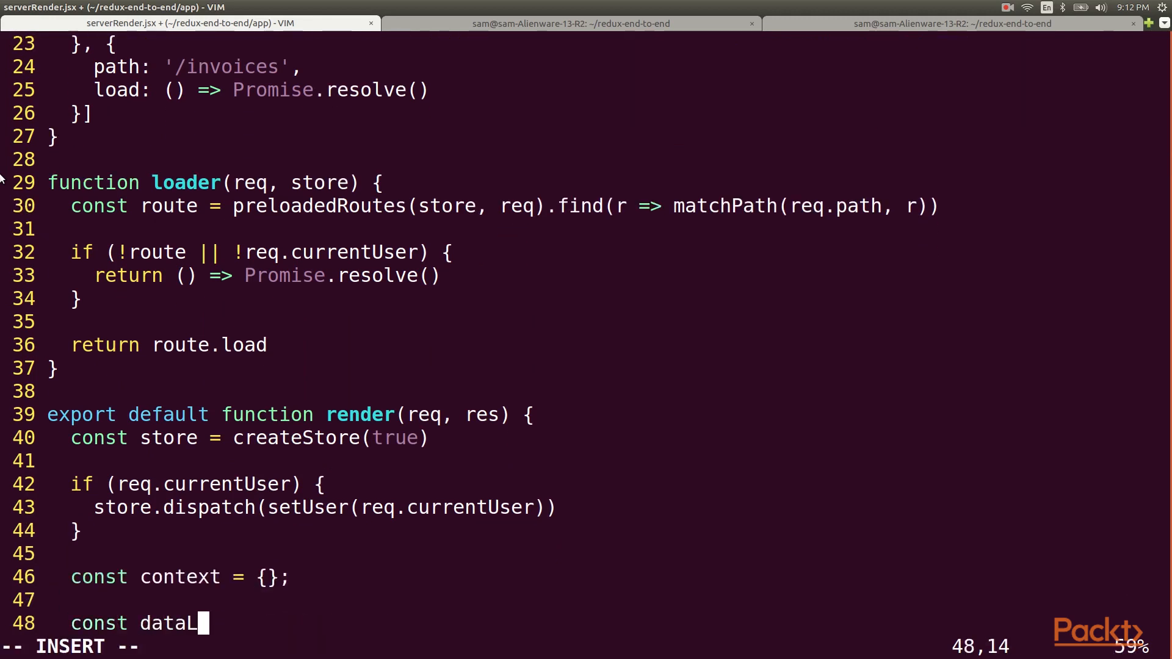
pyautogui.write('oader = loader(')
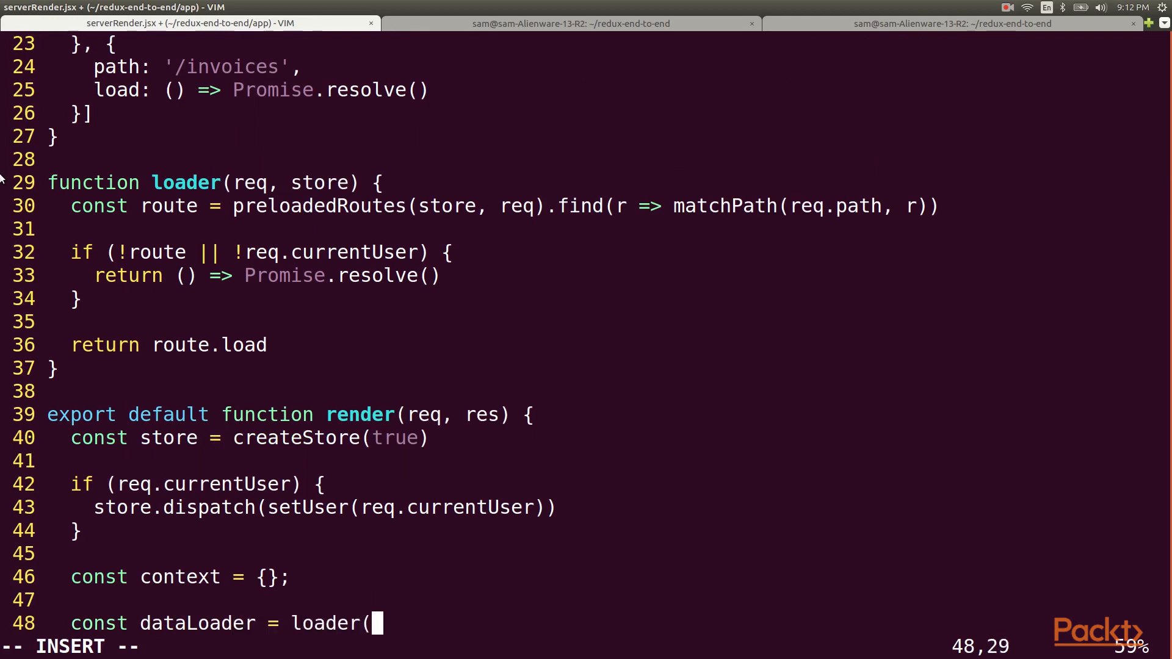
pyautogui.write('req, store)')
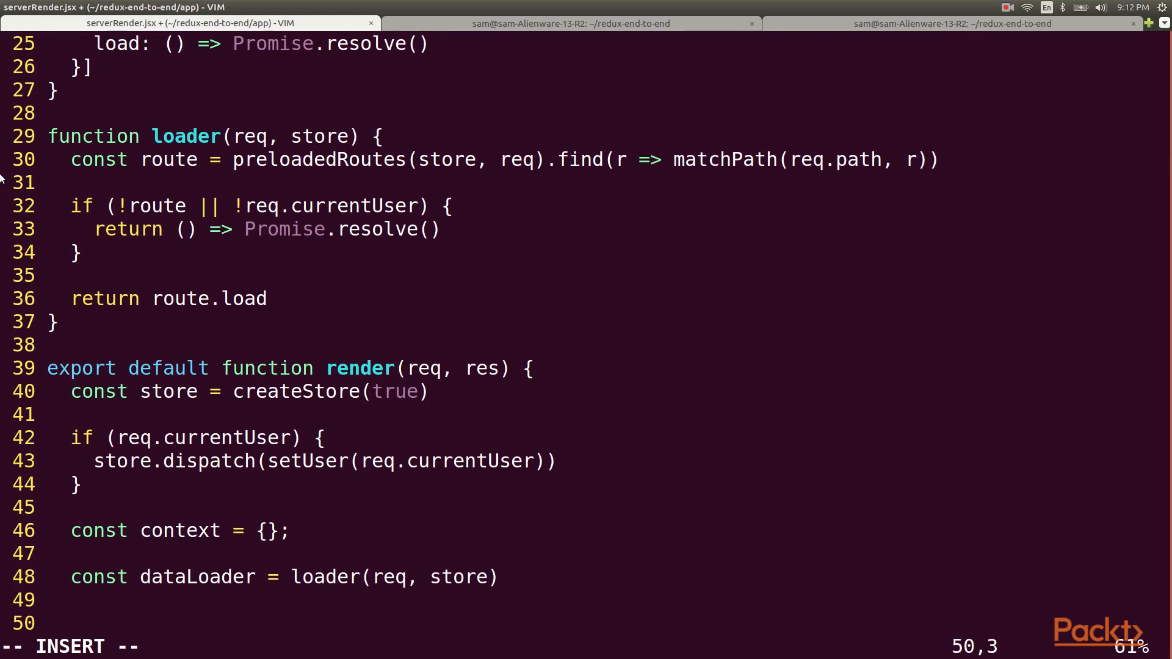
pyautogui.write('dataLoader')
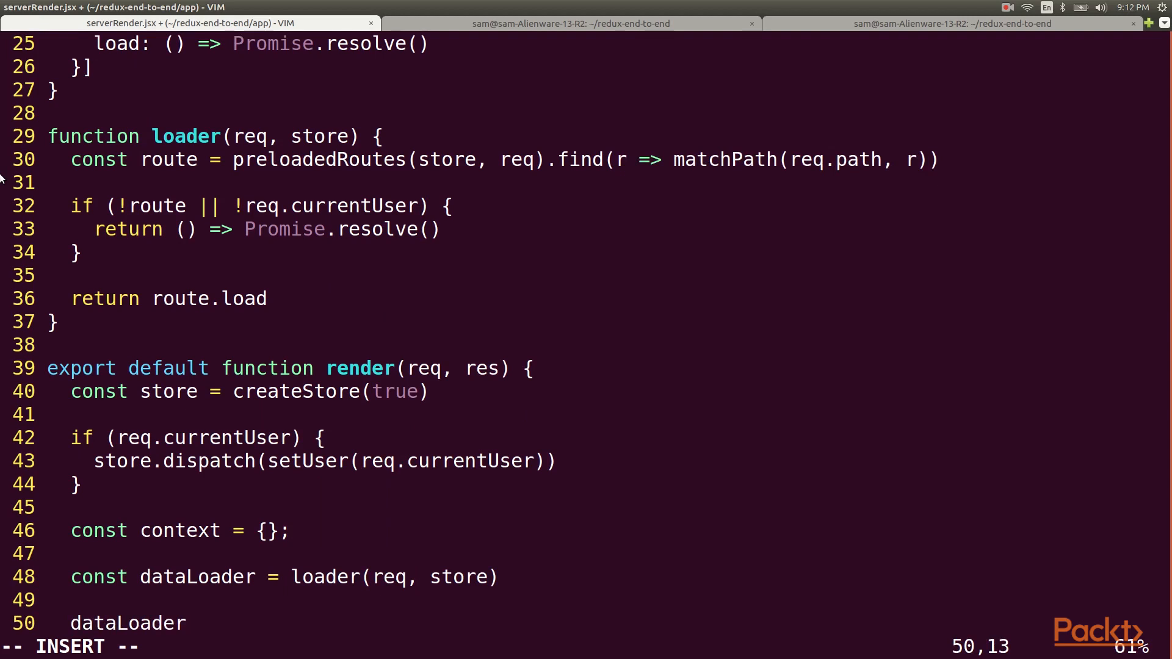
pyautogui.write('().then(()')
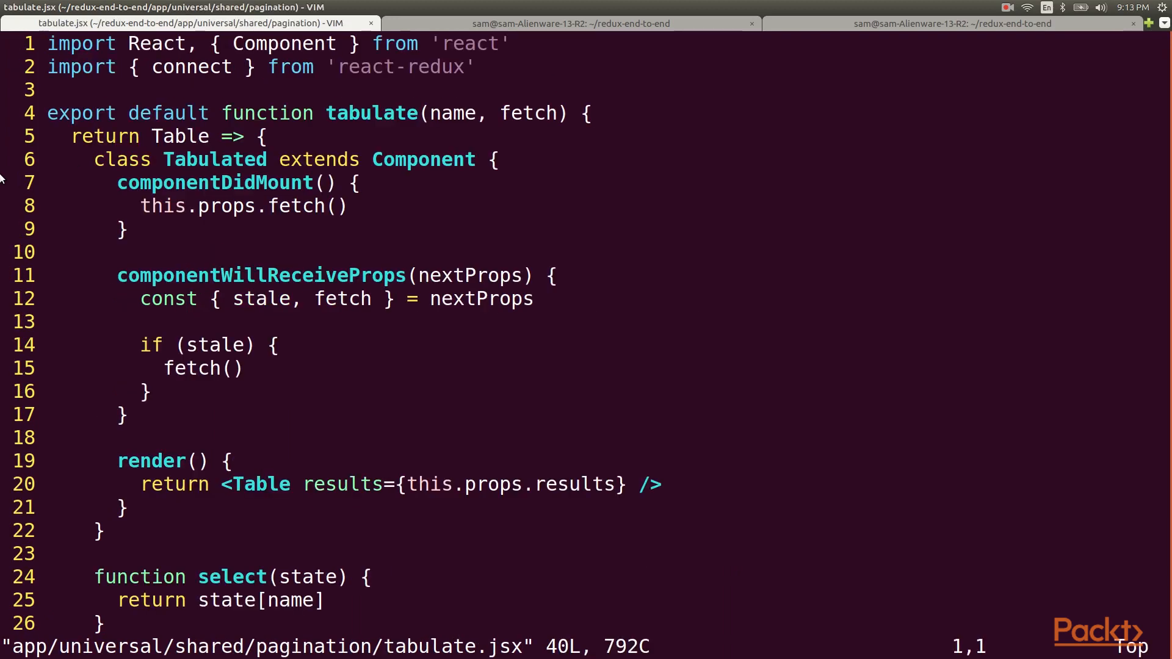
# - In tabulate.jsx componentDidMount, destructure { stale, fetch } from this.props and start if (stale)
pyautogui.press('gg')
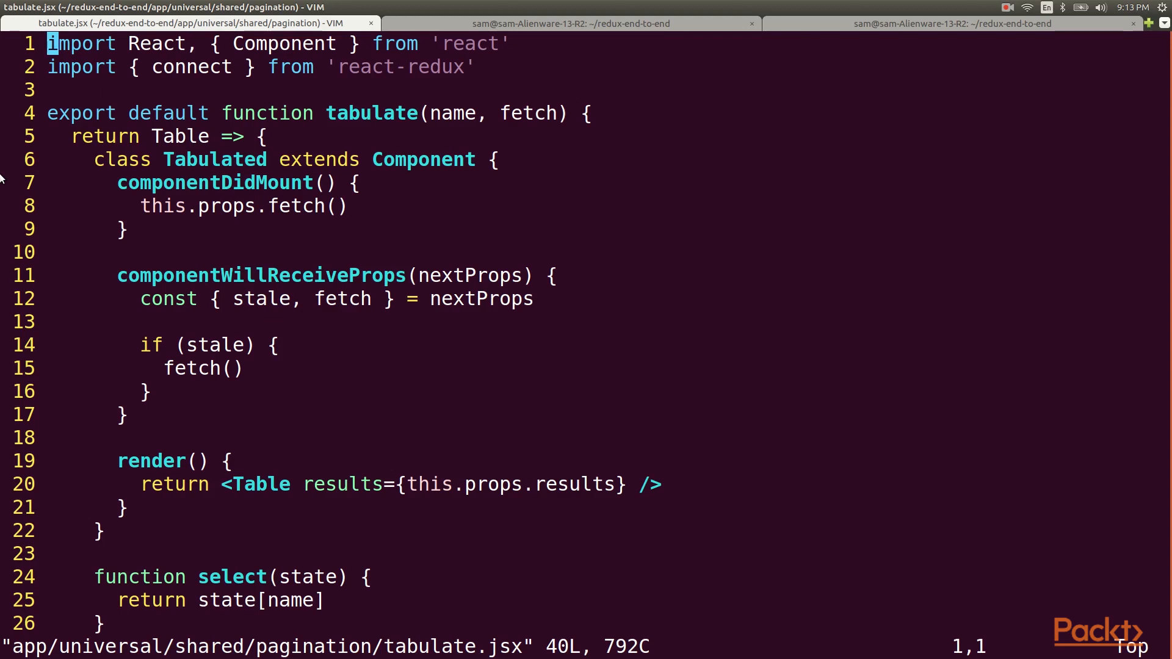
pyautogui.write('const')
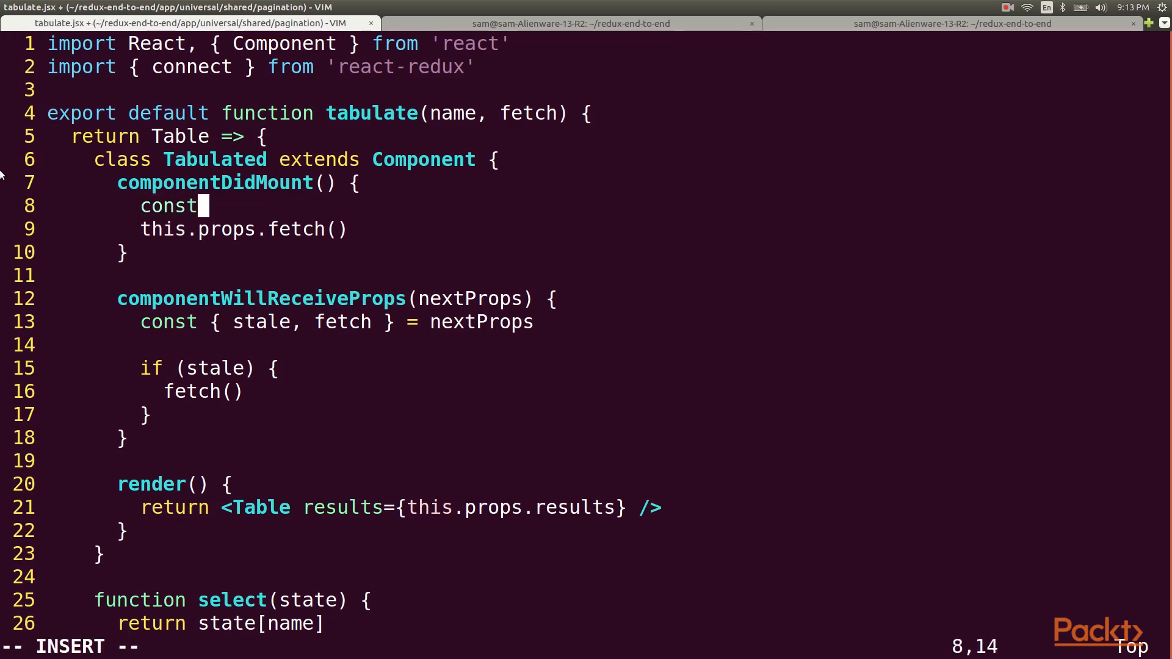
pyautogui.write('{ stale, fetch } = this.props')
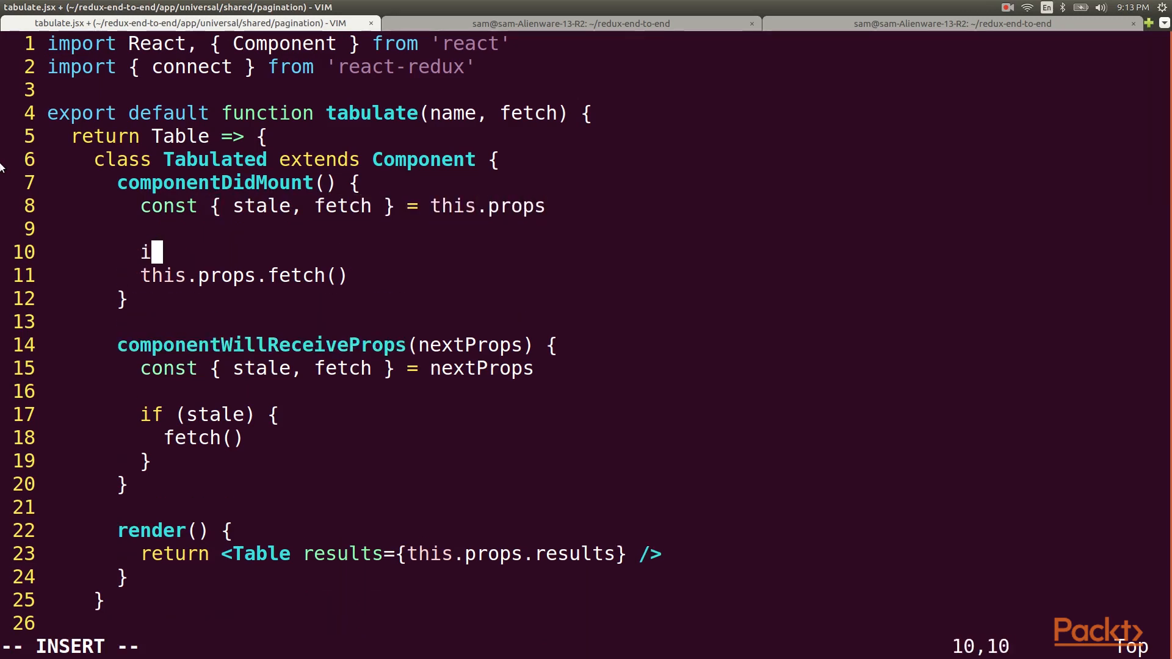
pyautogui.write('f (stale) {')
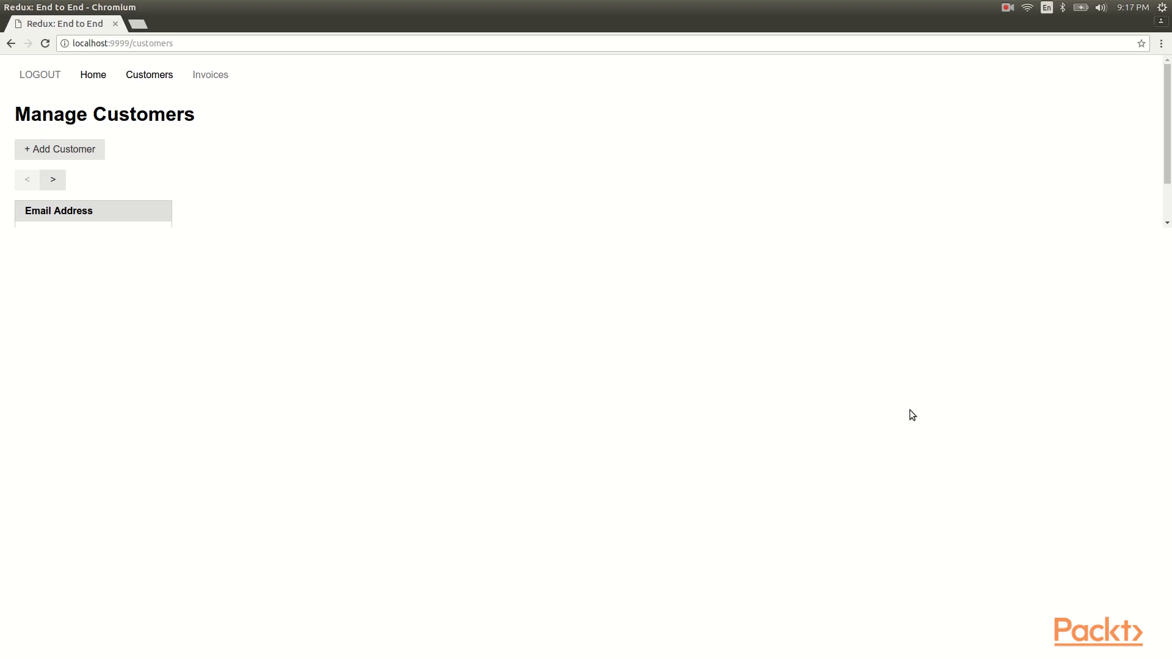
# - Inspect the Manage Customers page and show the DevTools Network panel
pyautogui.rightClick(912, 415)
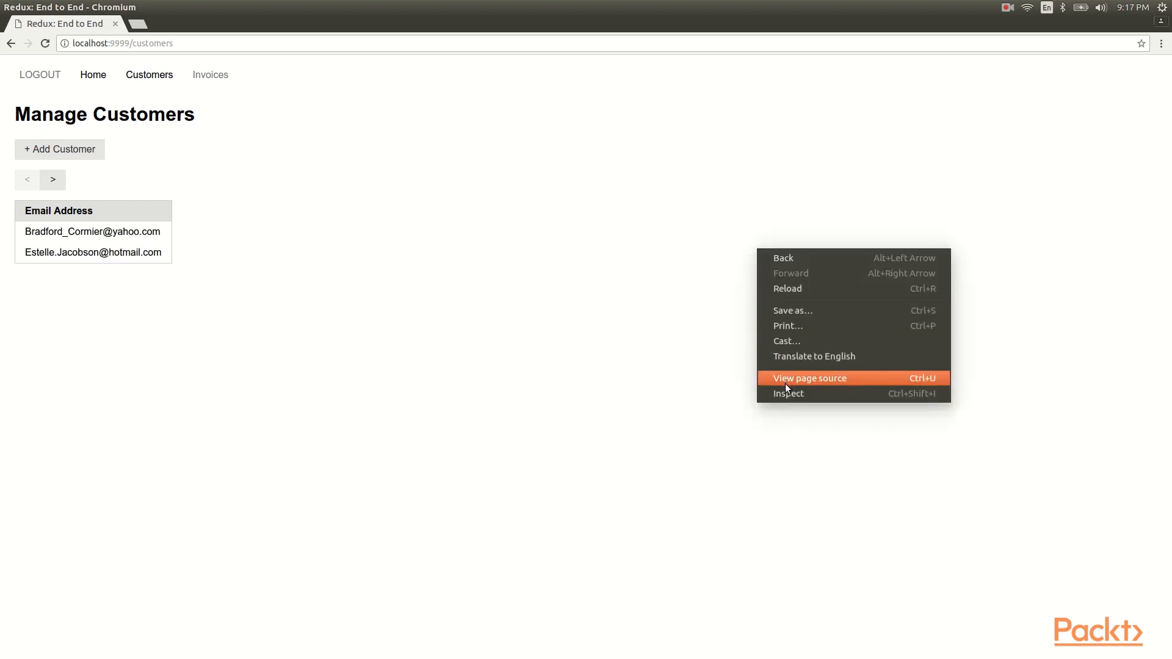
pyautogui.click(787, 393)
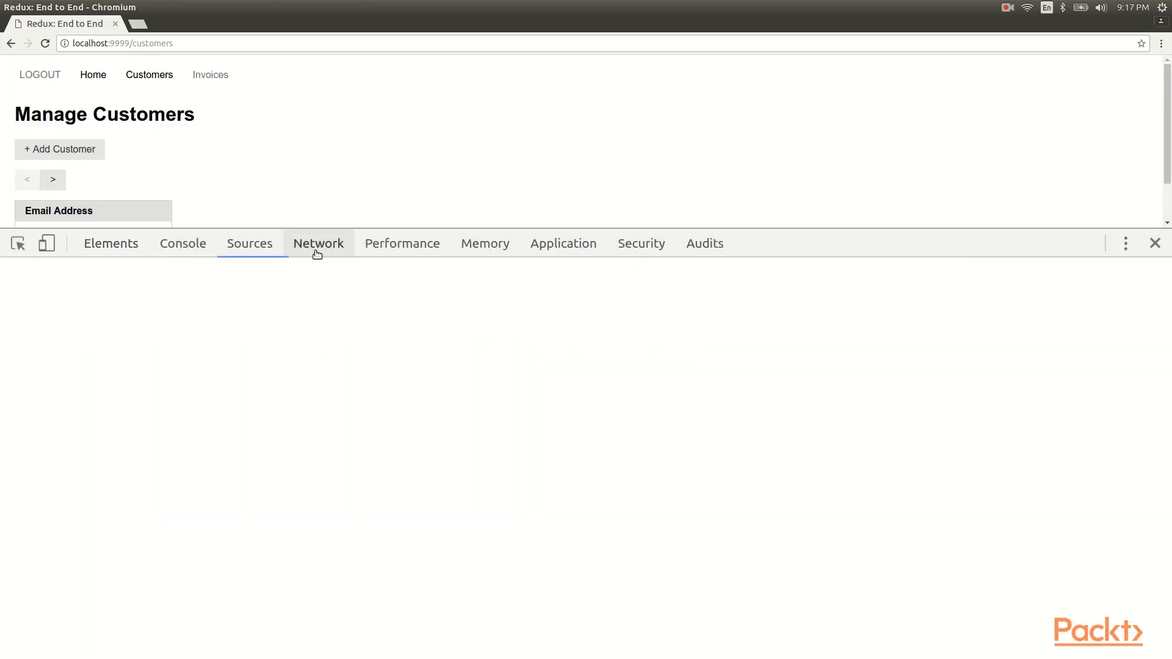
pyautogui.click(317, 243)
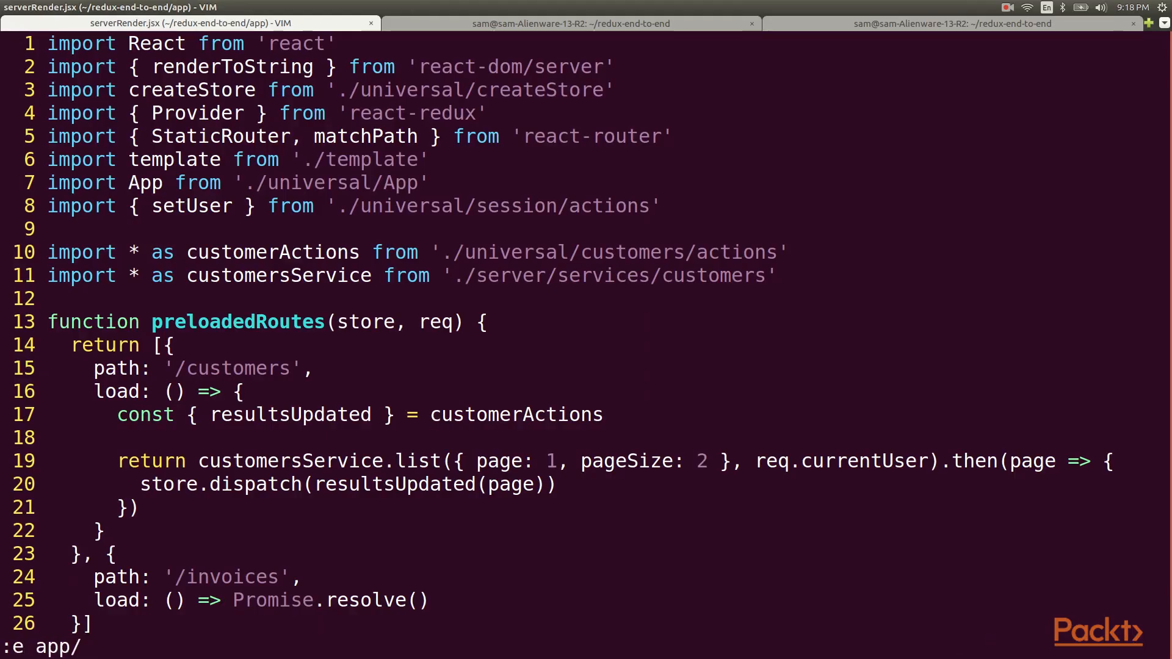
# - Add export const SET_PAGE = 'pagination/SET_PAGE' to pagination actionTypes.js and save
pyautogui.write('universal/shared/pagination/')
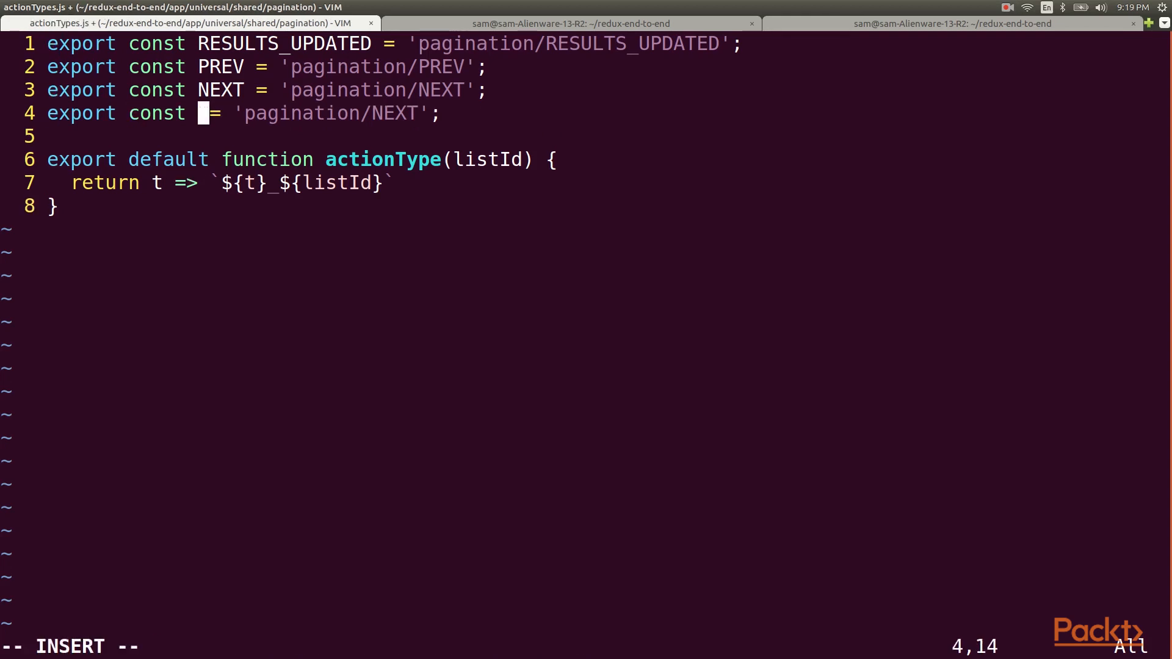
pyautogui.write('SET_PAGE')
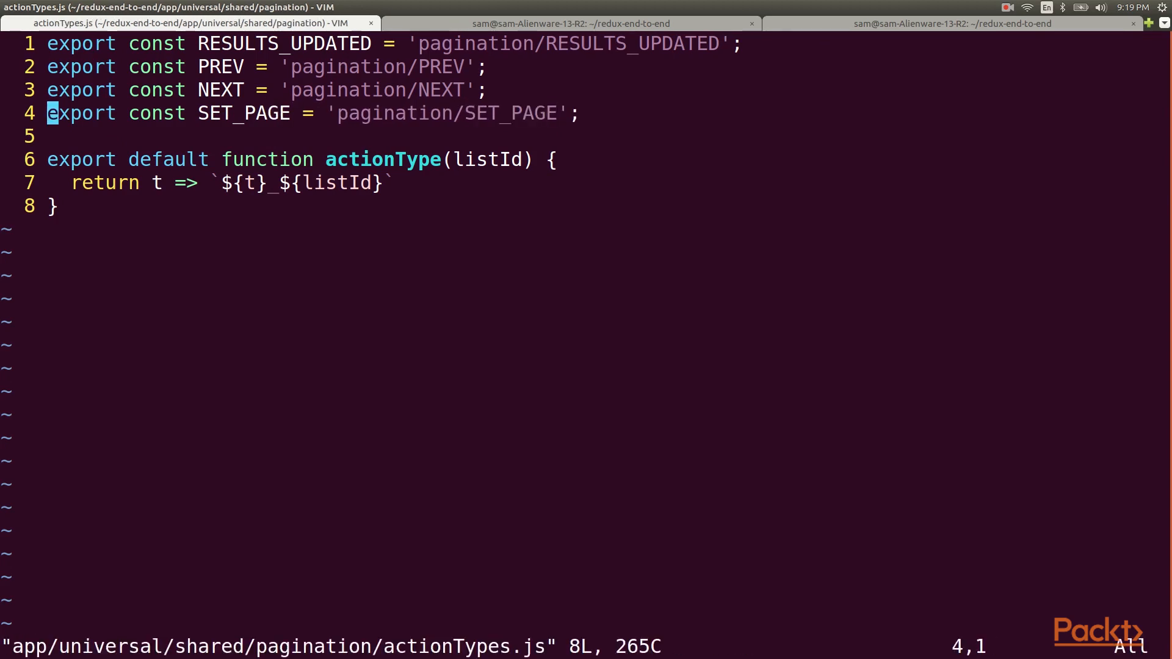
pyautogui.write(':e app/universal/sha')
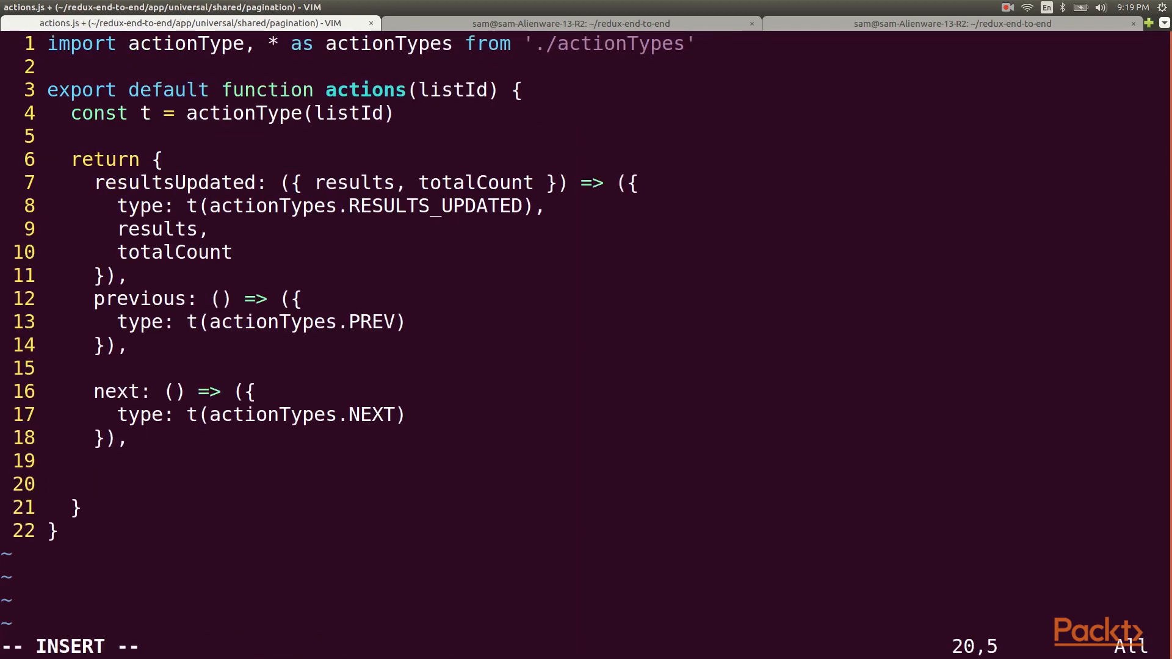
# - Add a setPage(page, pageSize = undefined) action creator using actionTypes.SET_PAGE after next
pyautogui.write('setPage: (page, page')
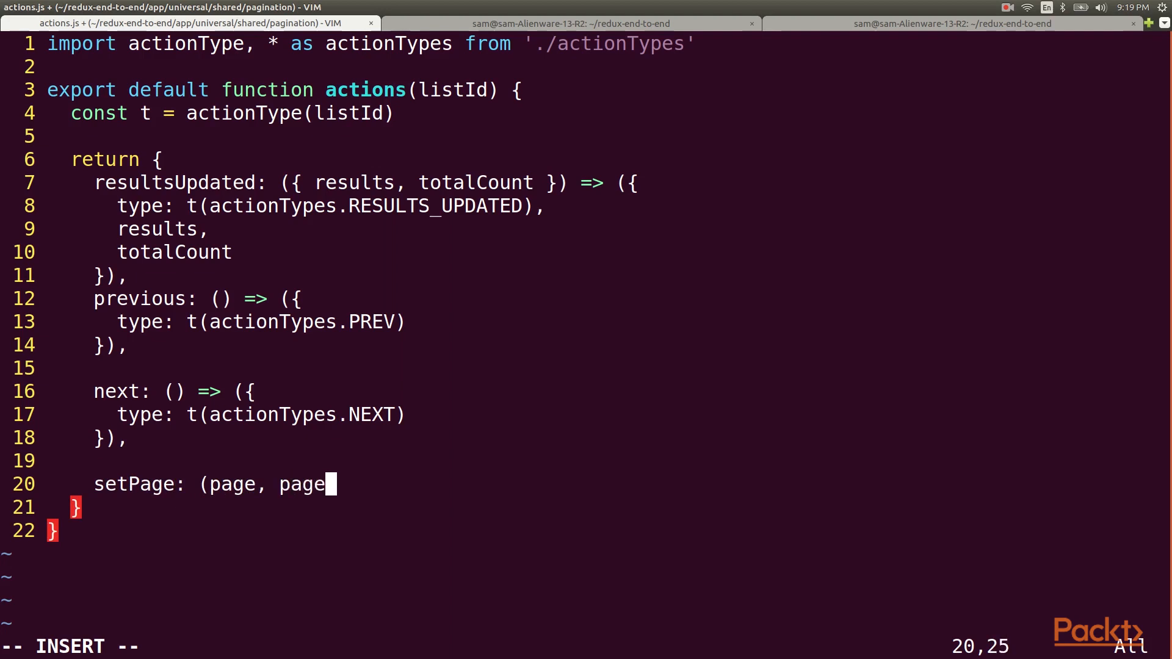
pyautogui.write('Size = undefined) => ({')
pyautogui.write('type: t(action')
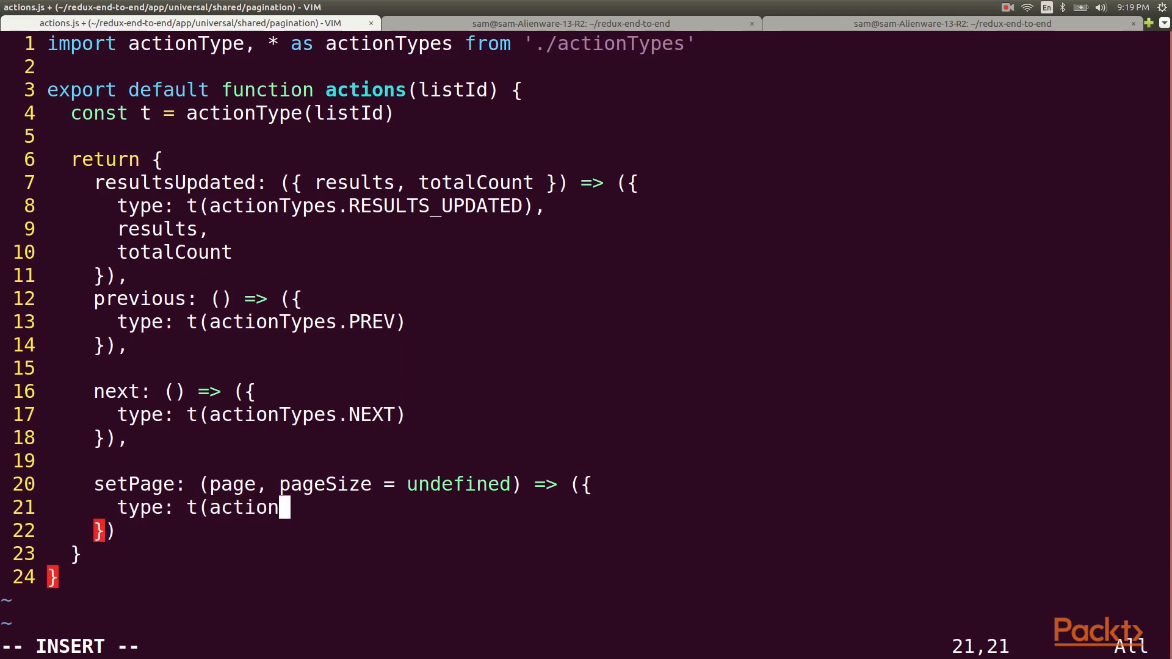
pyautogui.write('Types.SET_PAGE')
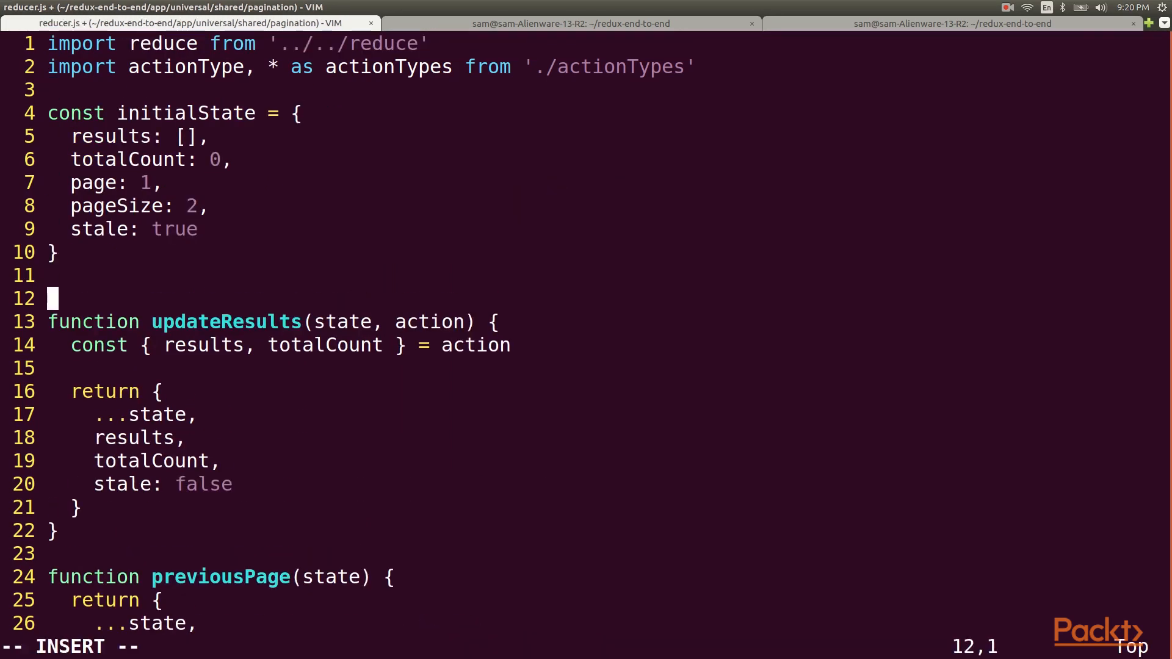
# - Write setPage(state, action) destructuring page and pageSize, returning them merged into state
pyautogui.write('function setPage')
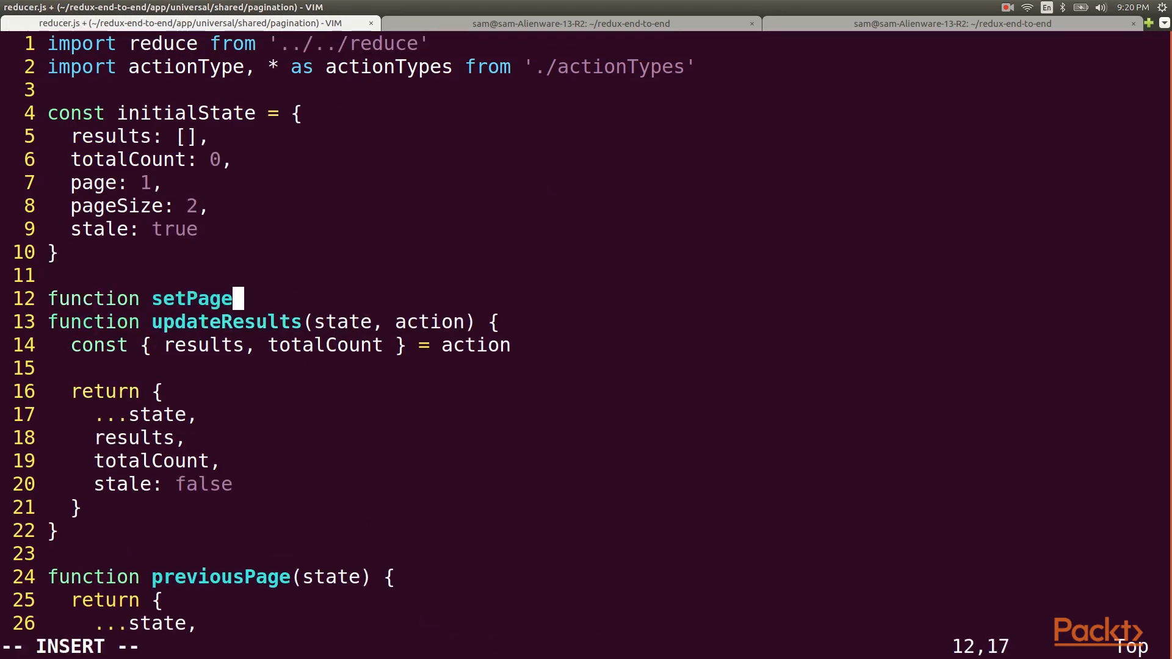
pyautogui.write('(state, action) {')
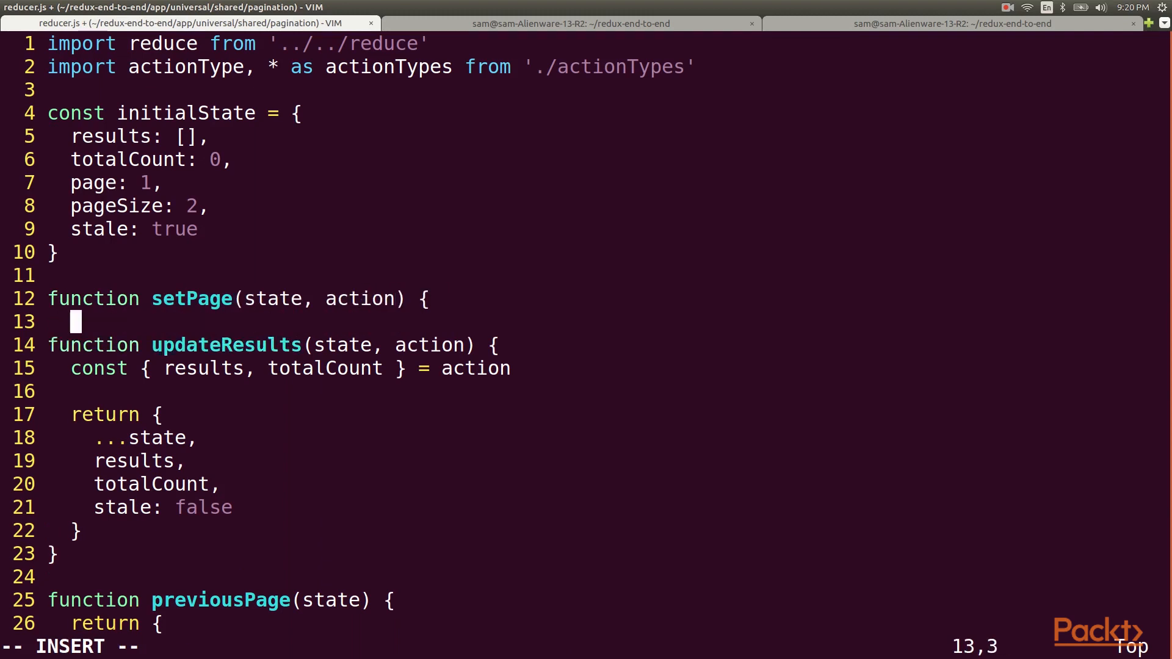
pyautogui.write('con')
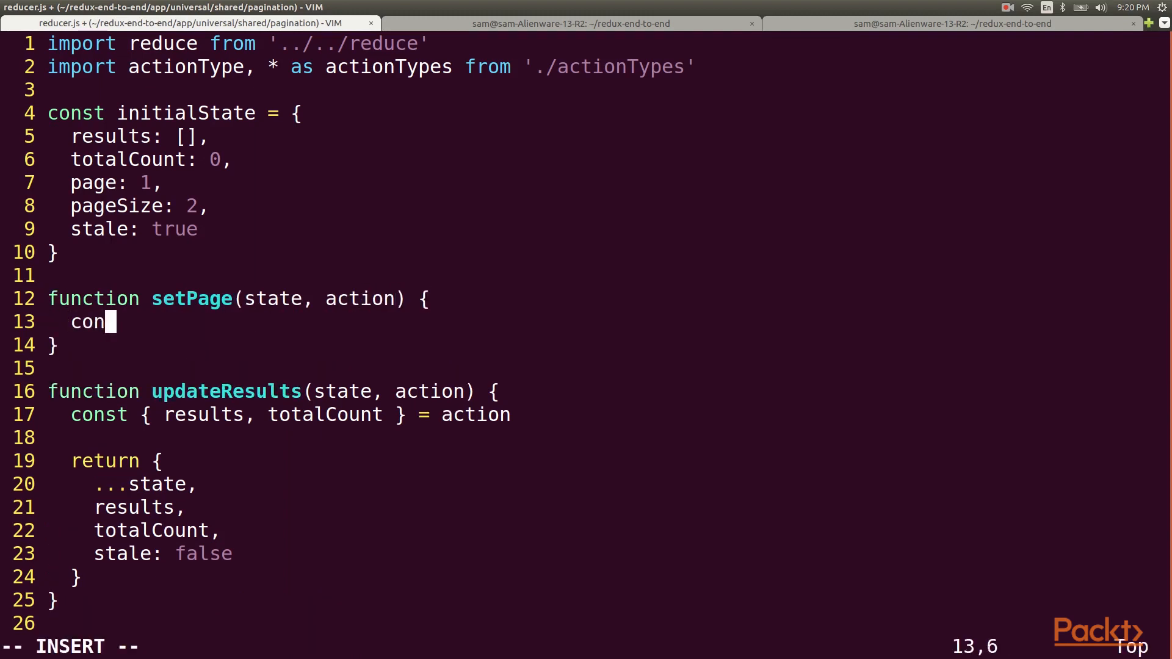
pyautogui.write('st { page, pageSize = state.pageSize')
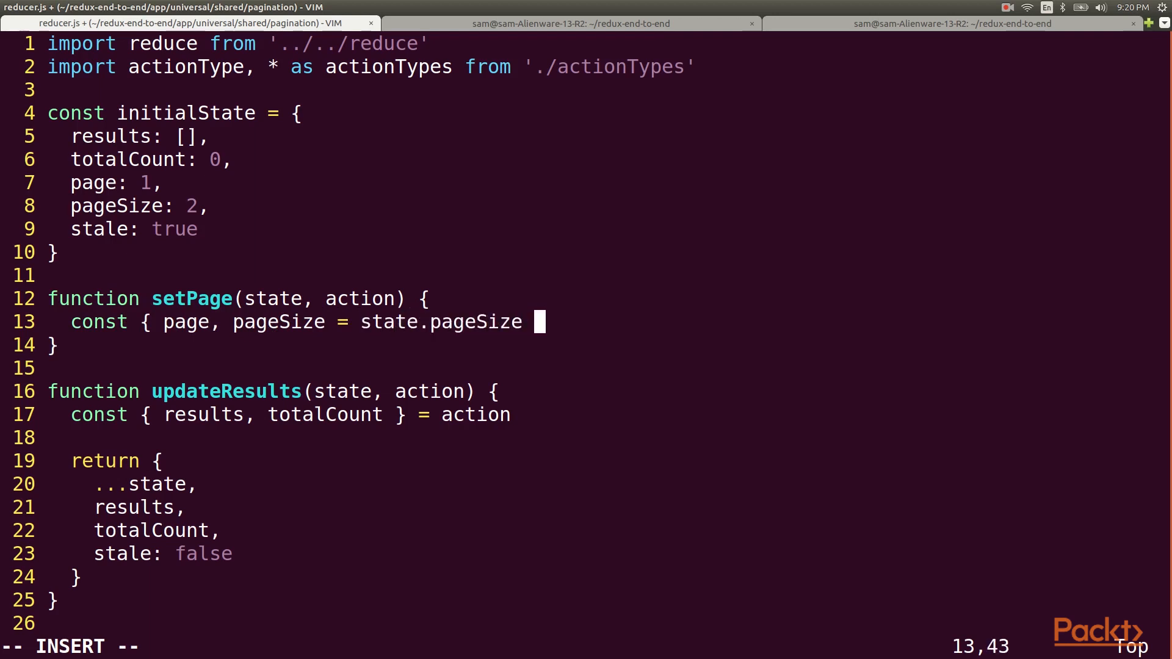
pyautogui.write('} = action')
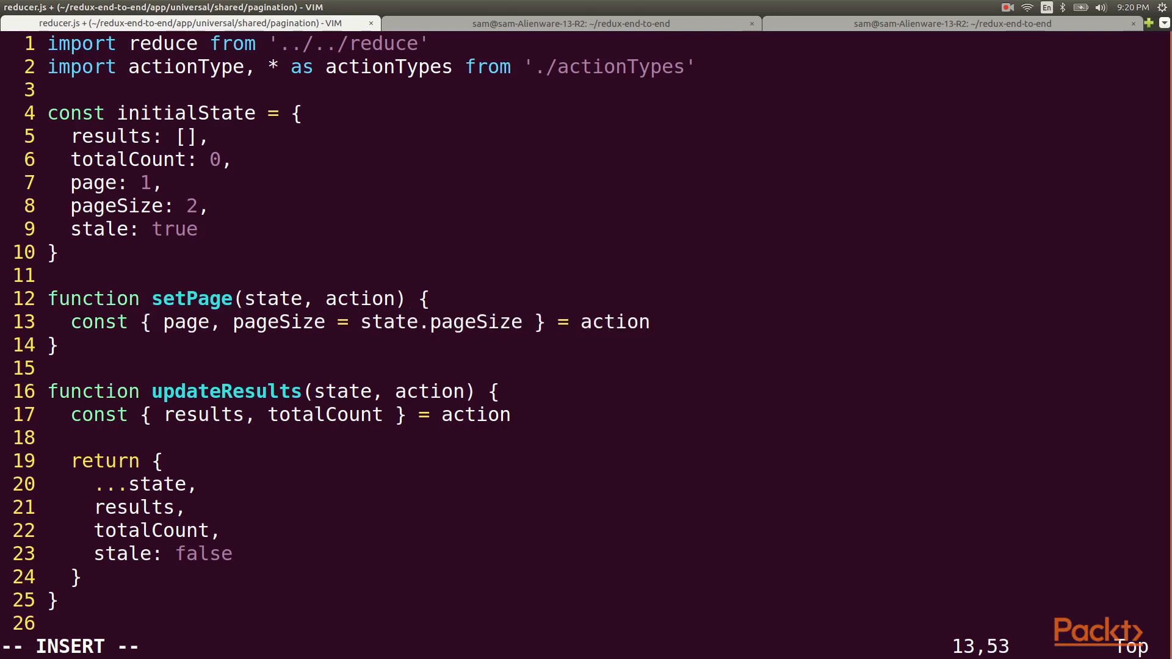
pyautogui.write('return {')
pyautogui.write('p')
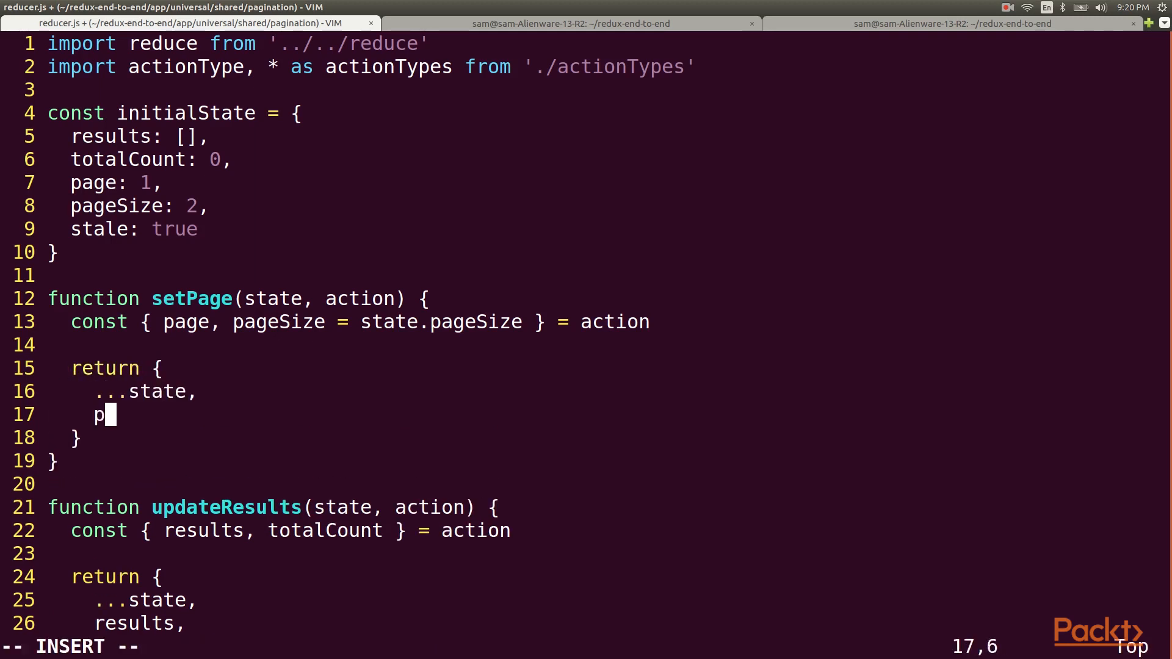
pyautogui.write('age,')
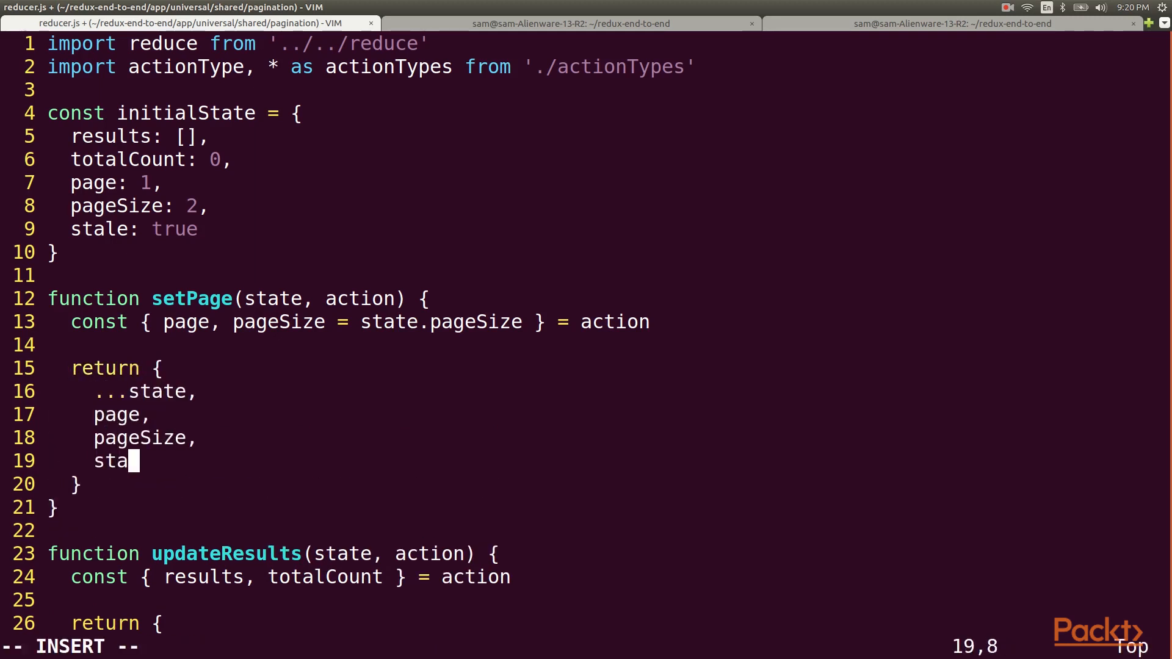
pyautogui.scroll(-3)
pyautogui.write('[t(action')
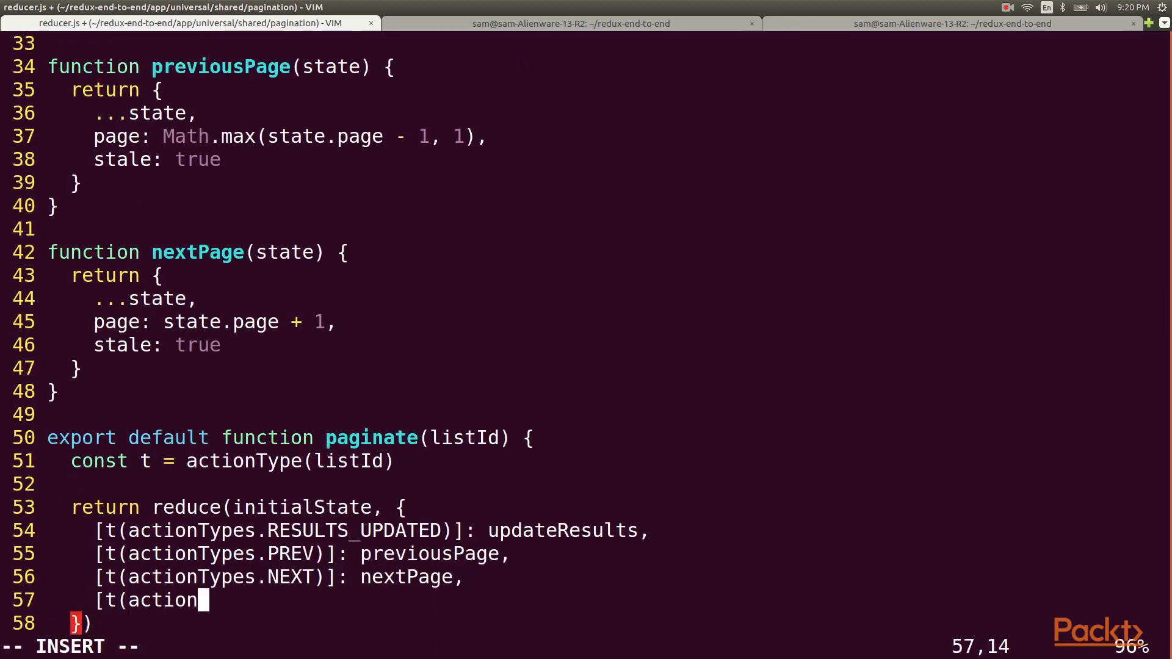
# - Map [t(actionTypes.SET_PAGE)] to setPage in paginate and save reducer.js
pyautogui.write('Types.SET_PAGE')
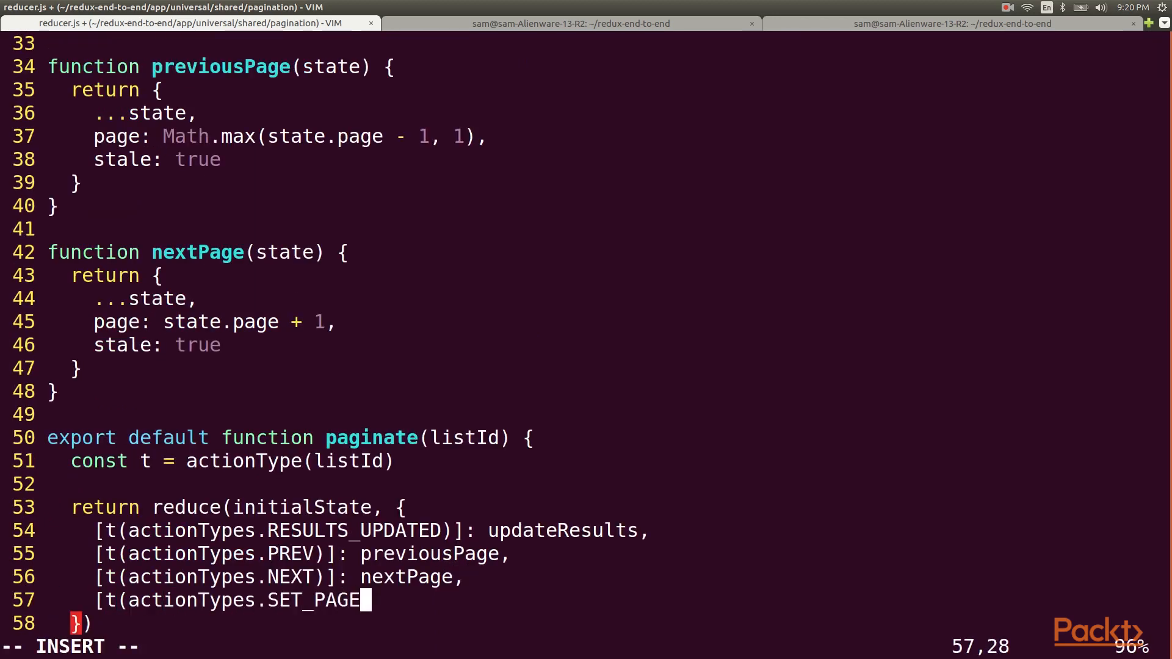
pyautogui.write(']: setPage')
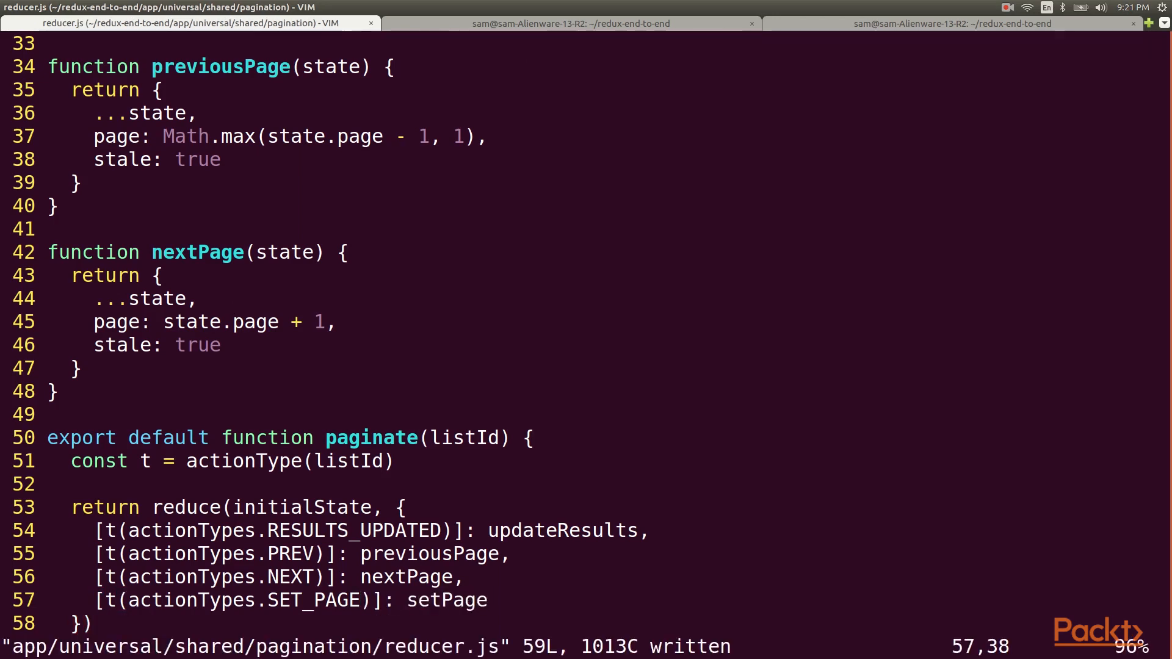
pyautogui.write(':e a')
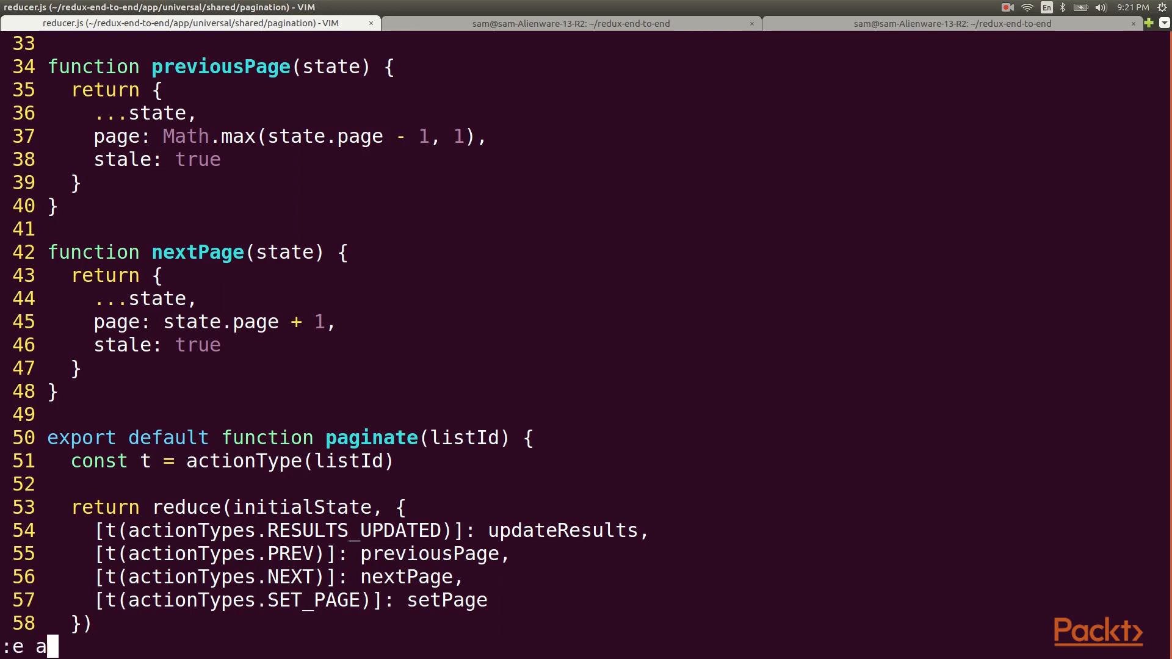
pyautogui.write('pp/universal/c')
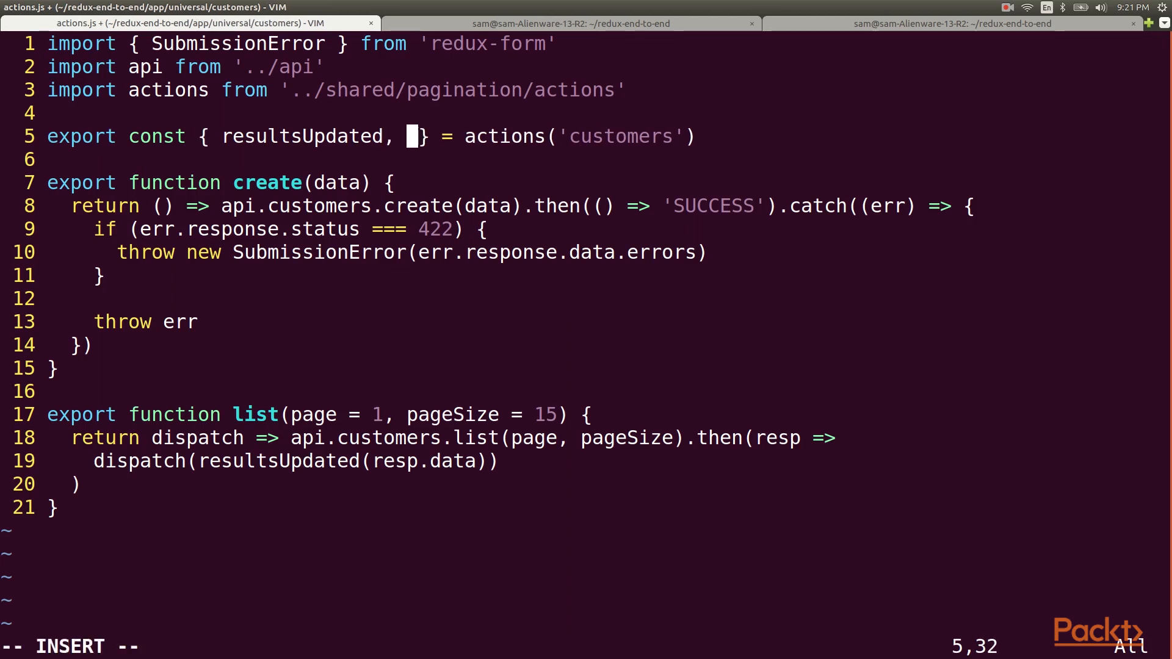
# - Export setPage from customers actions; serverRender dispatches setPage(page, pageSize) from req.query
pyautogui.write('setPage')
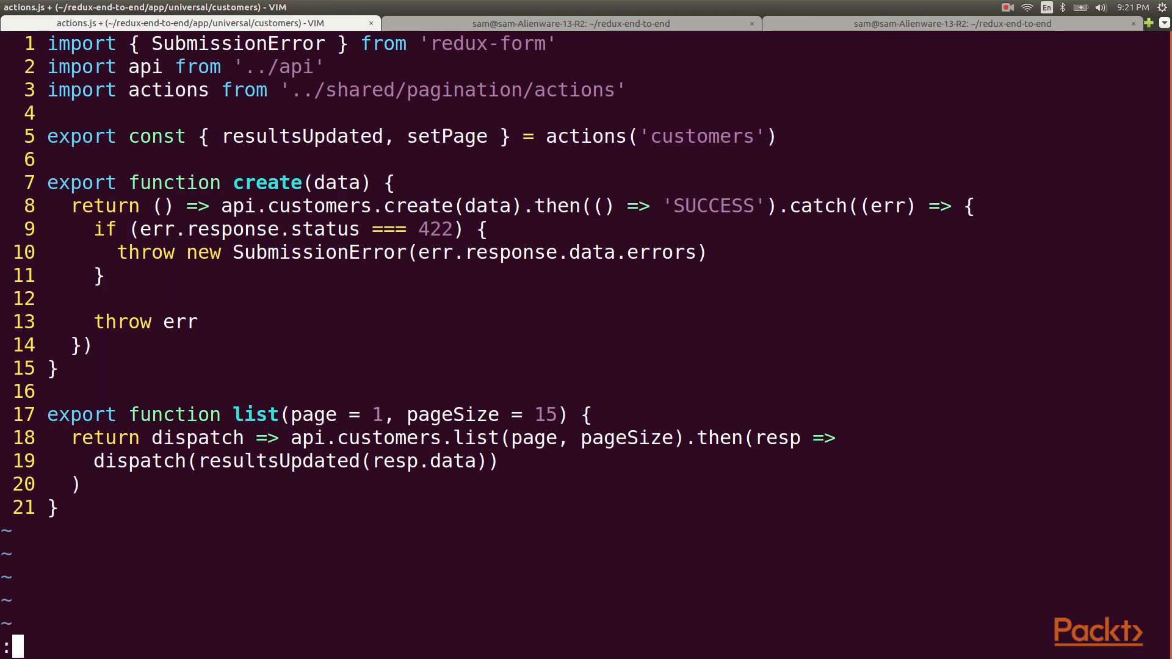
pyautogui.write(':e app/server/')
pyautogui.write('pageSize = stor')
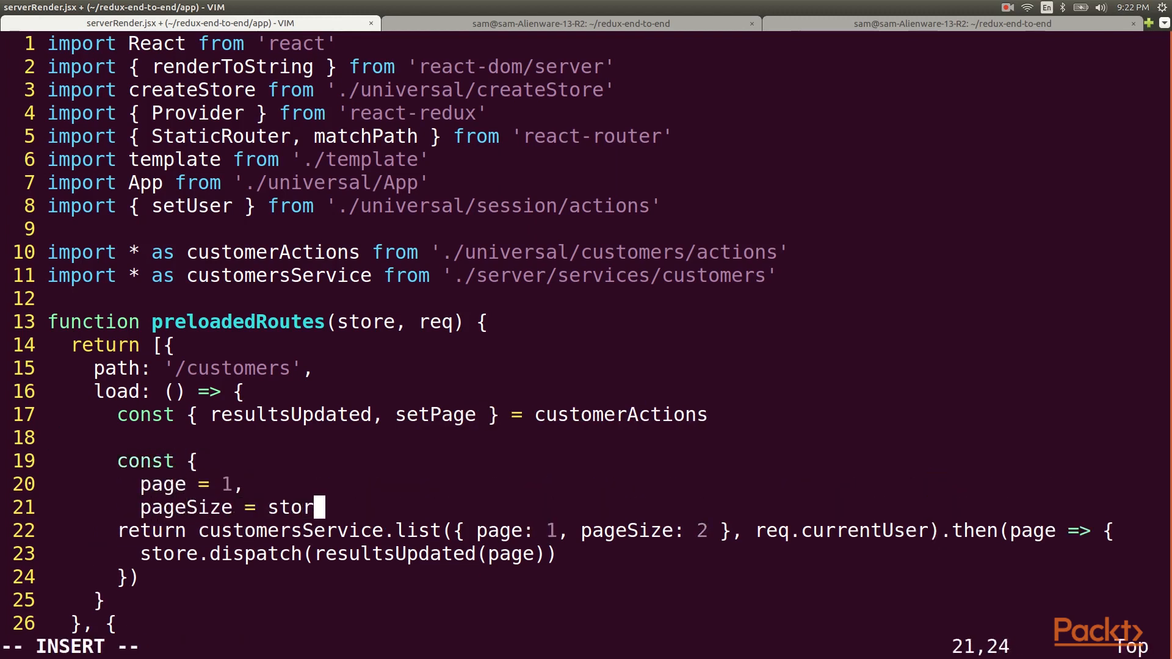
pyautogui.write('e.getState().customer')
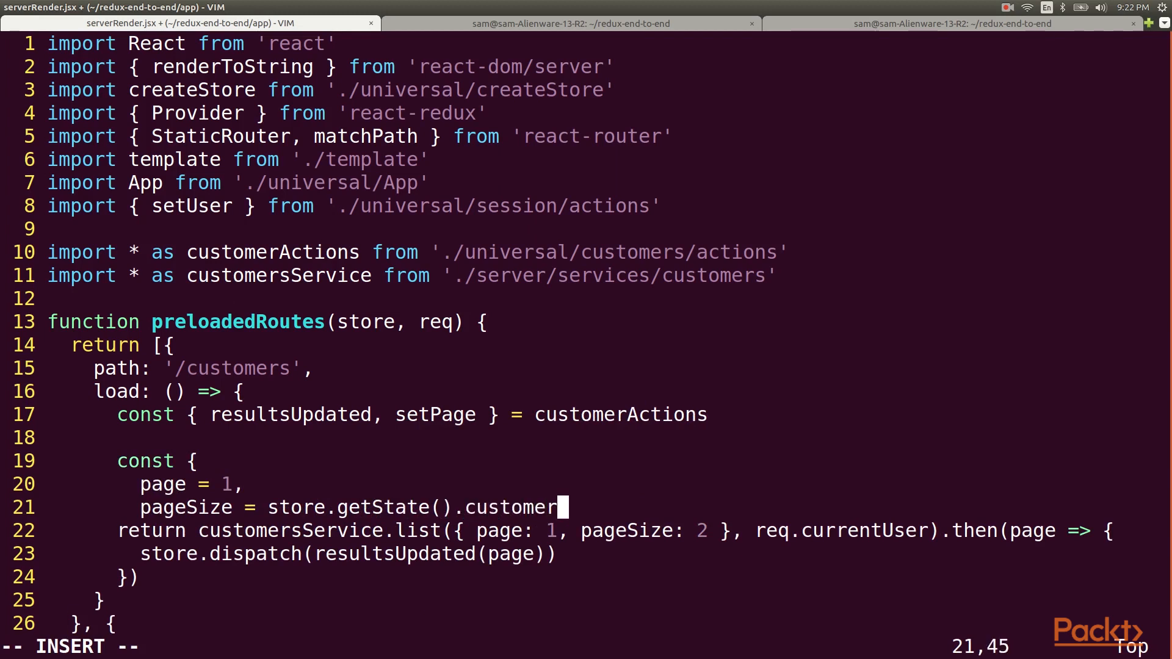
pyautogui.write('s.pageSize')
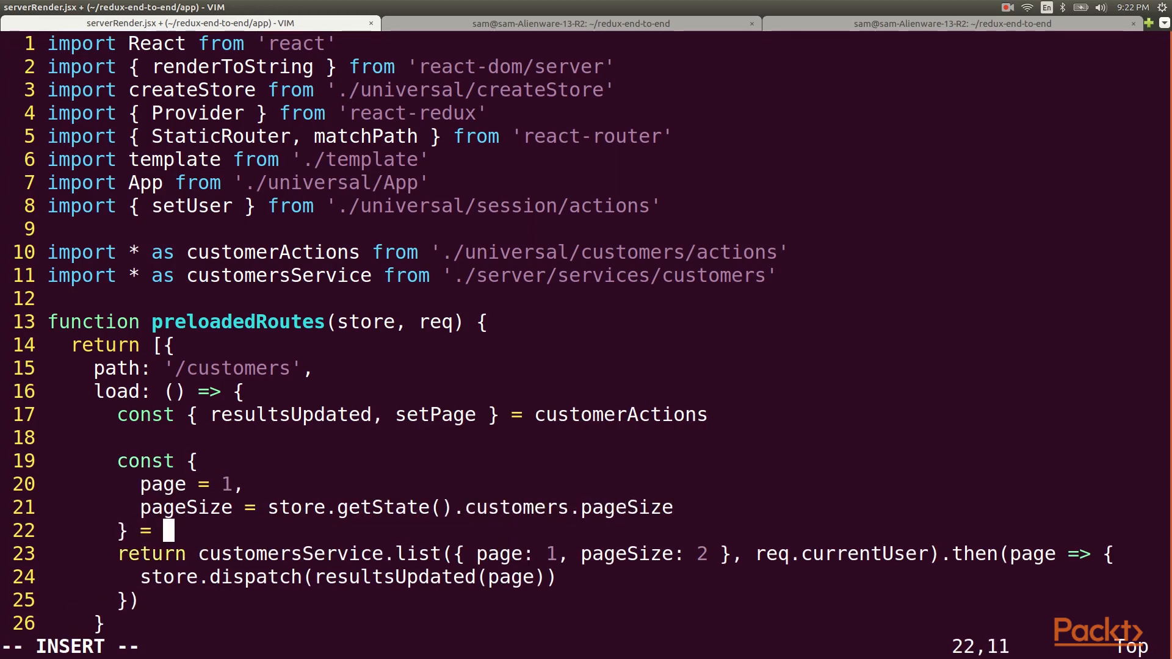
pyautogui.write('req.query')
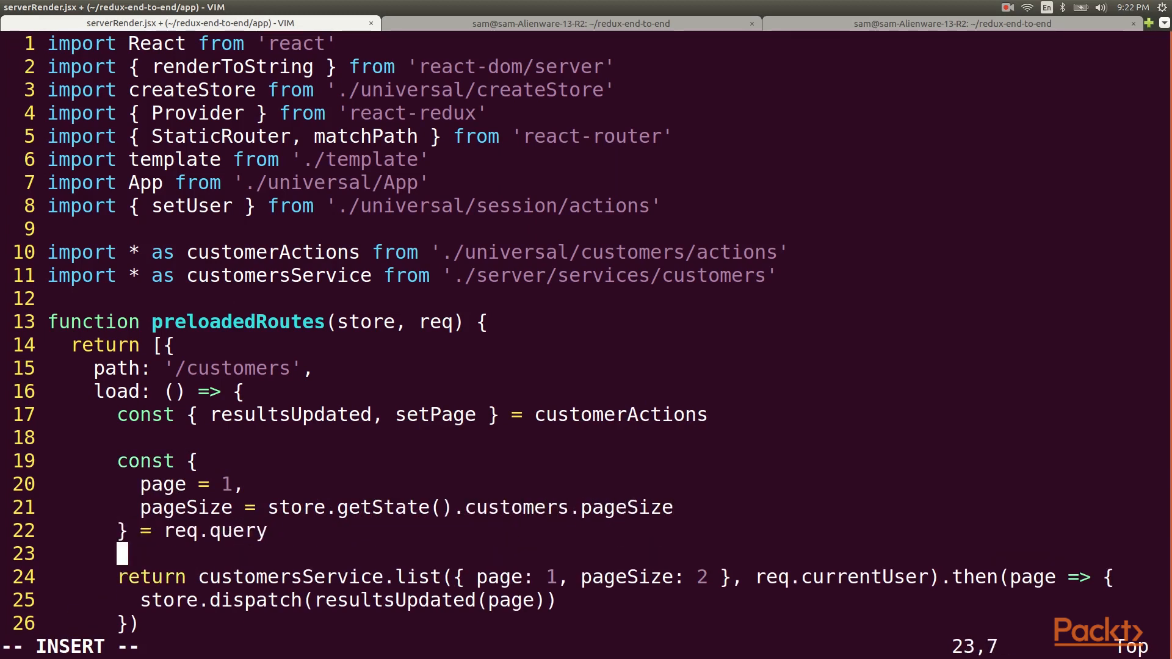
pyautogui.write('store')
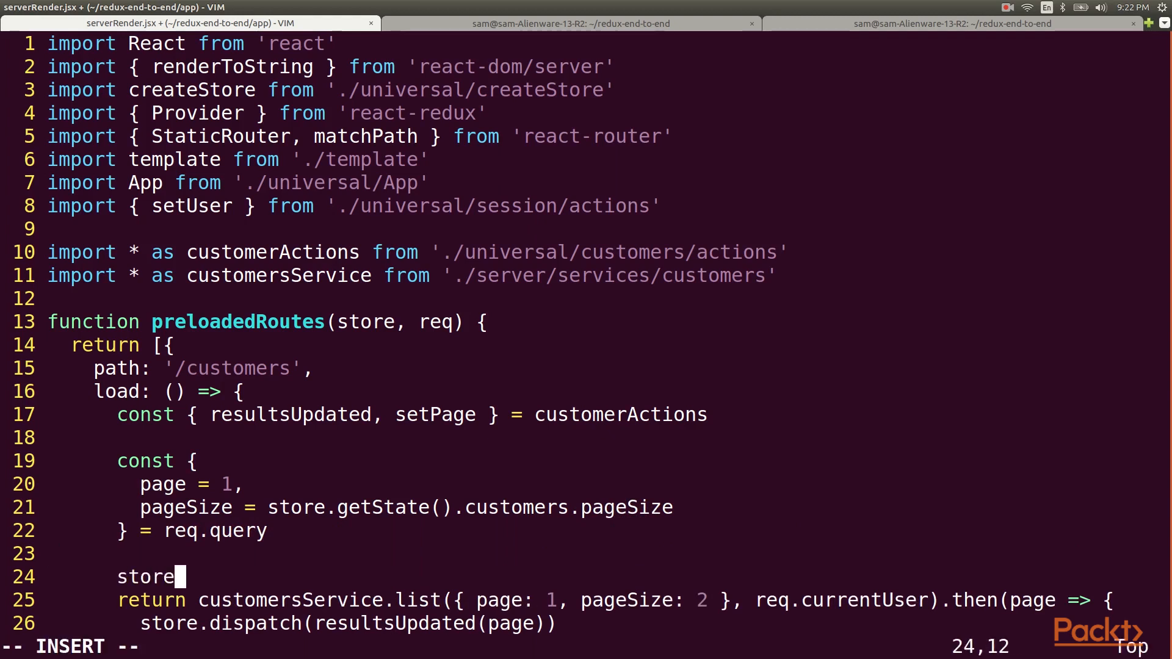
pyautogui.write('.dispatch(setPage(page,')
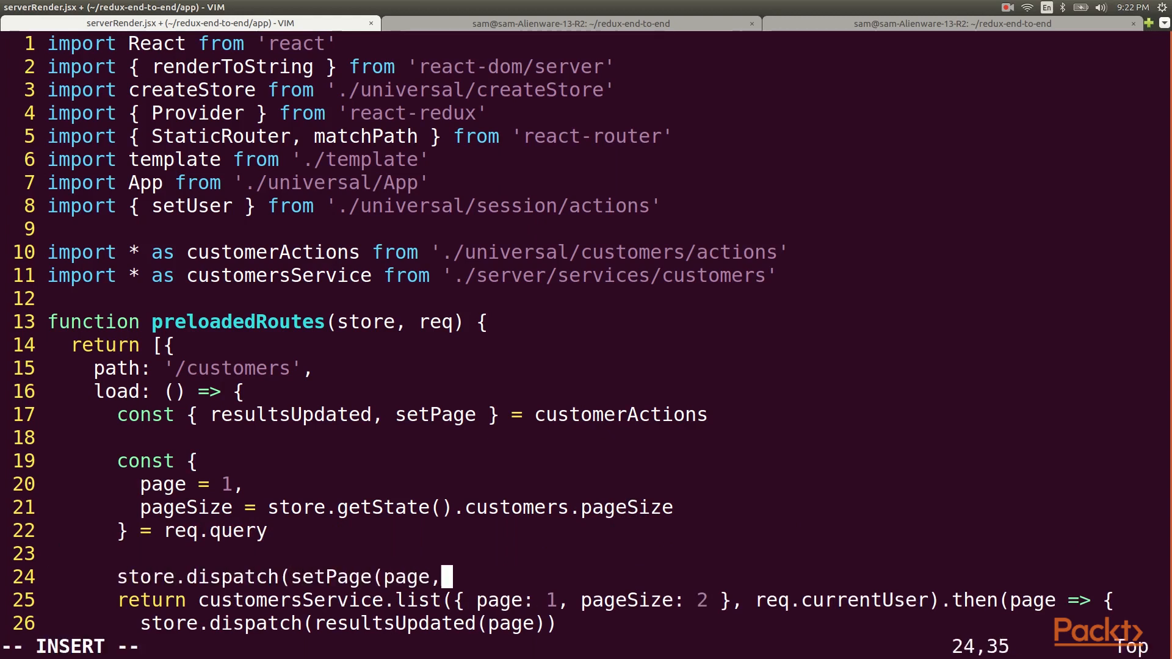
pyautogui.write('pageSize))')
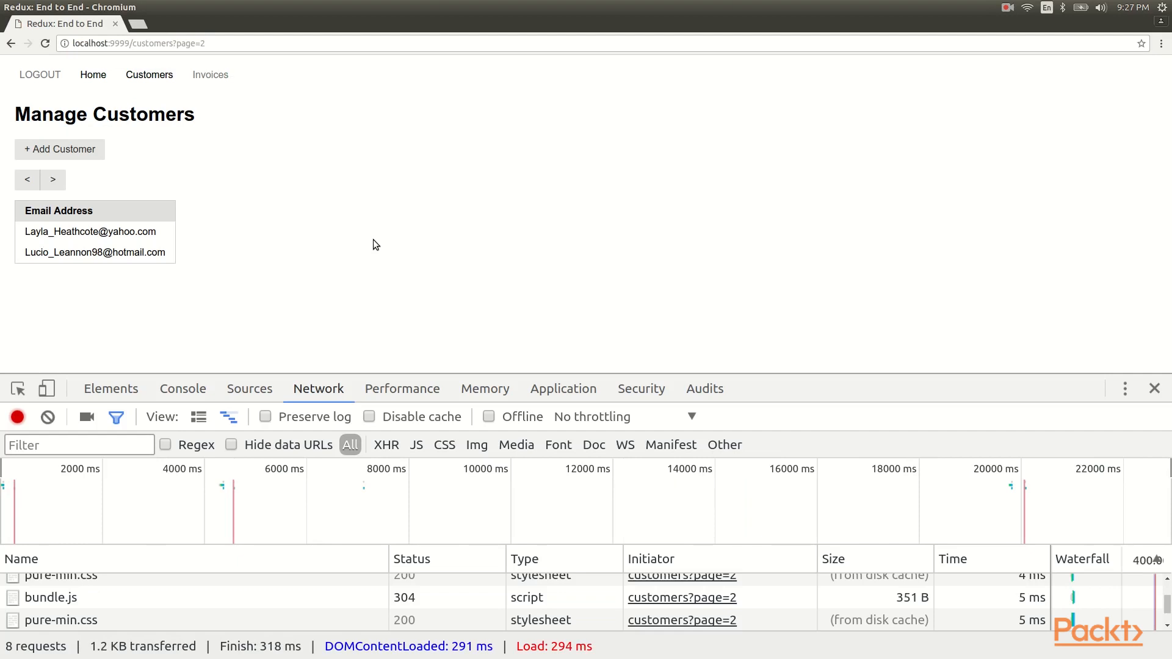
# - Append &pageSize=3 to the customers?page=2 URL in Chromium
pyautogui.write('&pageSize=3')
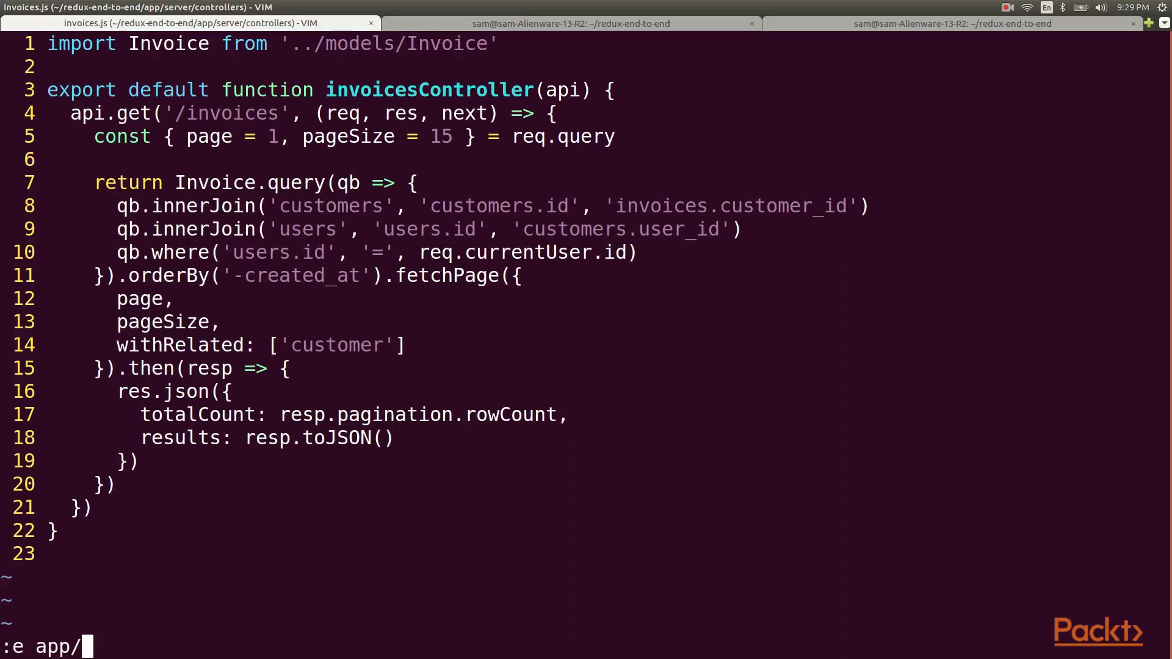
# - Start app/server/services/invoices.js with import Invoice from '../models/Invoice'
pyautogui.write('server/services/')
pyautogui.write('import')
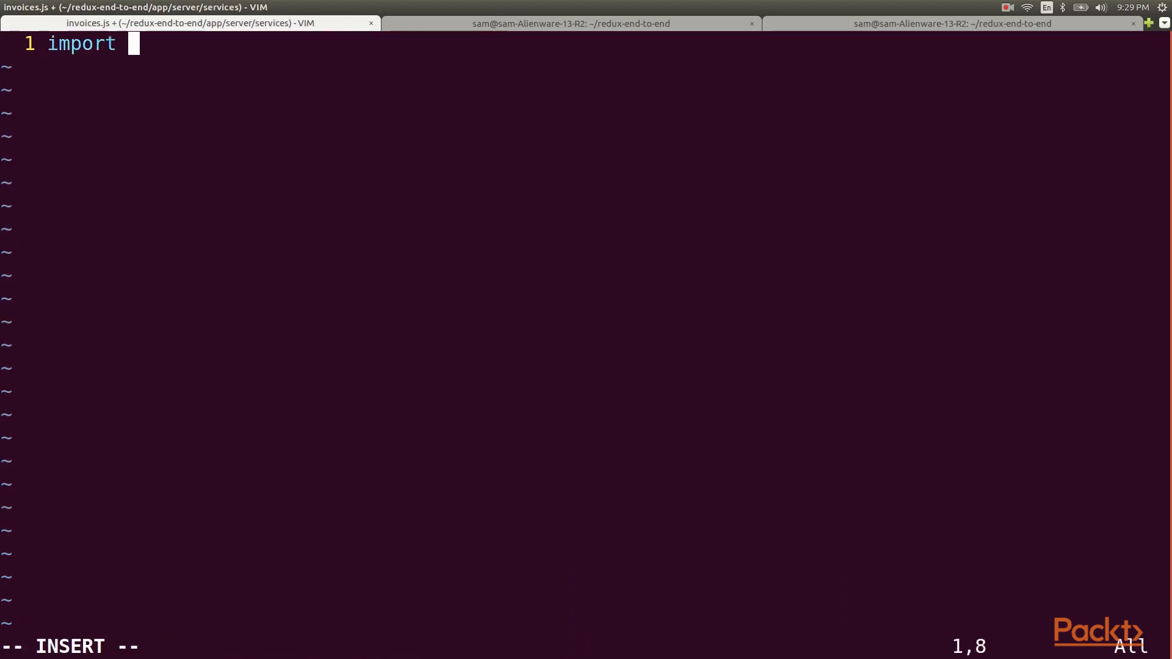
pyautogui.write("Invoice from '../models/Invoice'")
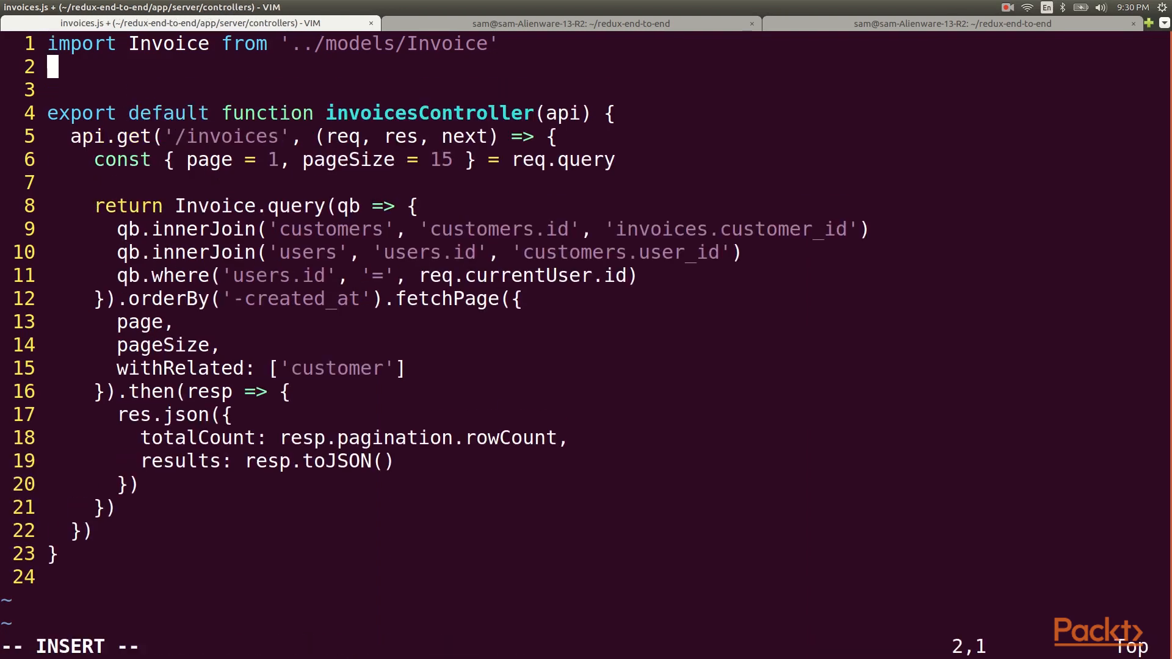
# - Import * as service from '../services/invoices' in the invoices controller
pyautogui.write('import * as ser')
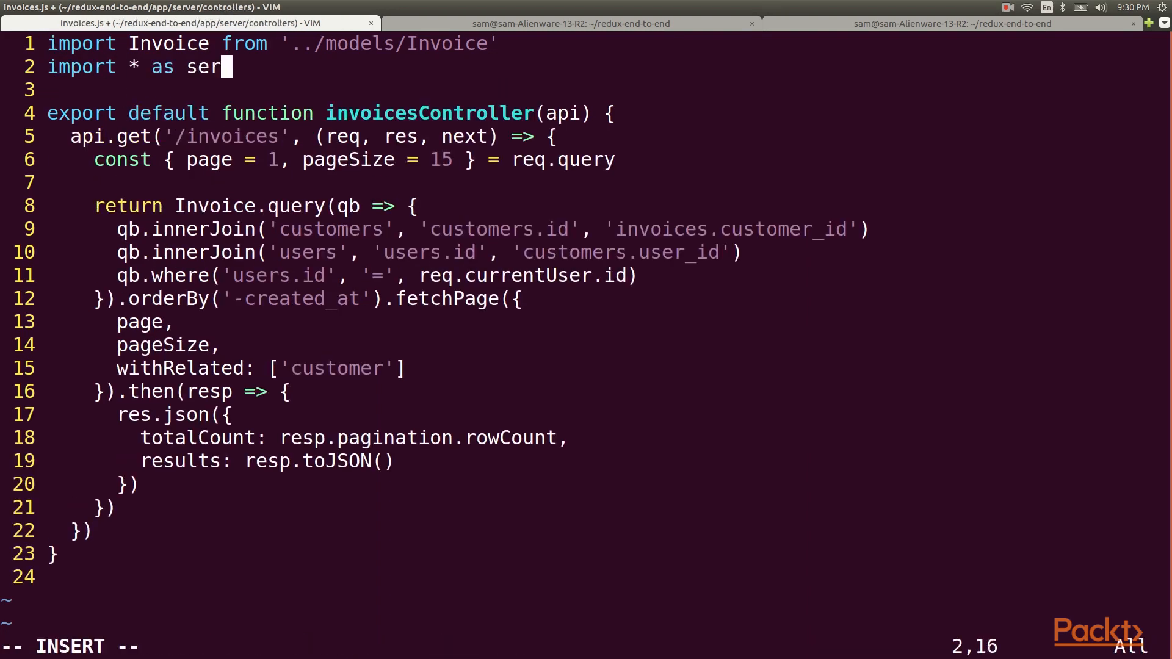
pyautogui.write("vice from '../ser")
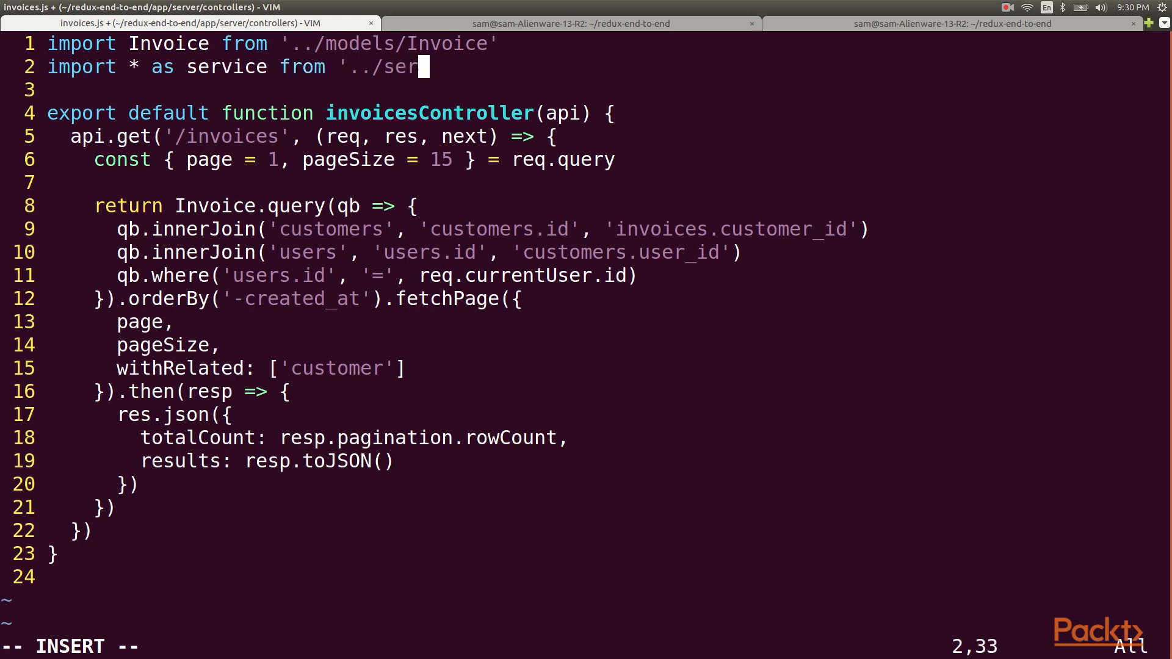
pyautogui.write("vices/invoices'")
pyautogui.click(357, 160)
pyautogui.write('ret')
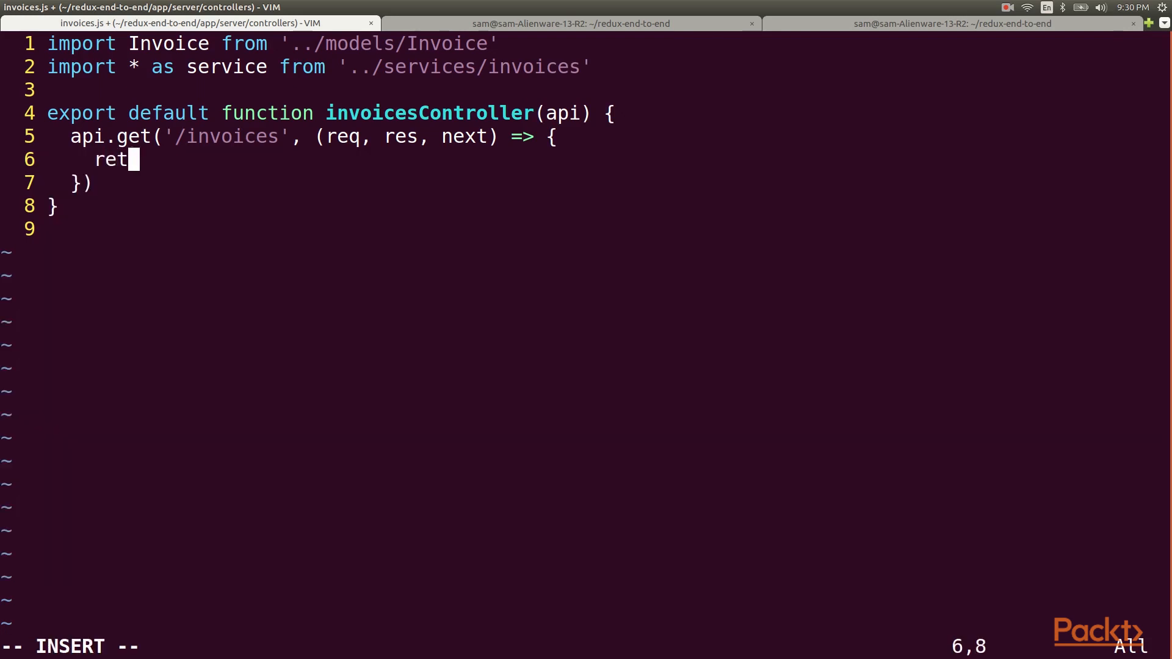
# - Make the /invoices handler return service.list(req.query, req.currentUser) as JSON, and save
pyautogui.write('urn service.list')
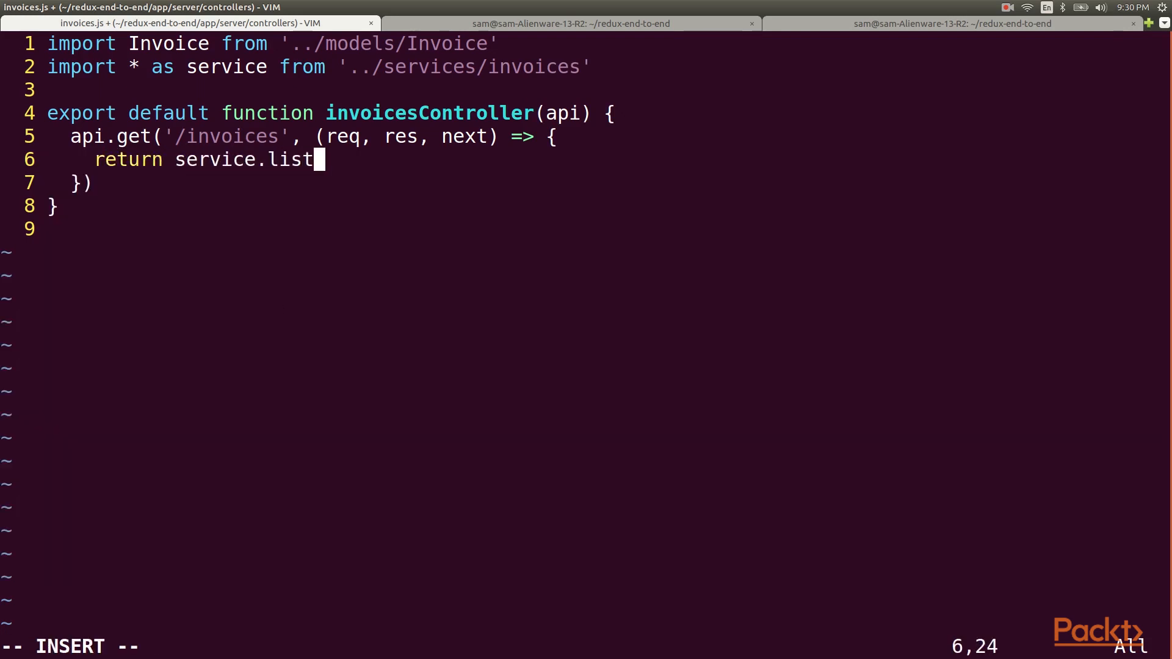
pyautogui.write('(req.query, req.')
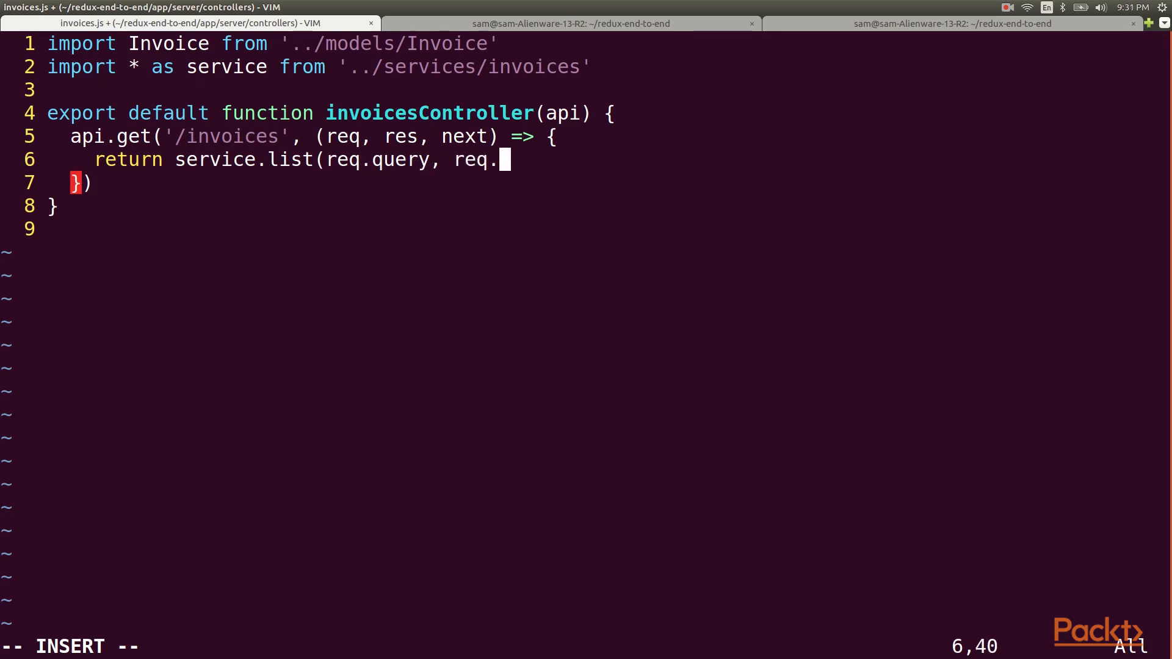
pyautogui.write('currentUser).then(page => res.')
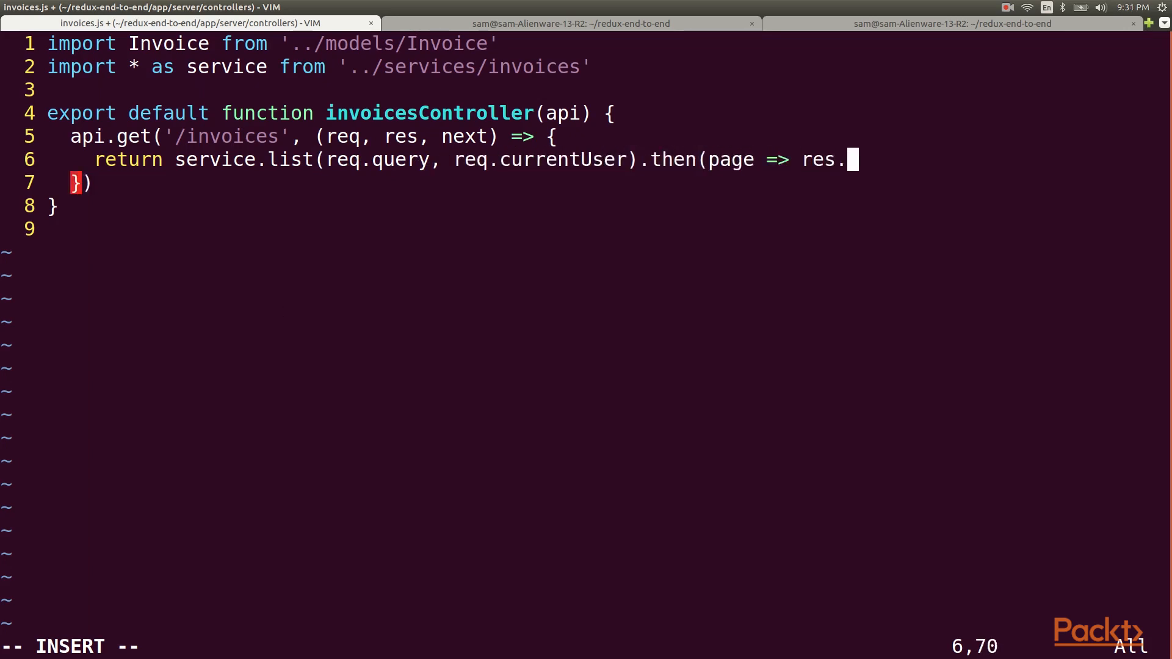
pyautogui.write('json(page))')
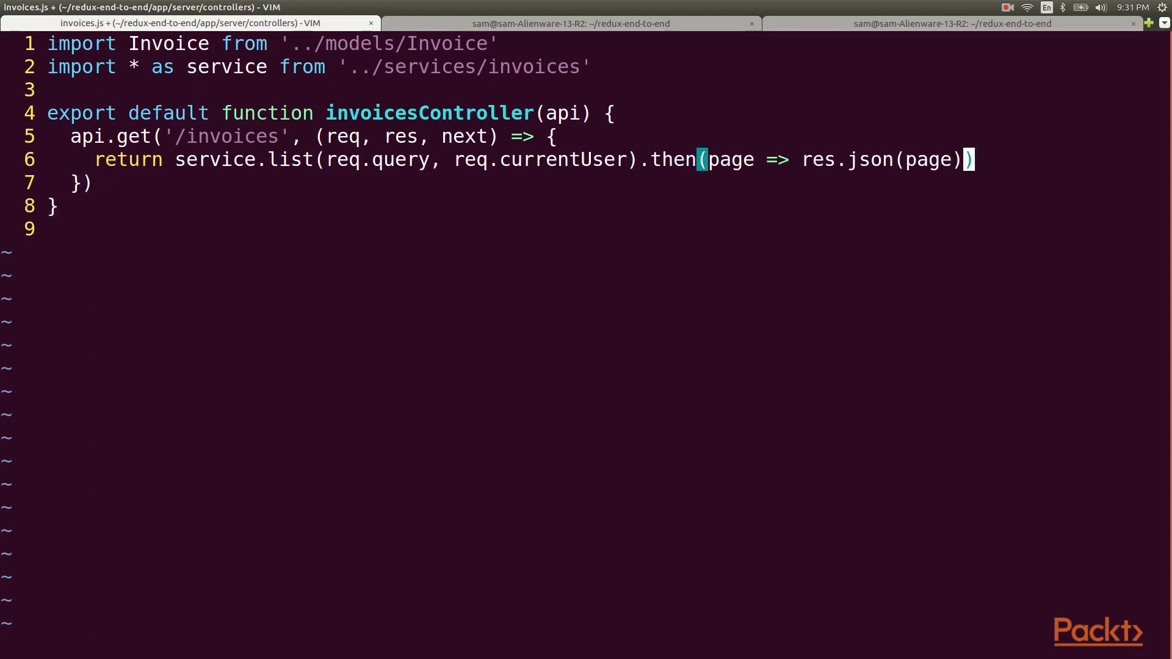
pyautogui.write(':e')
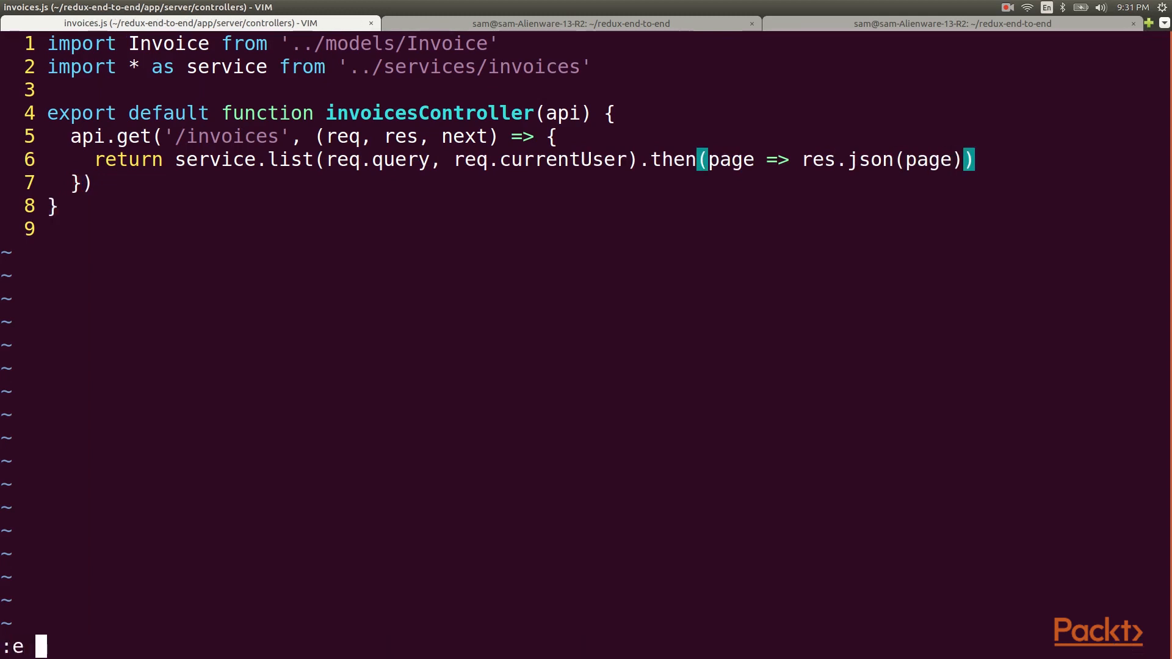
pyautogui.write('app/server.js')
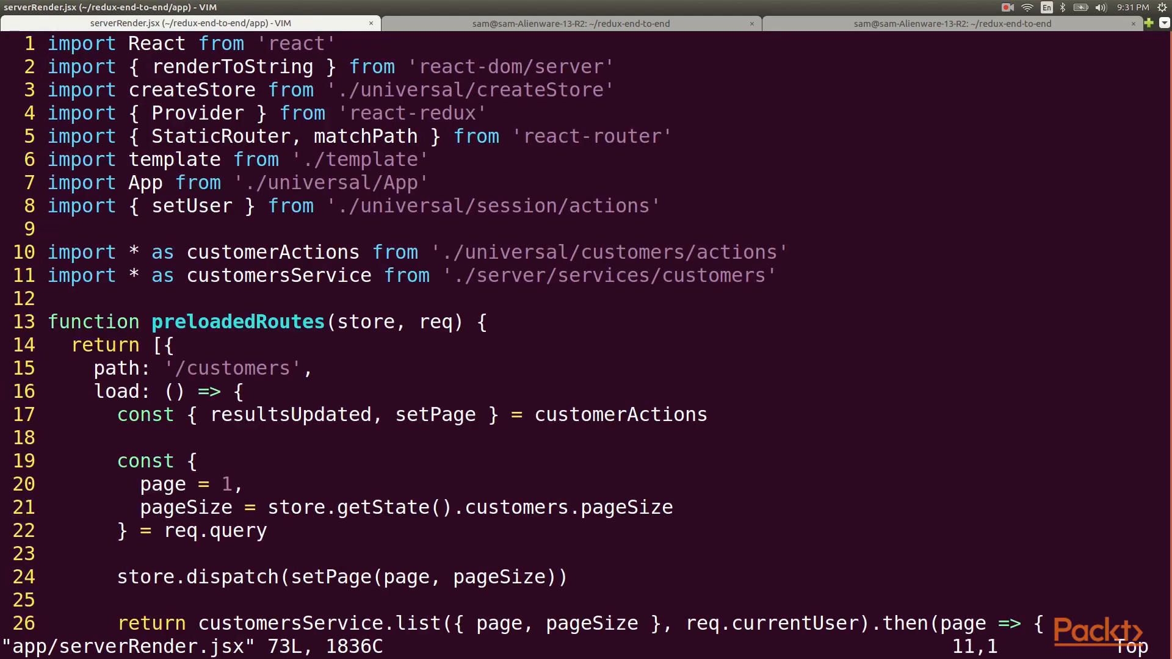
# - Import invoicesService and shared pagination actions, and add an empty loadPage(listId, service) helper
pyautogui.write(':s/')
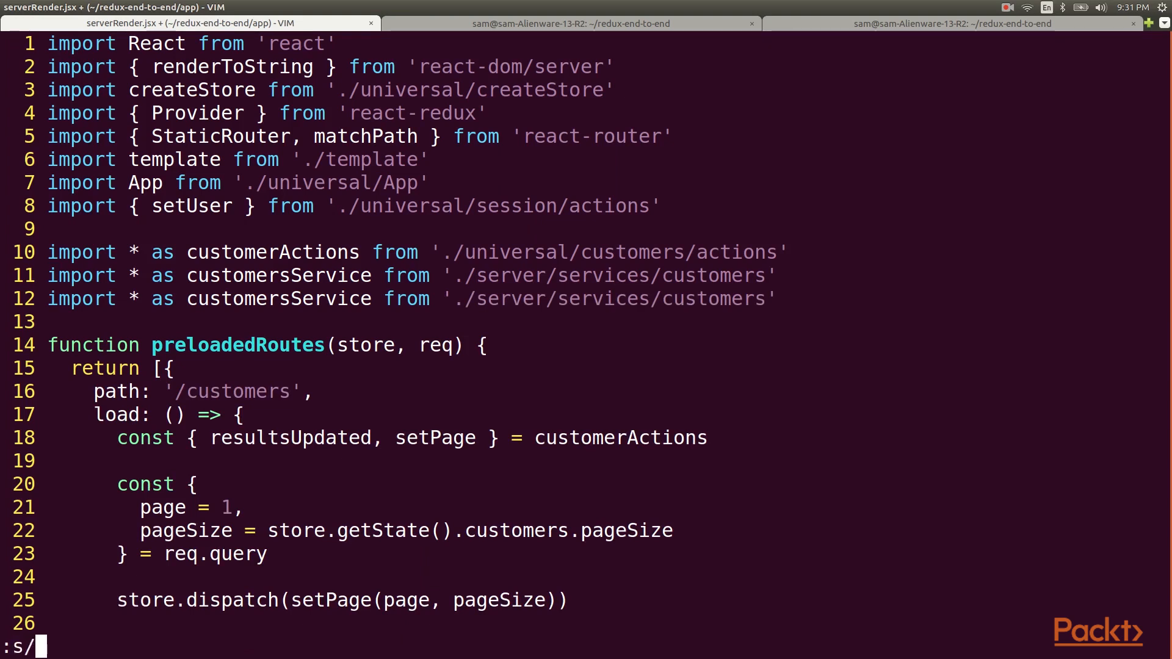
pyautogui.write('customer')
pyautogui.click(398, 252)
pyautogui.write('impor')
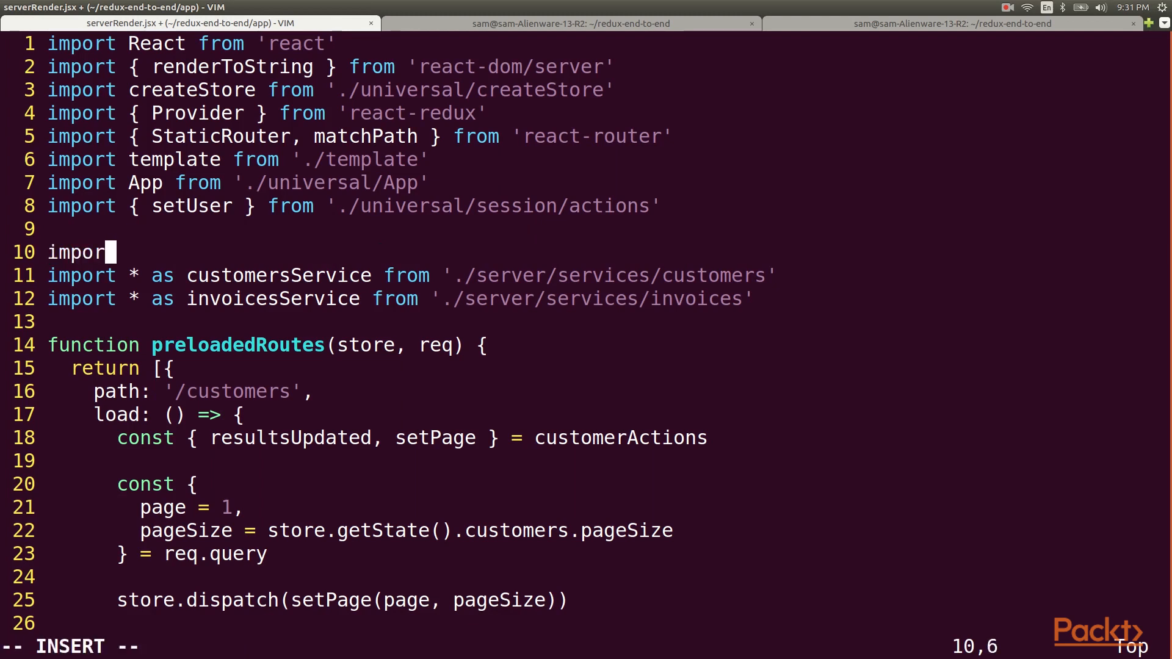
pyautogui.write("t actions from './unive")
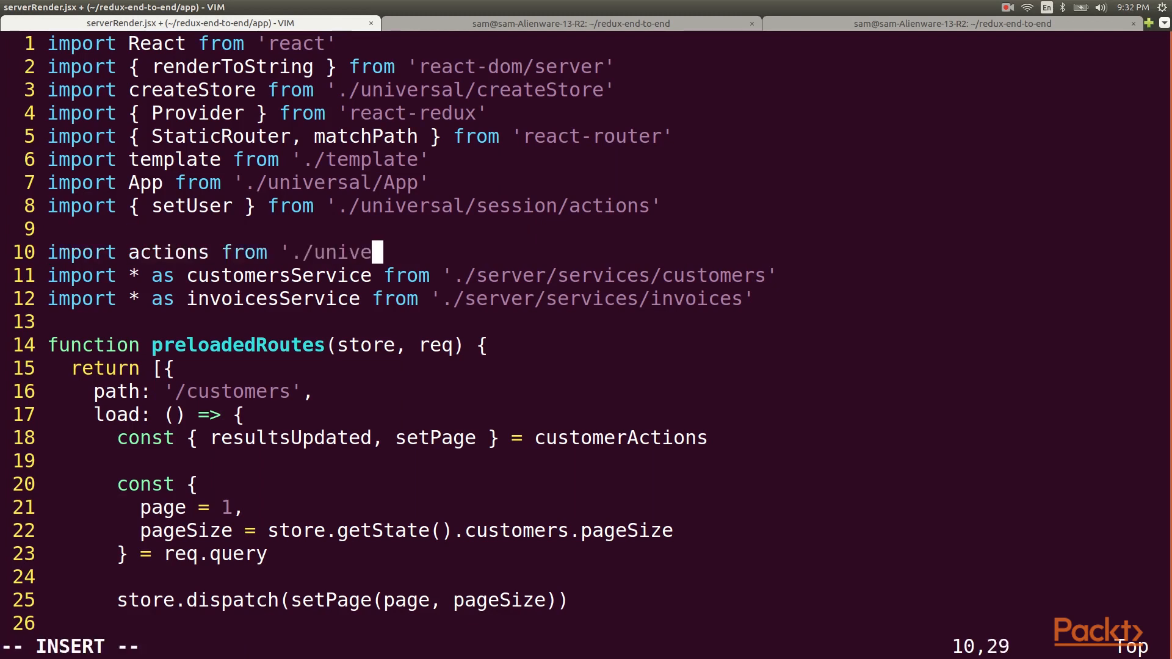
pyautogui.write('sal/shared/pagination/actions')
pyautogui.write('const lo')
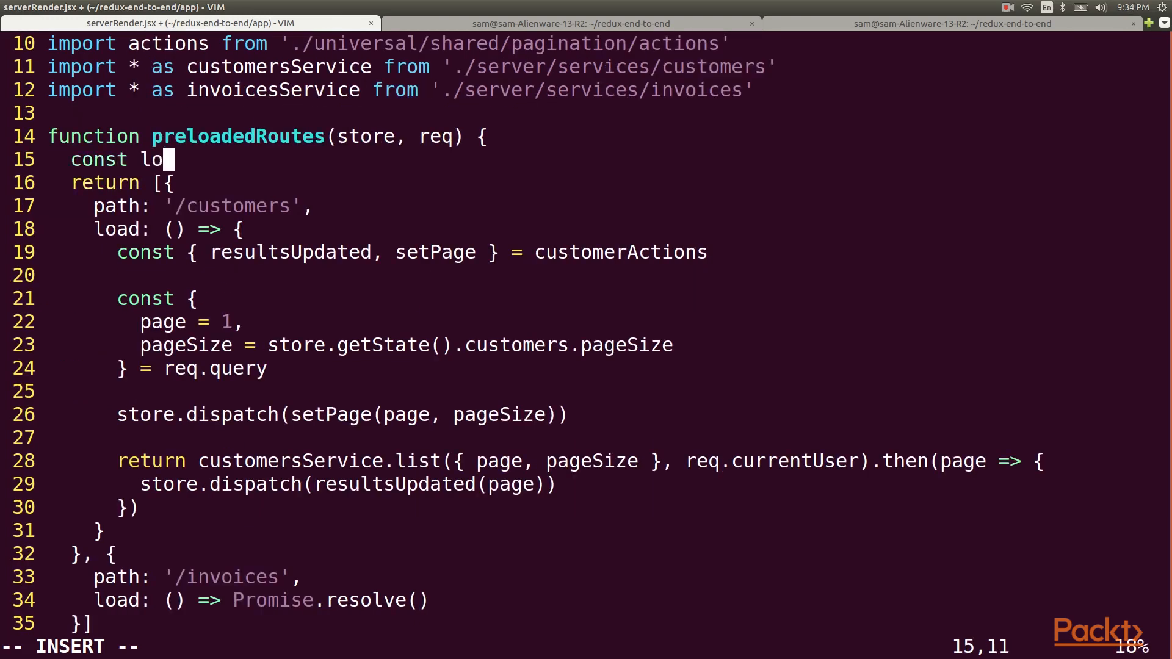
pyautogui.write('adPage = (list')
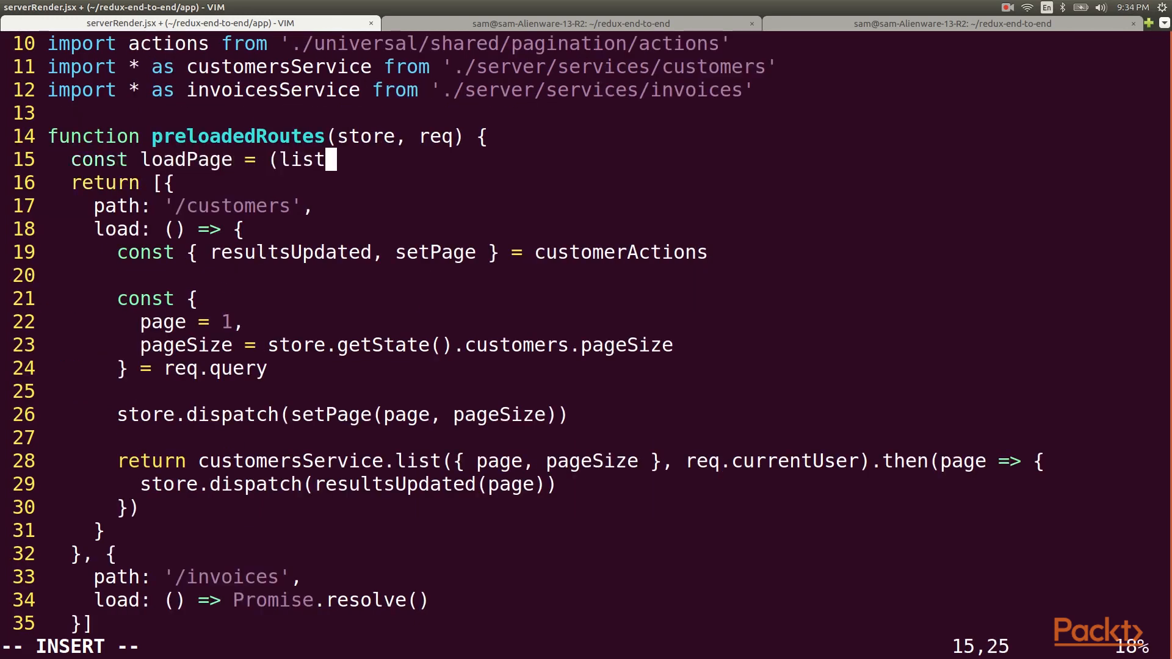
pyautogui.write('Id, service) => {')
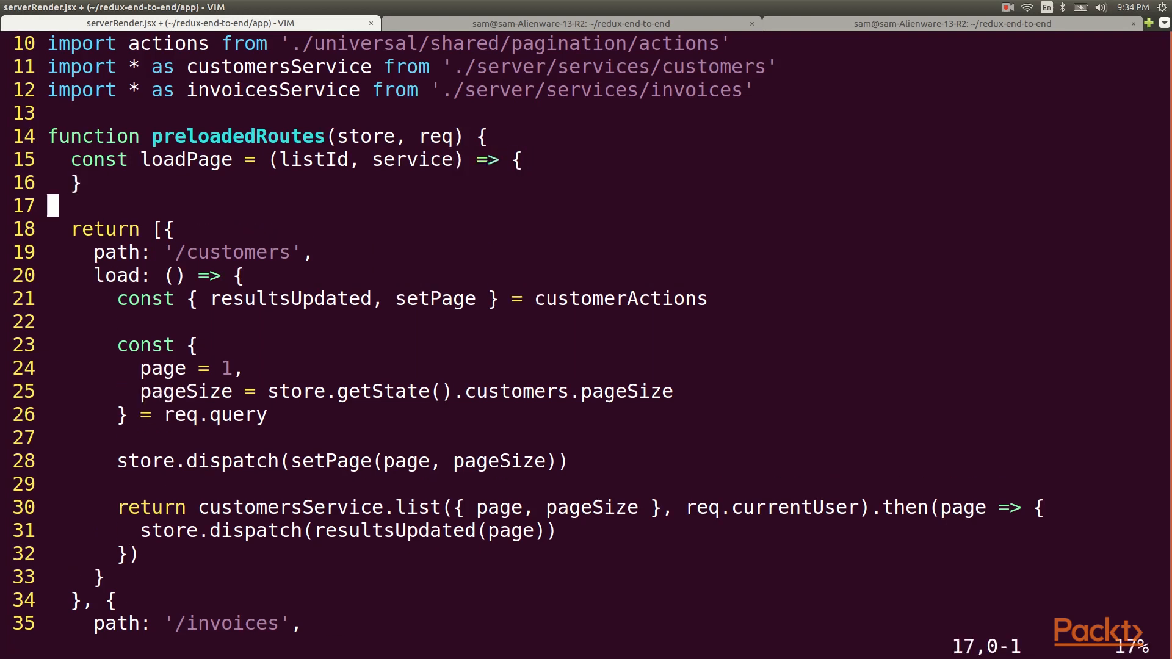
# - Copy the customers loading code into loadPage, generalized with actions(listId) and [listId]
pyautogui.press('V')
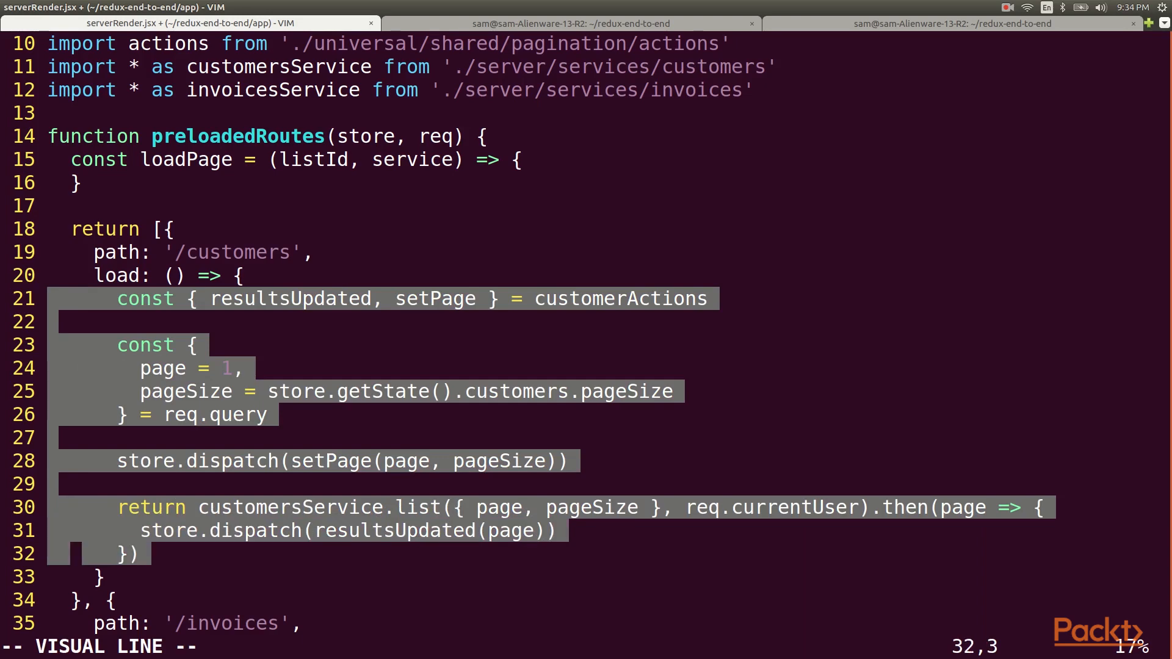
pyautogui.press('y')
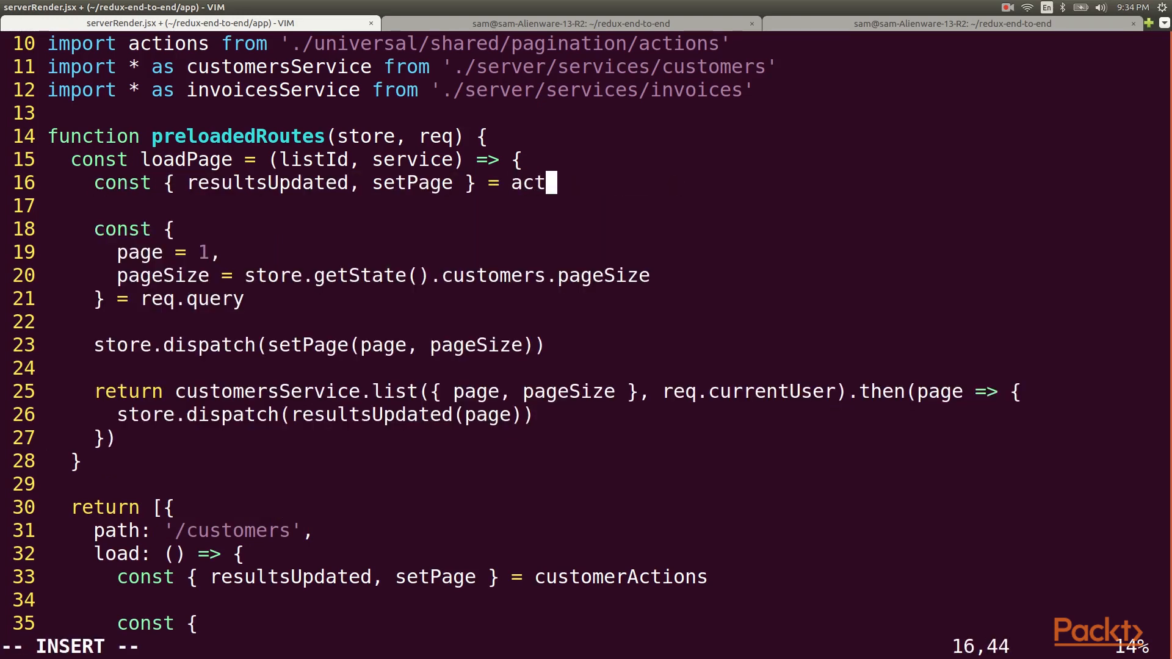
pyautogui.write('ions(listId')
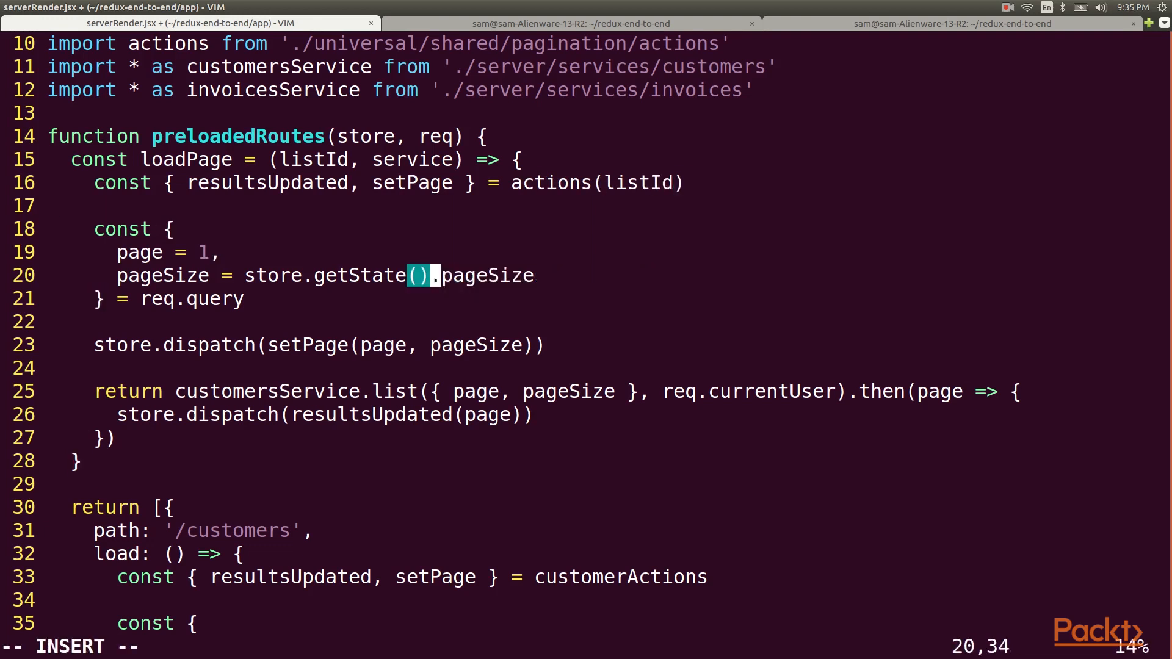
pyautogui.write('[listId]')
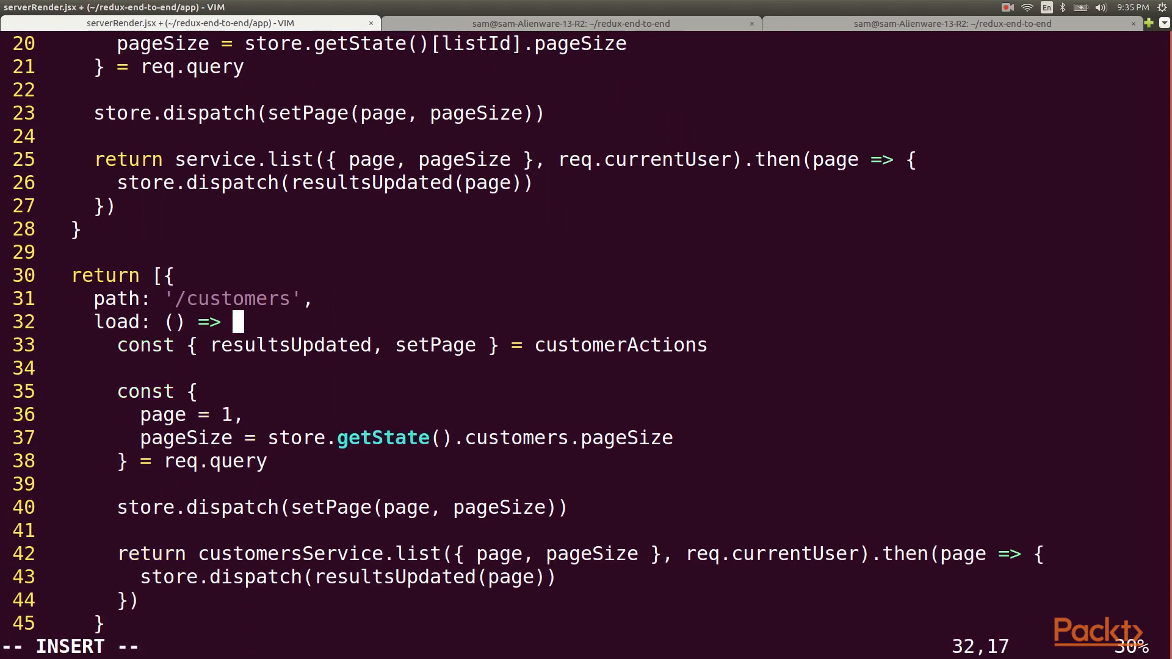
# - Set the routes to loadPage('customers', customersService) and loadPage('invoices', invoicesService)
pyautogui.write("loadPage('c")
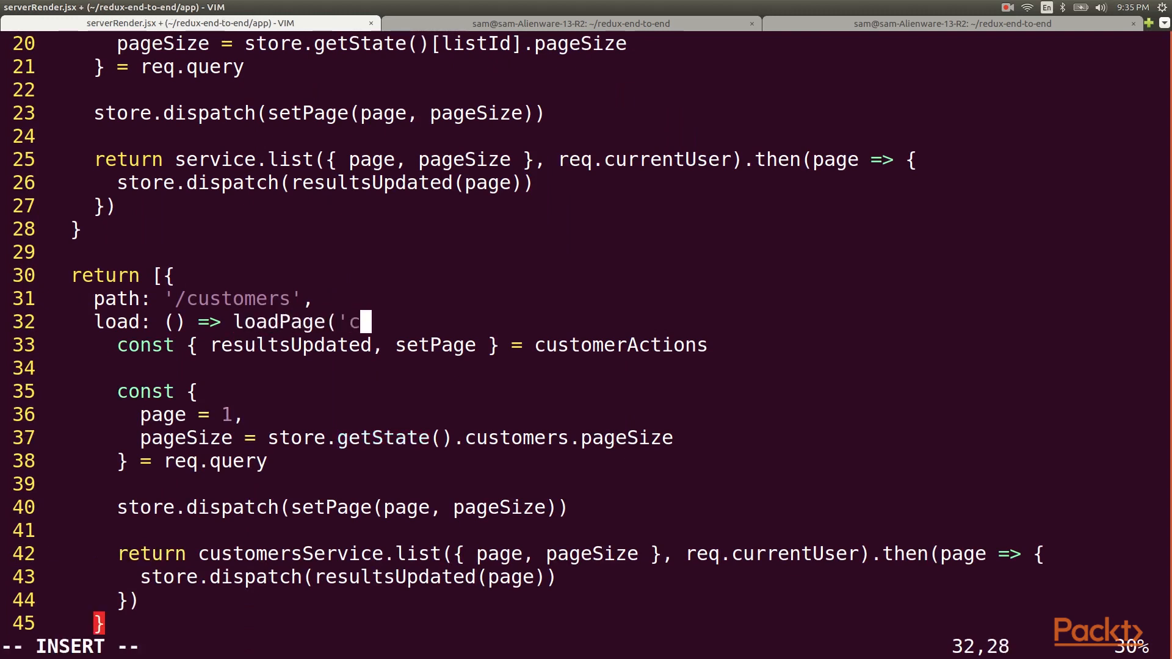
pyautogui.write("ustomers', cust")
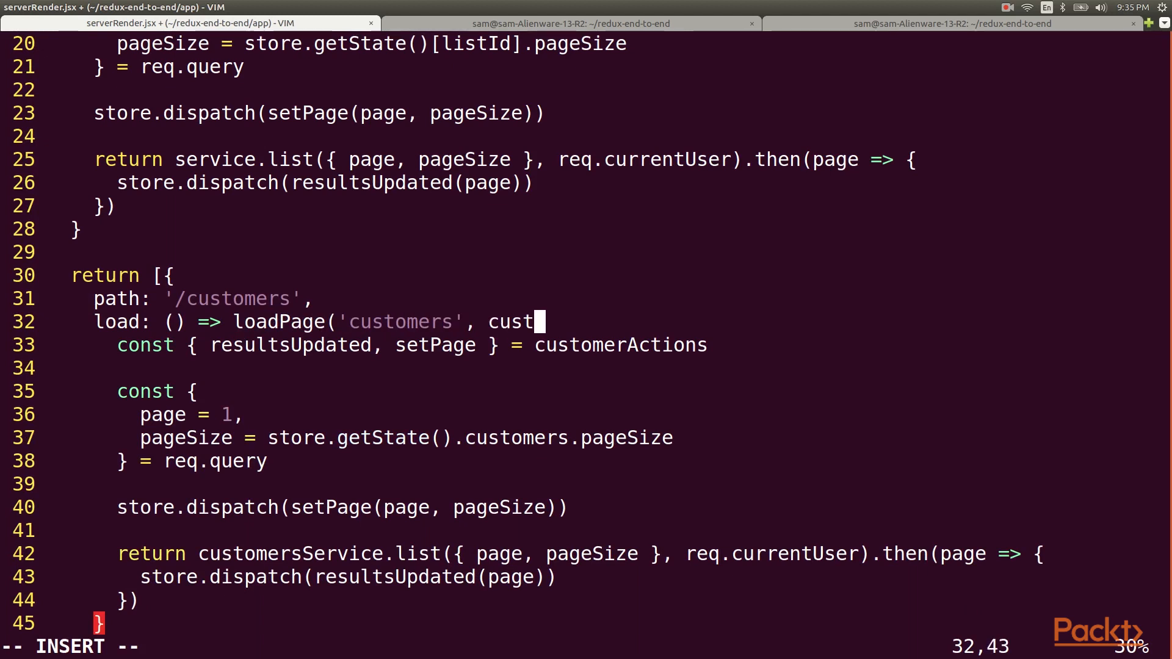
pyautogui.write('omersService)')
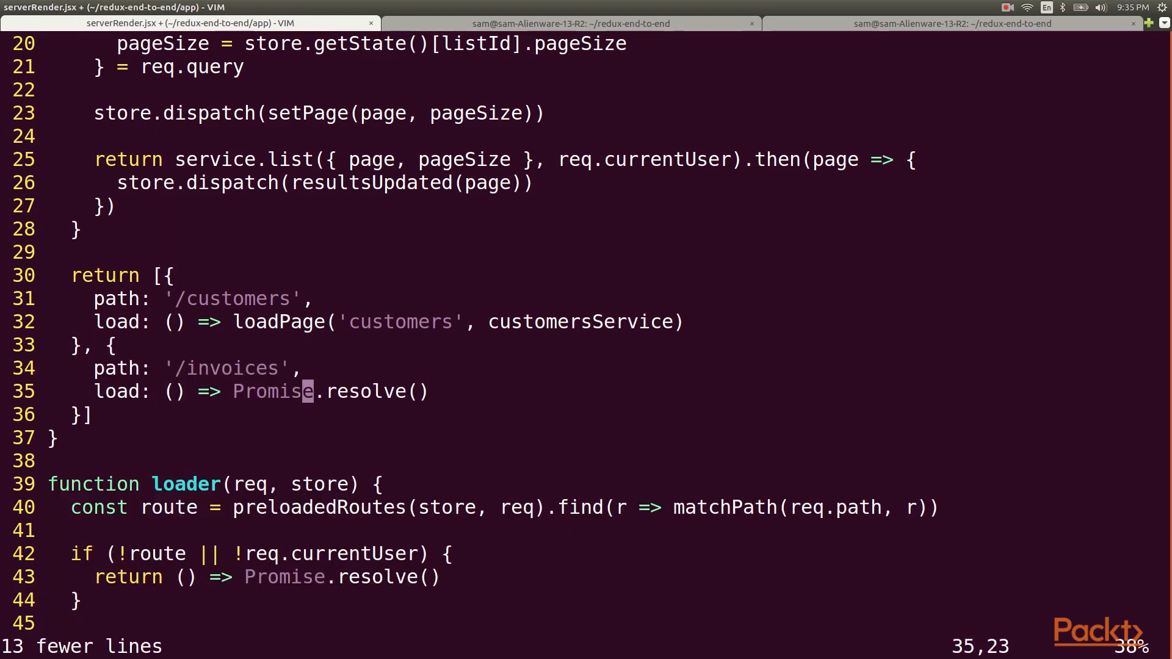
pyautogui.write('loadPage')
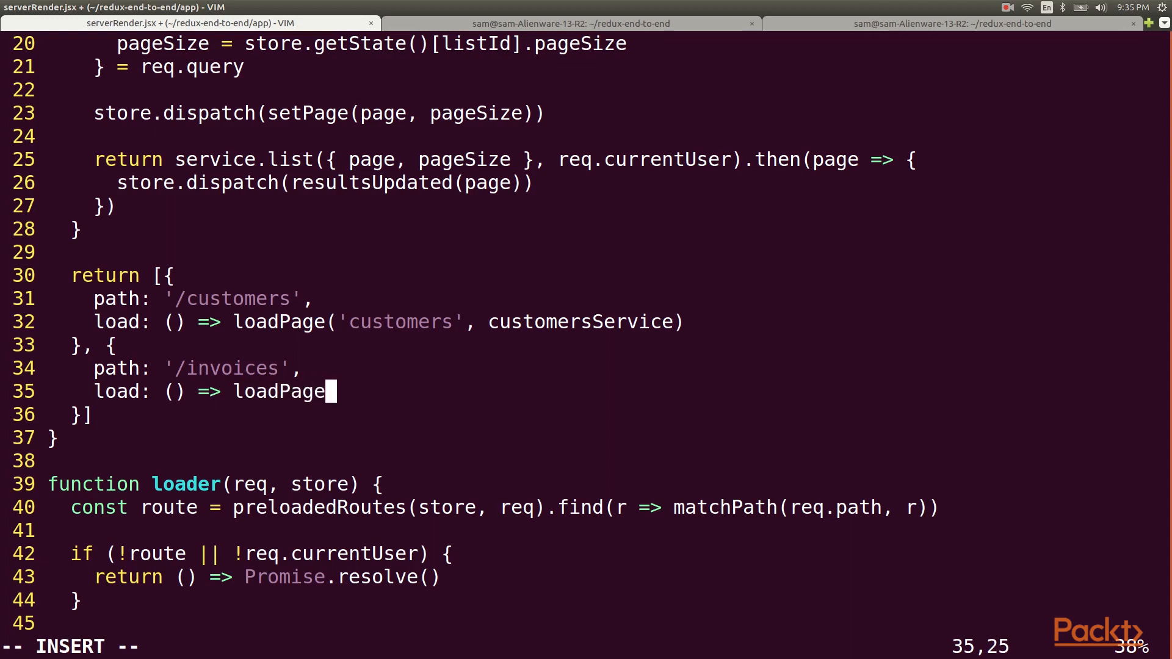
pyautogui.write("('invoices', in")
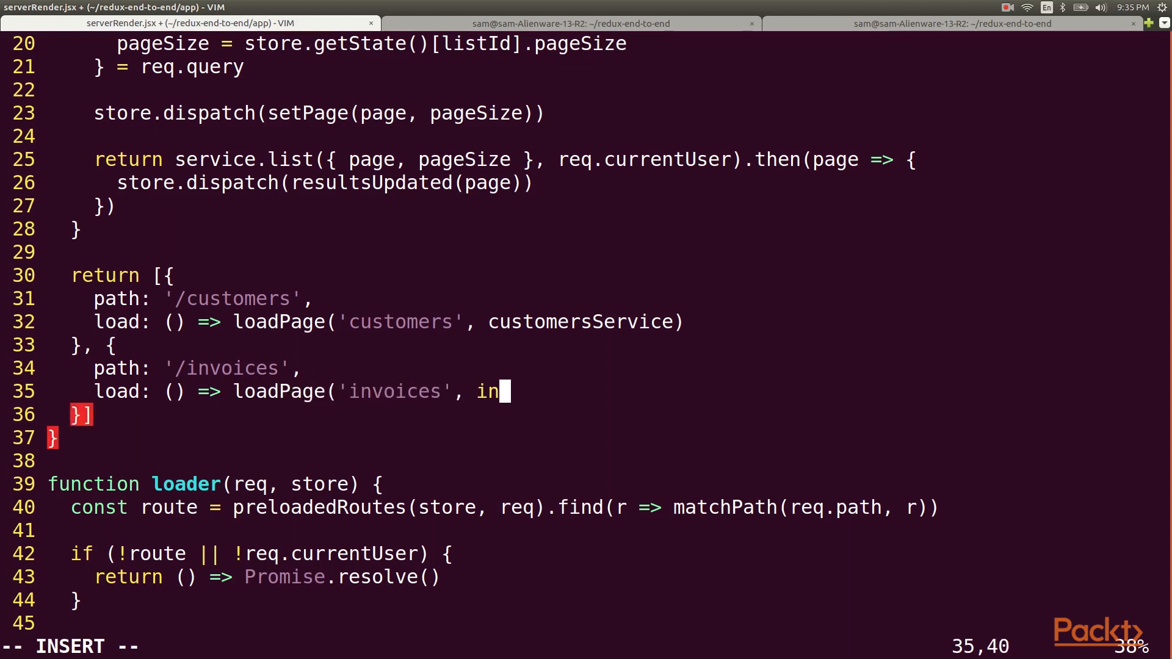
pyautogui.write('voicesService')
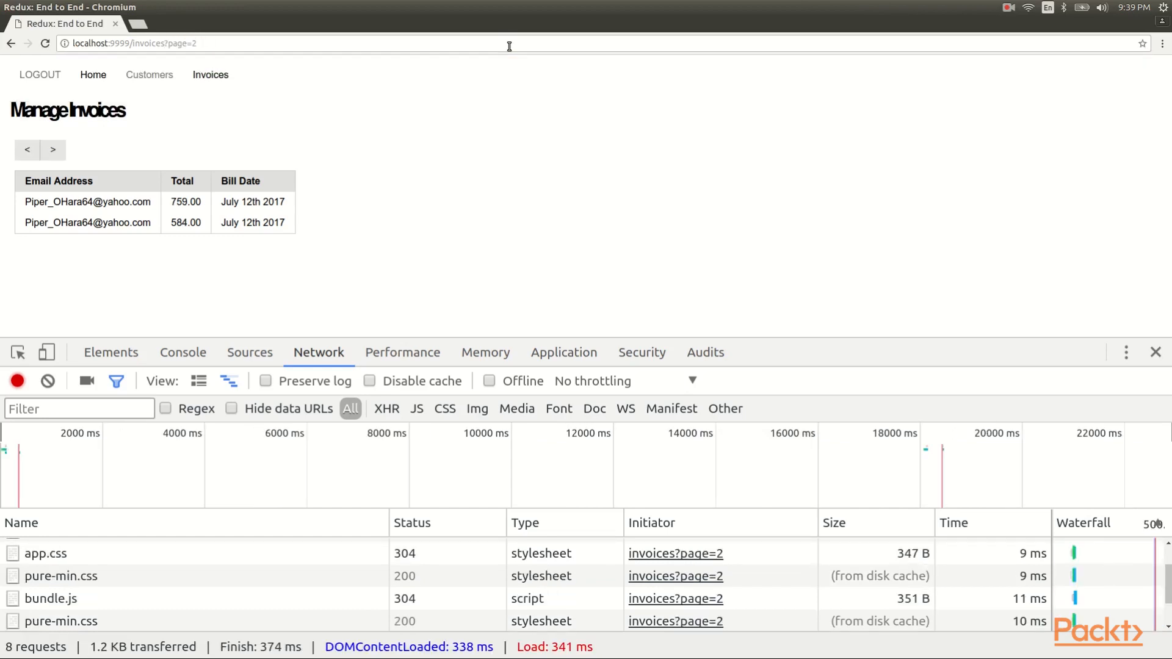
pyautogui.moveTo(505, 130)
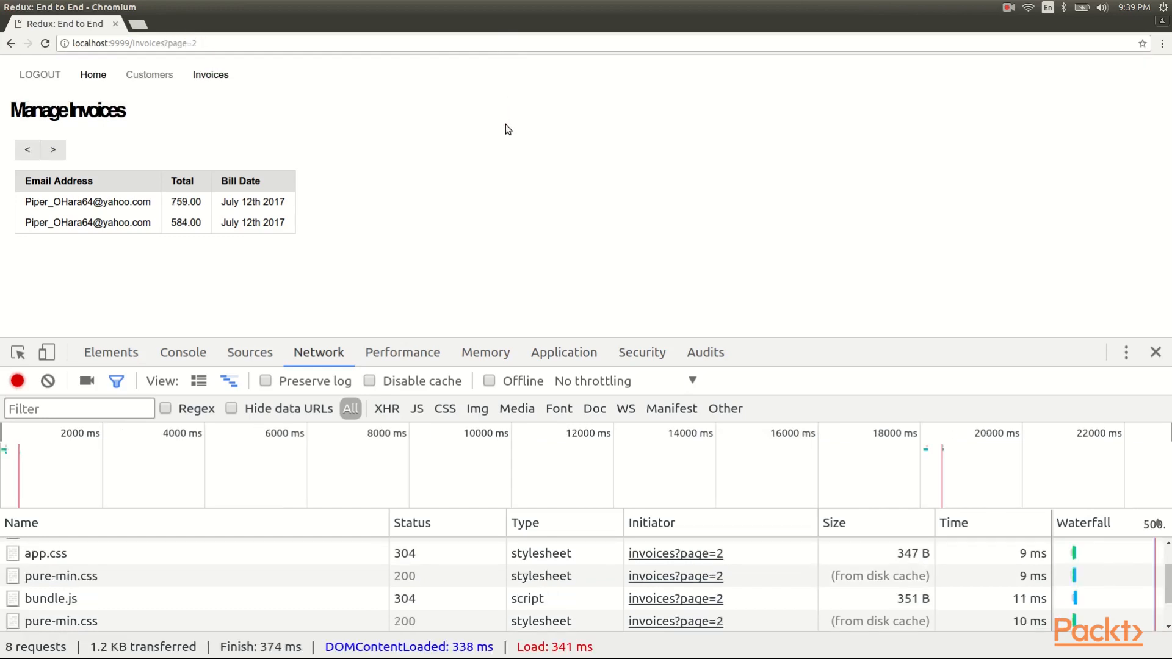
pyautogui.moveTo(505, 297)
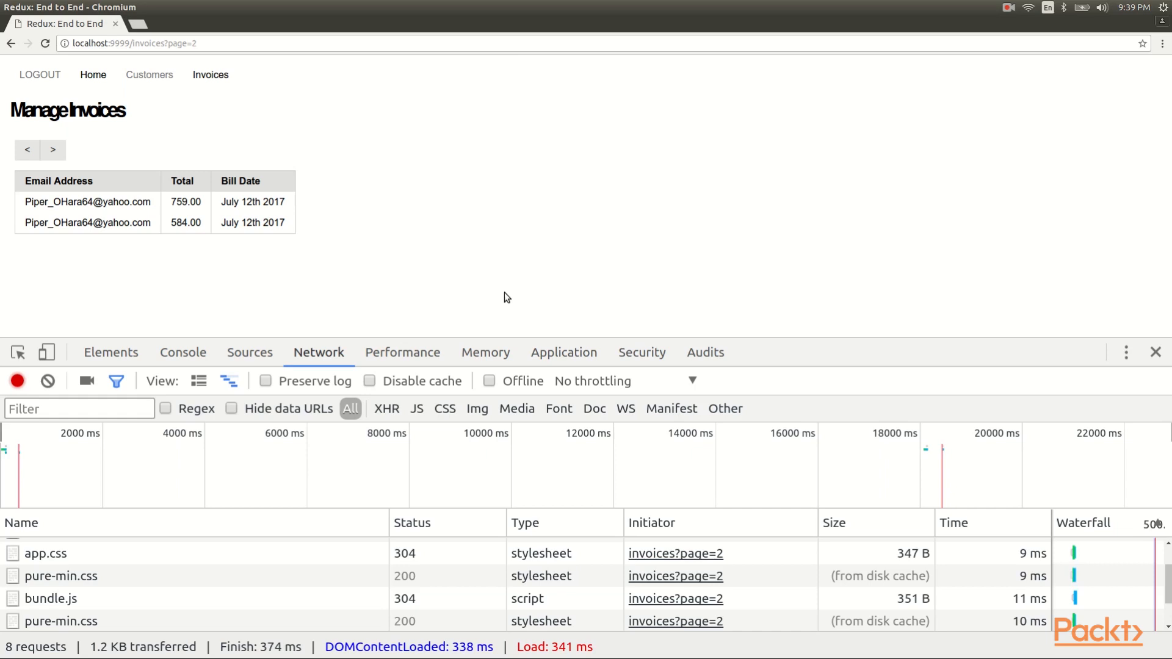